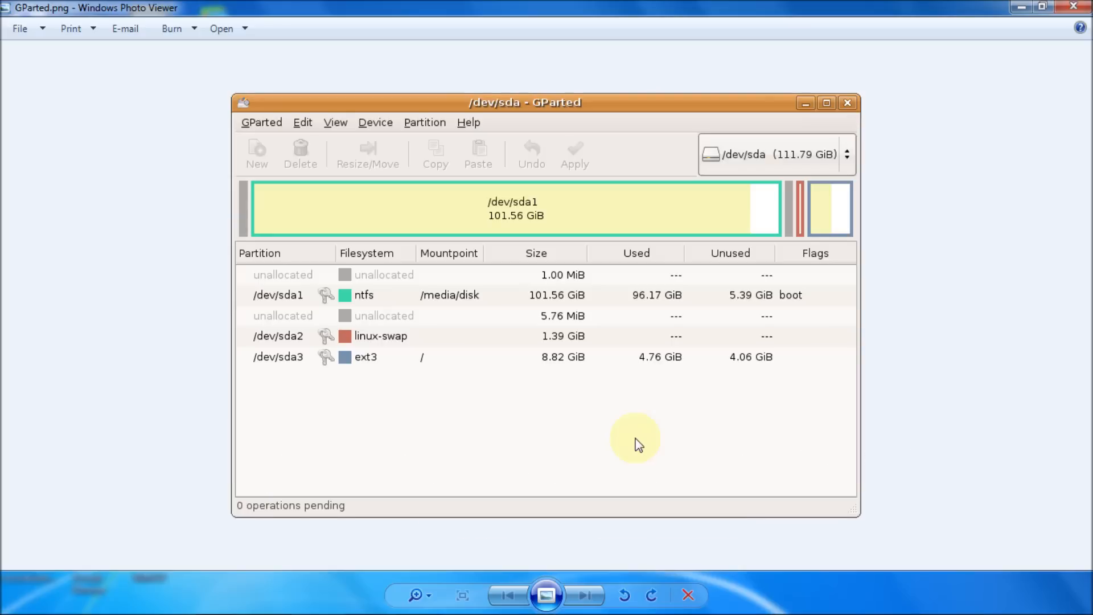
pyautogui.moveTo(603, 457)
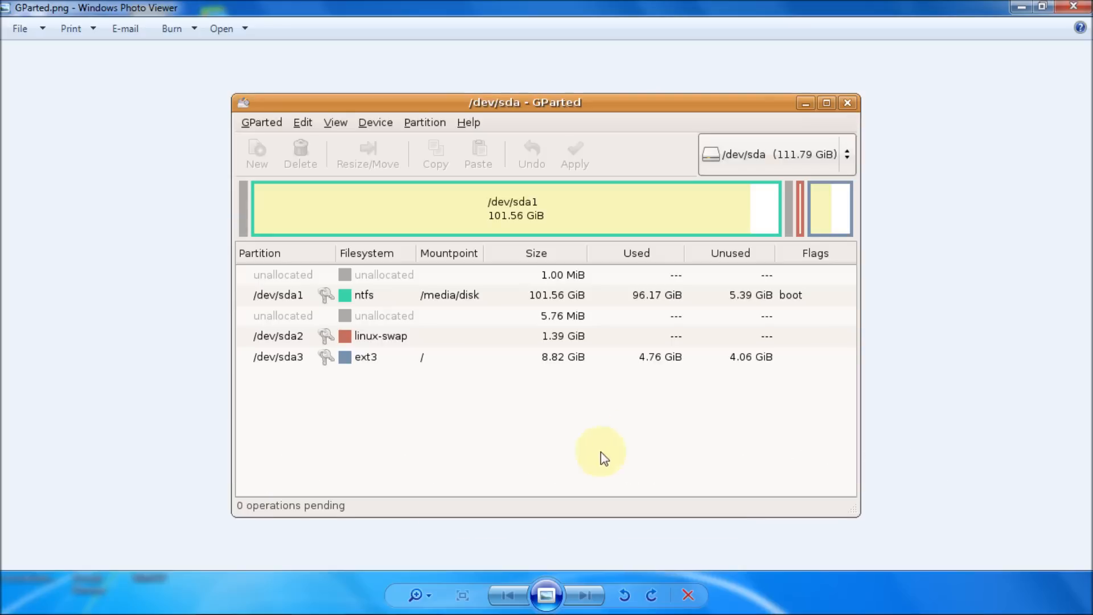
pyautogui.moveTo(551, 457)
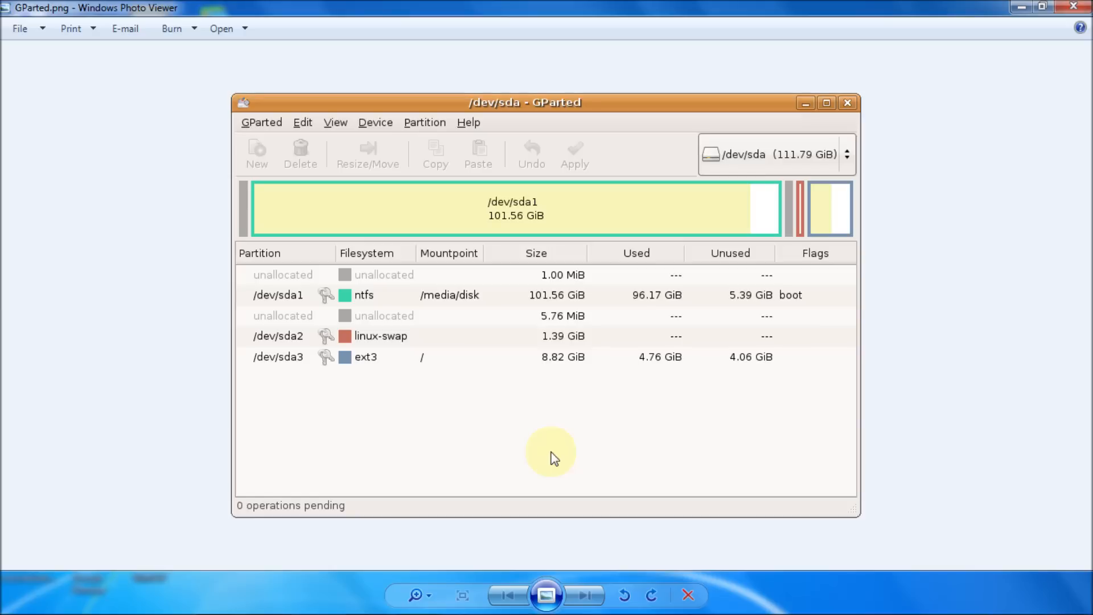
pyautogui.moveTo(367, 439)
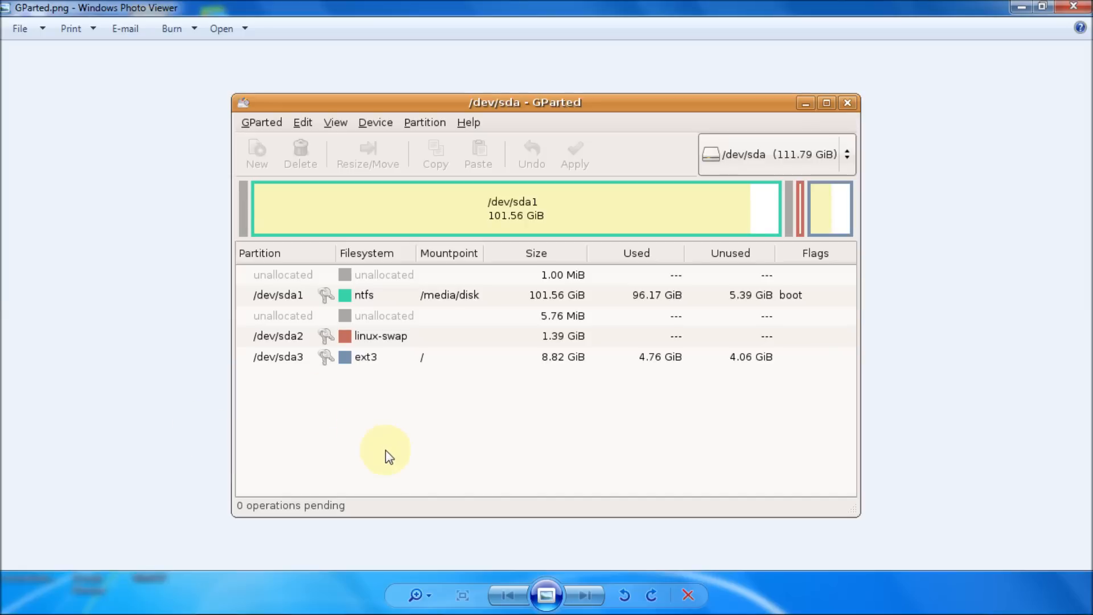
pyautogui.moveTo(373, 427)
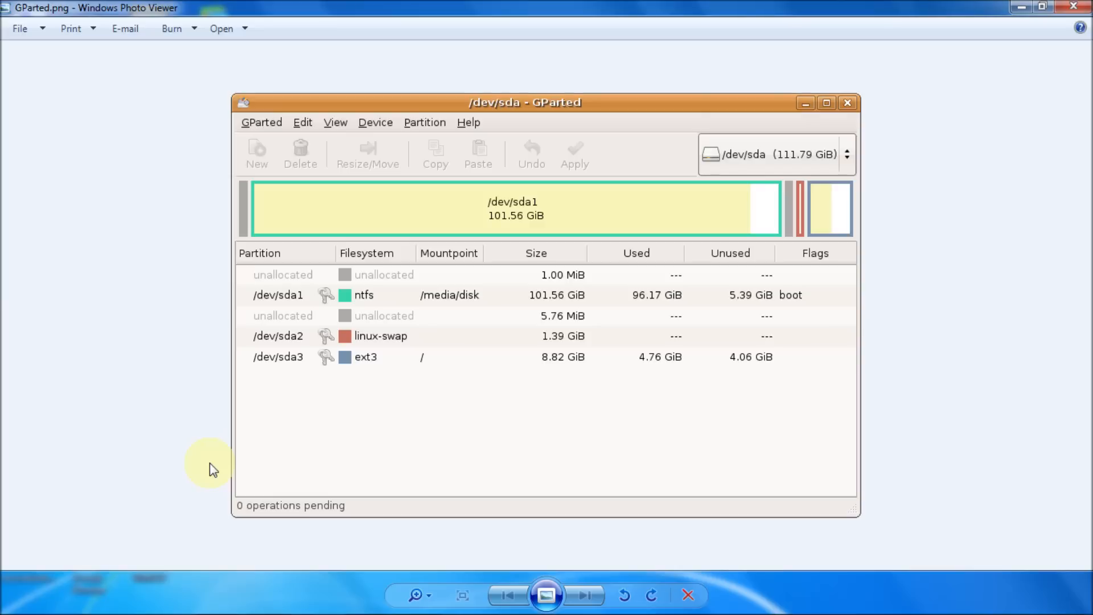
pyautogui.moveTo(479, 153)
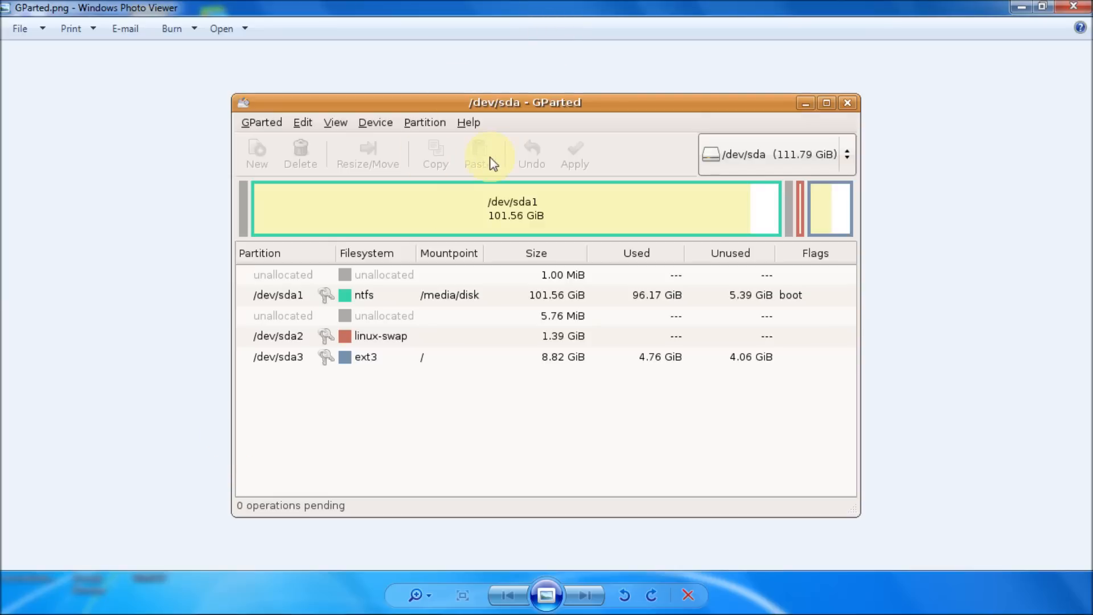
pyautogui.moveTo(348, 553)
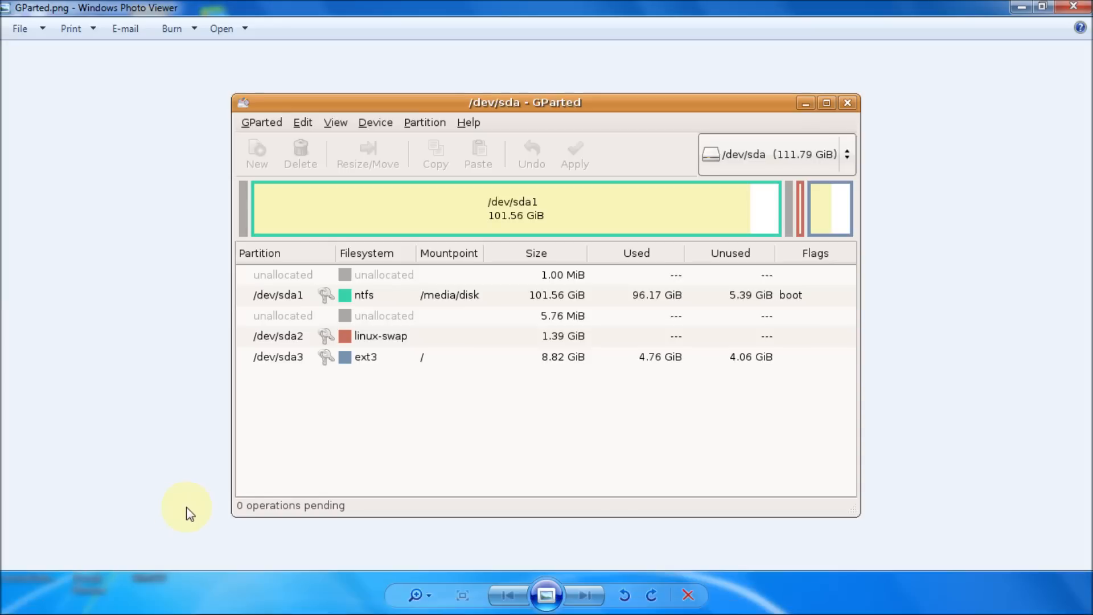
pyautogui.moveTo(181, 514)
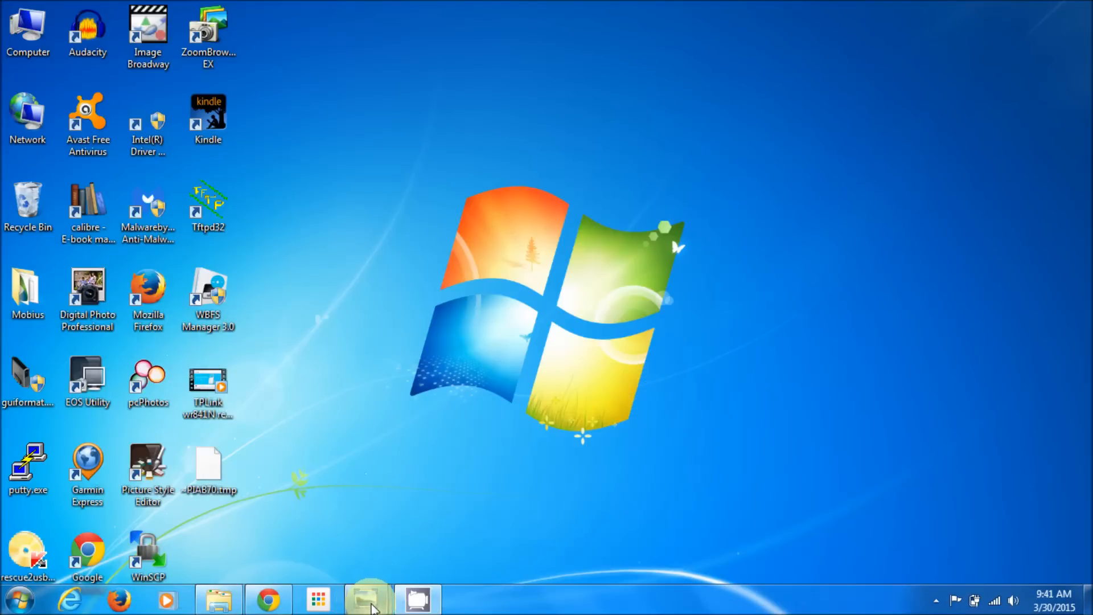
# View the SanDisk flash drive photo, then bring Chrome's Google page forward
pyautogui.click(367, 598)
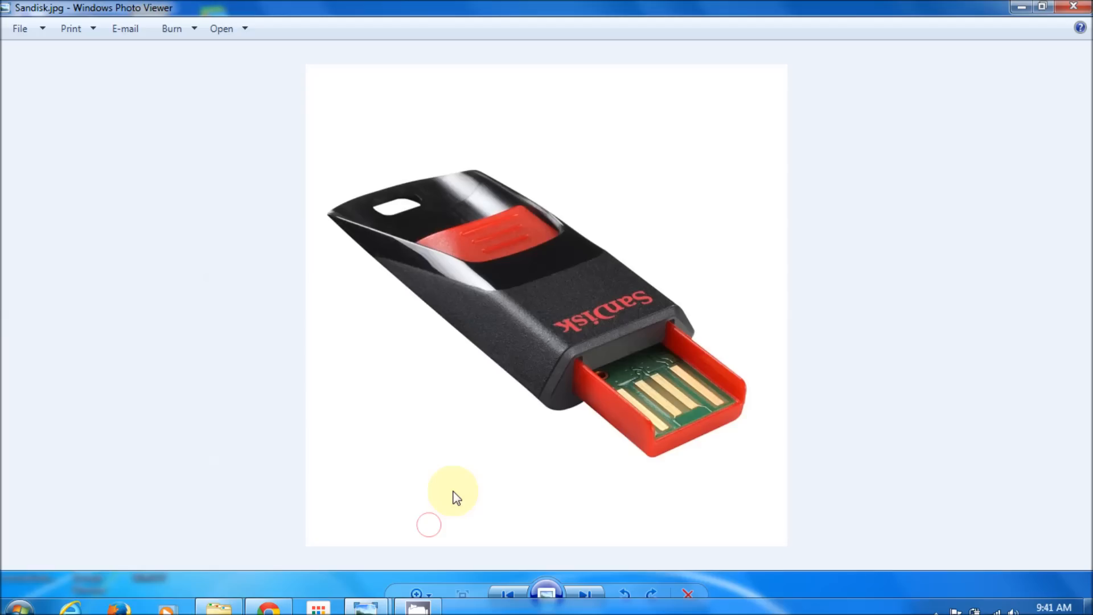
pyautogui.moveTo(1019, 13)
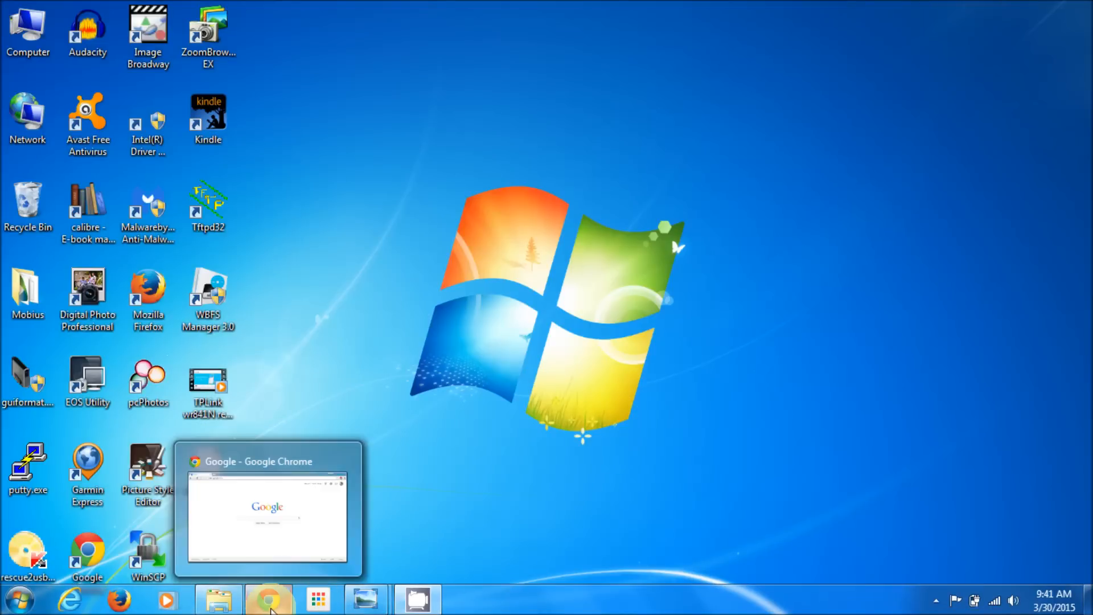
pyautogui.click(269, 598)
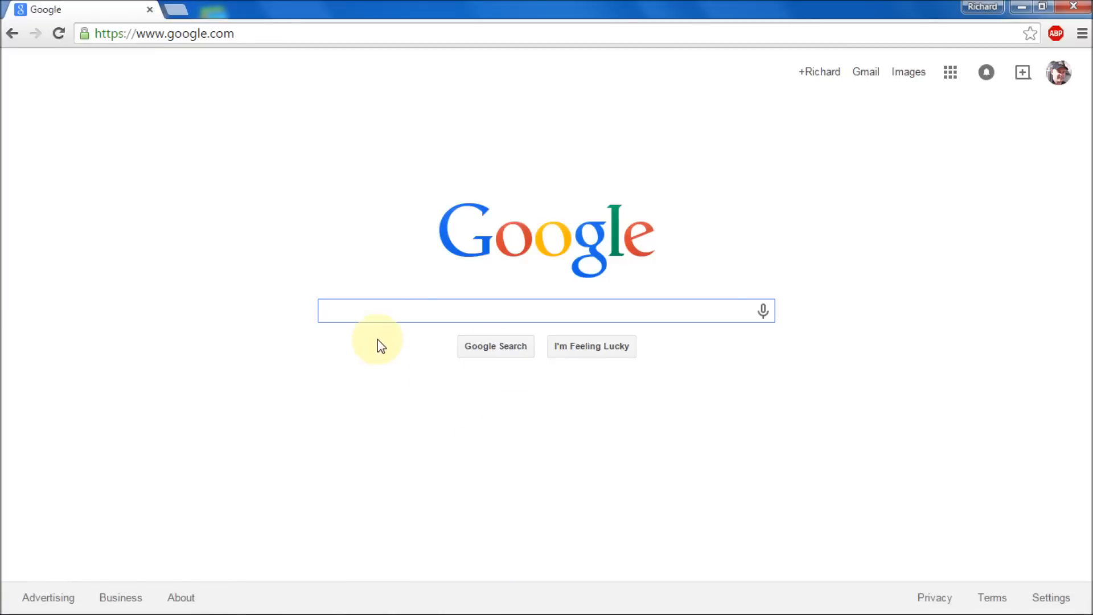
# Search Google for 'gparted' and open the GParted Live CD/USB/PXE/HD result
pyautogui.click(408, 311)
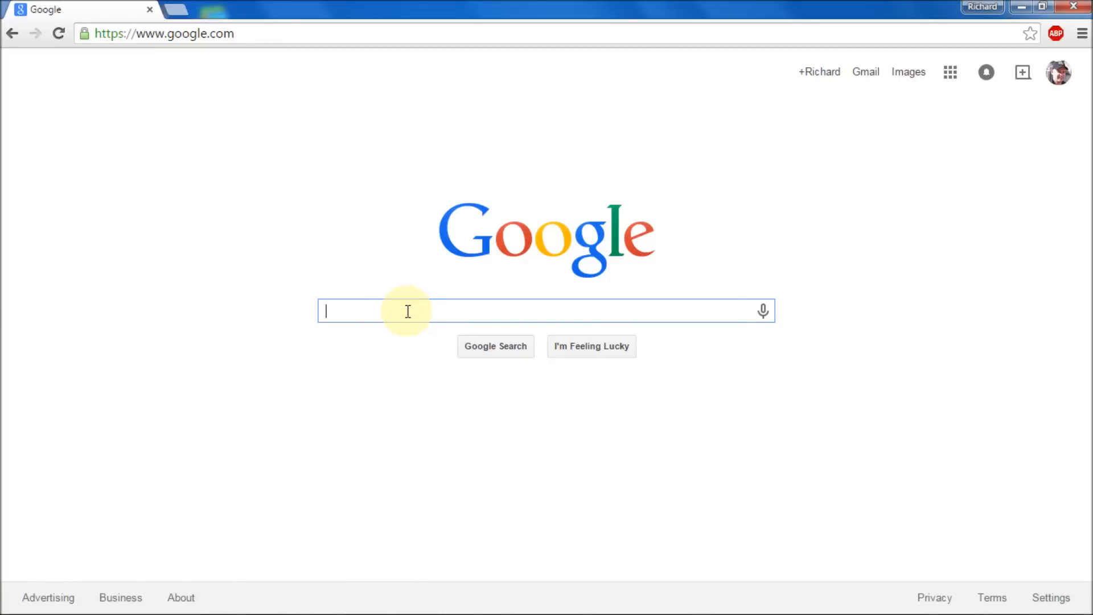
pyautogui.write('g')
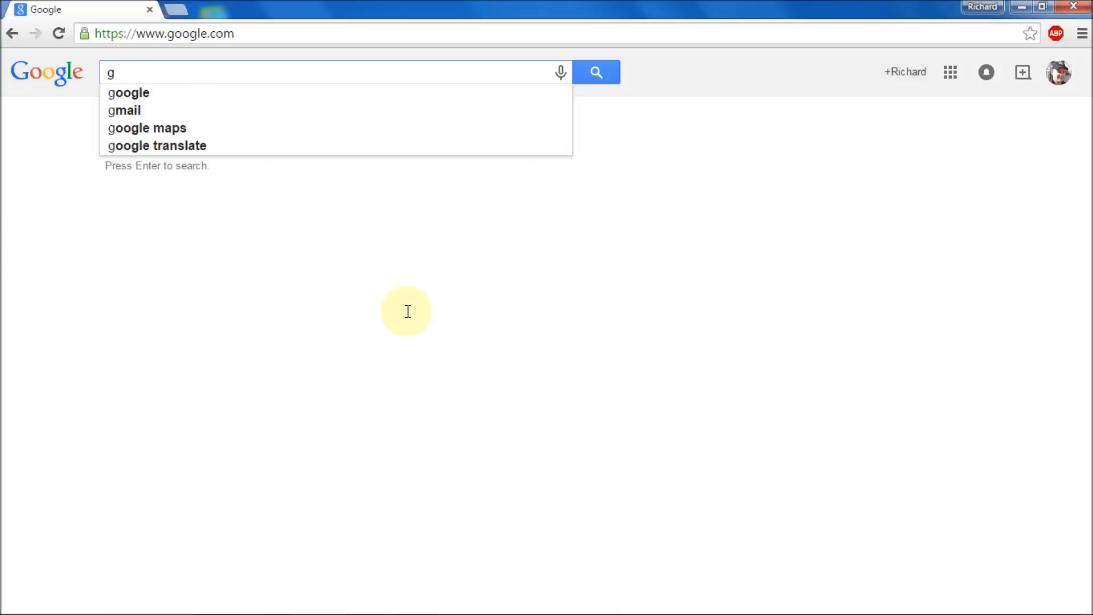
pyautogui.write('parted')
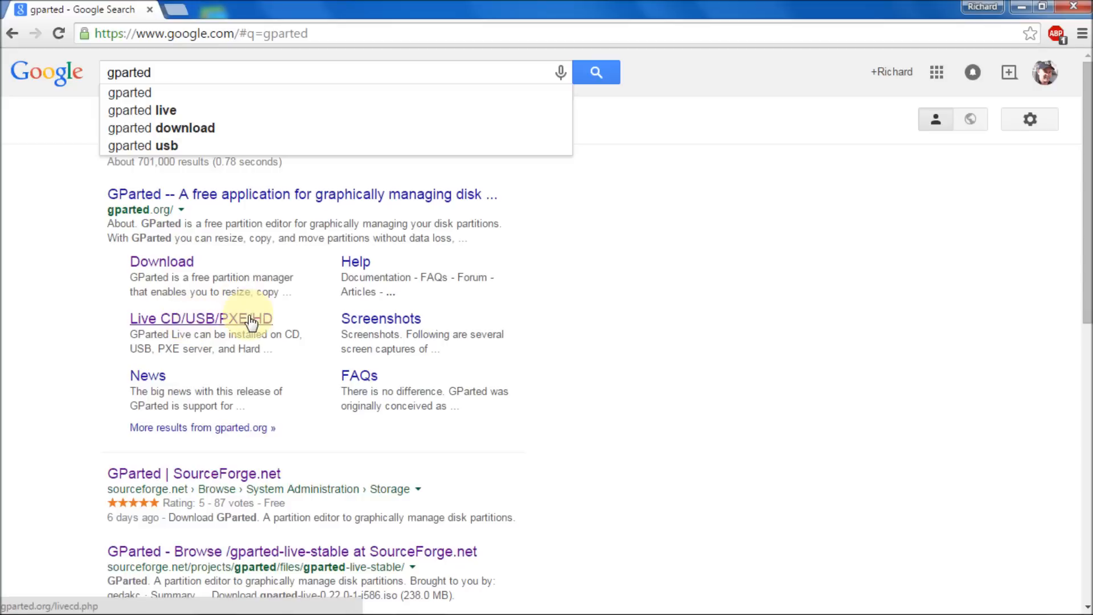
pyautogui.click(174, 319)
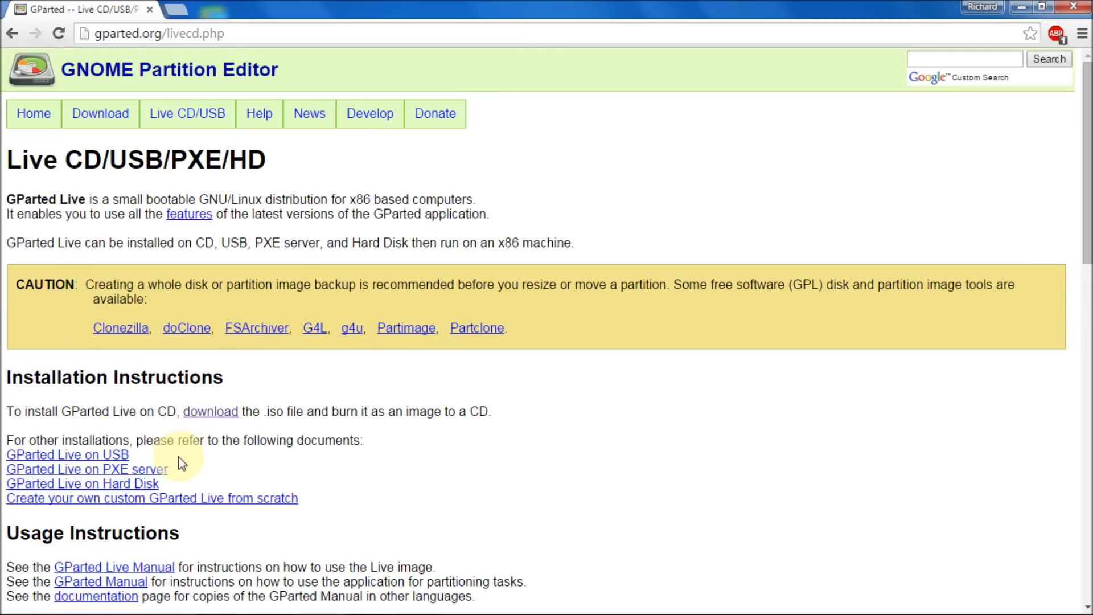
pyautogui.moveTo(63, 367)
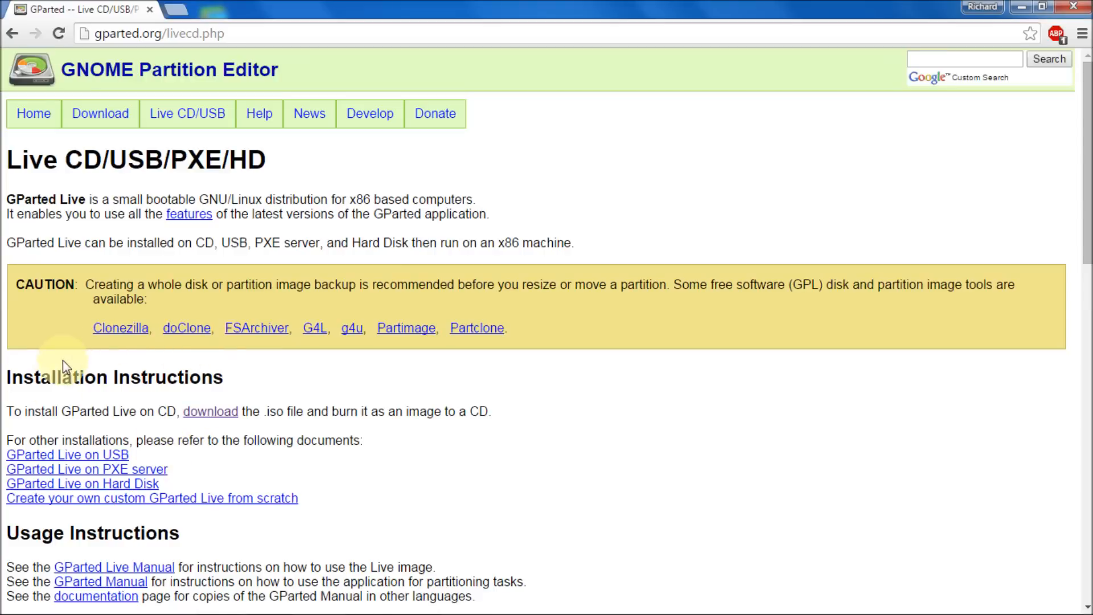
pyautogui.moveTo(30, 414)
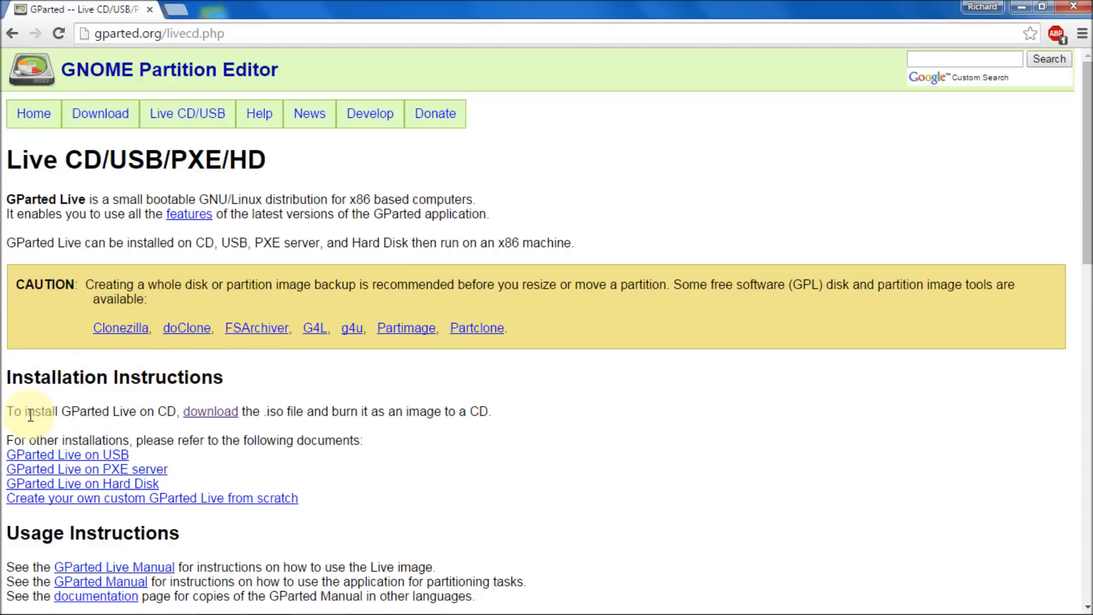
pyautogui.moveTo(211, 411)
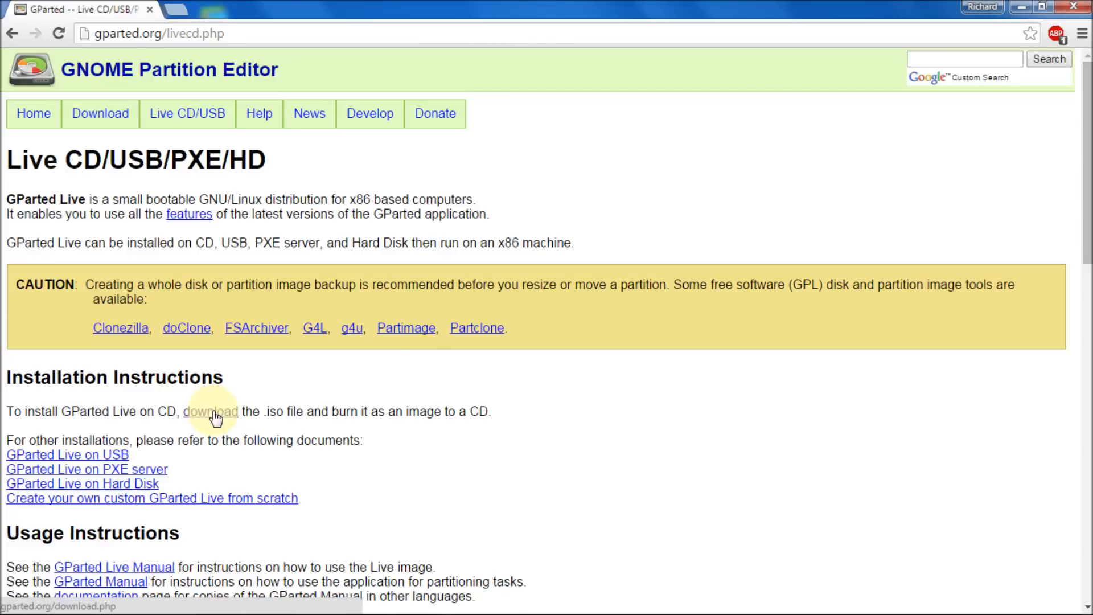
# From the GParted downloads page, start downloading the stable gparted-live-0.22.0-1-i586.iso
pyautogui.click(210, 411)
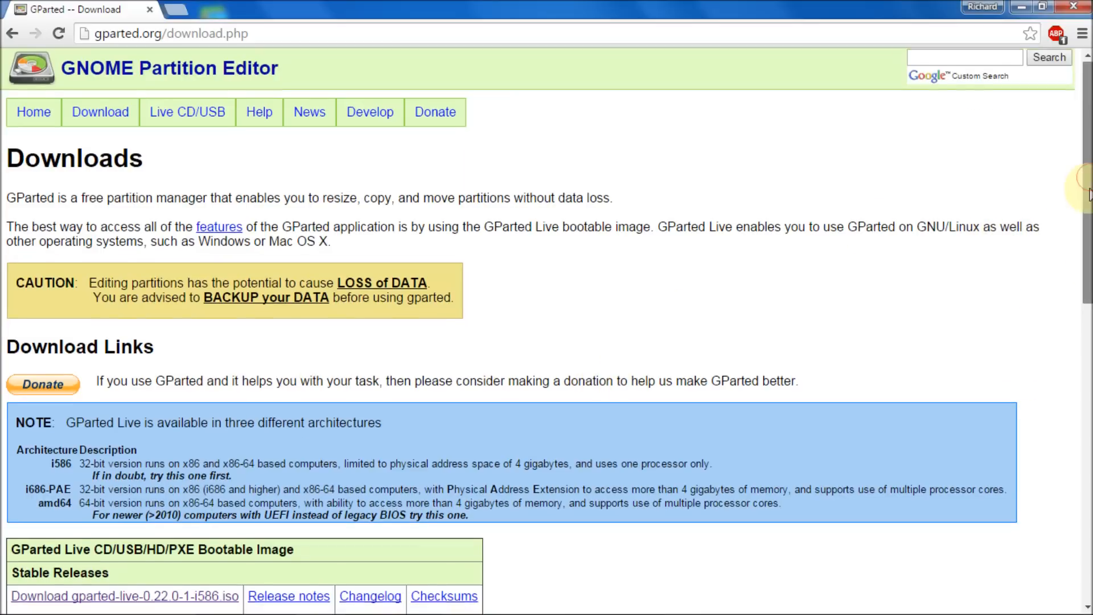
pyautogui.scroll(-3)
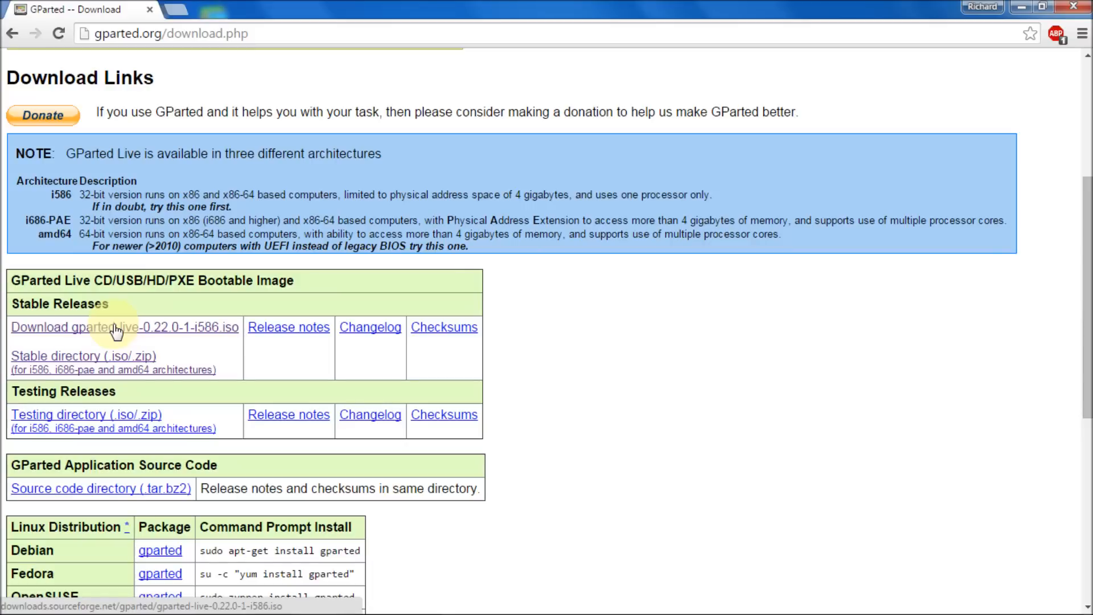
pyautogui.moveTo(131, 333)
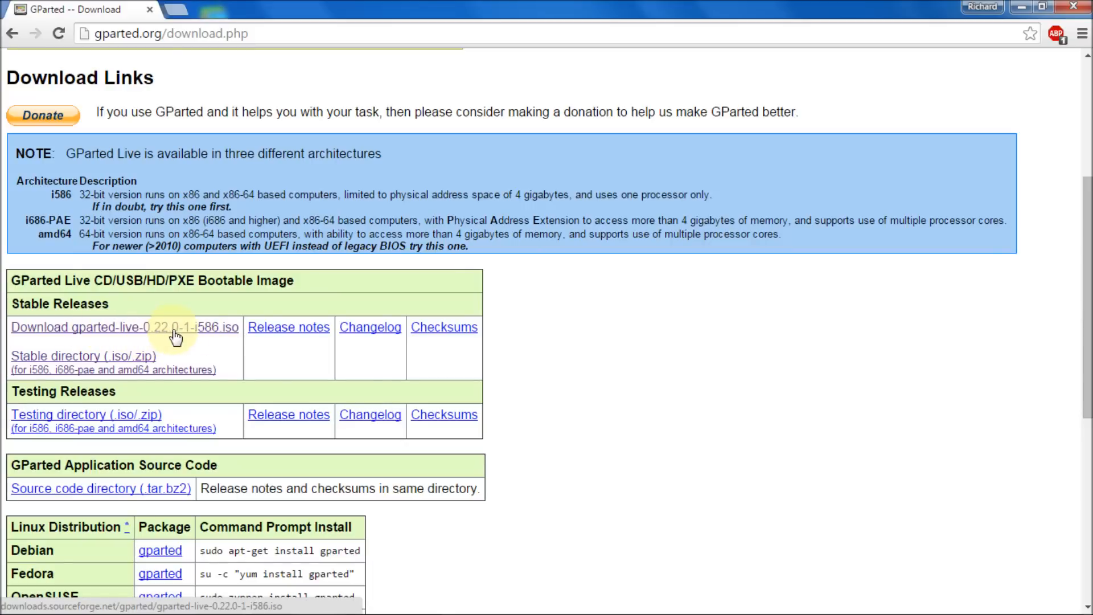
pyautogui.moveTo(187, 331)
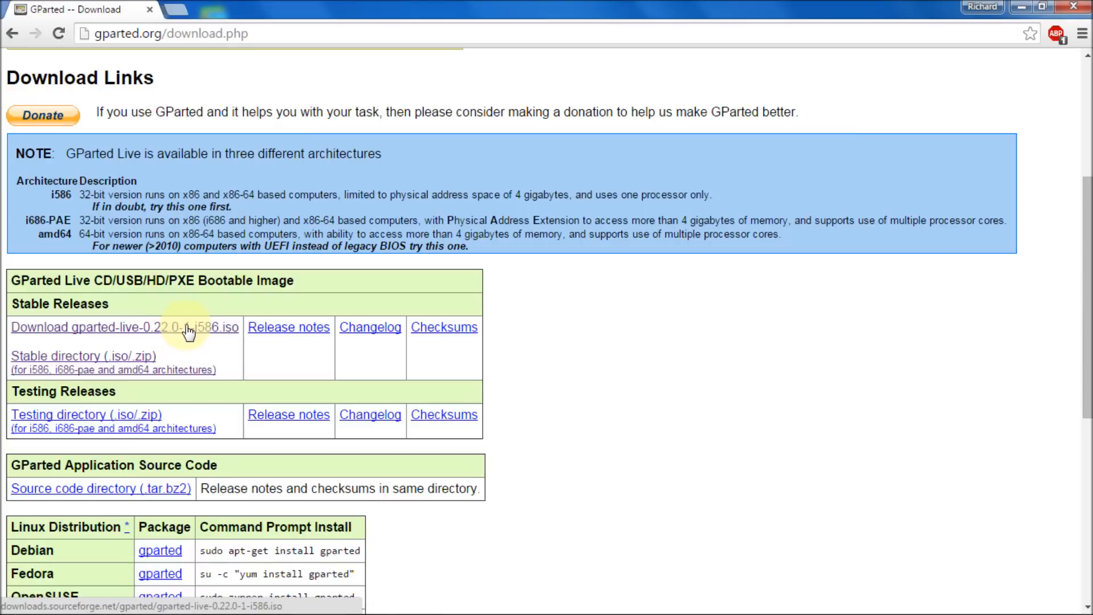
pyautogui.click(123, 327)
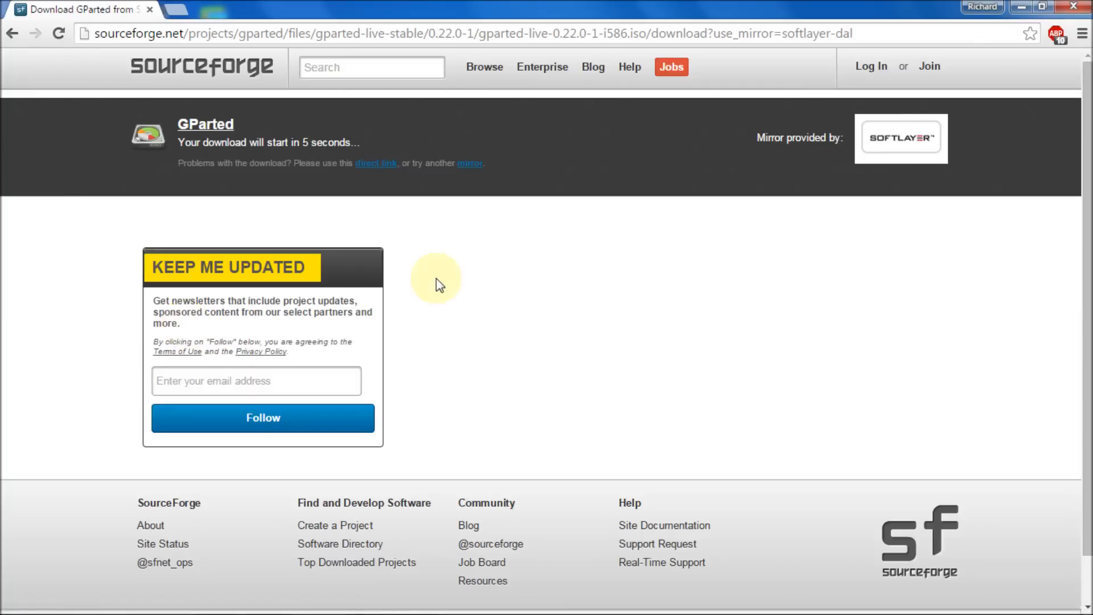
pyautogui.moveTo(614, 404)
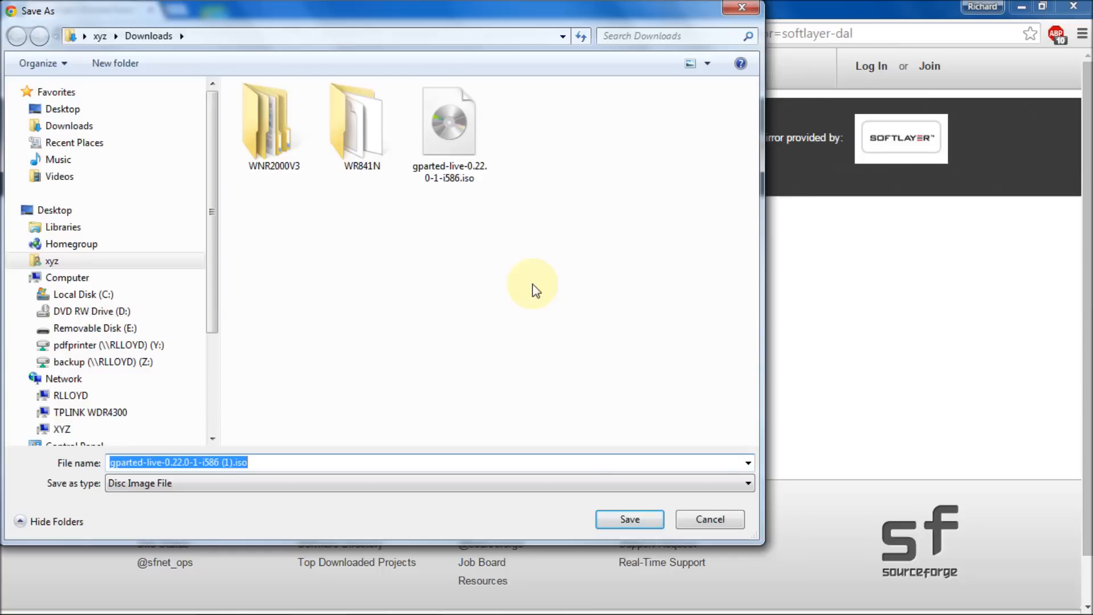
pyautogui.moveTo(408, 258)
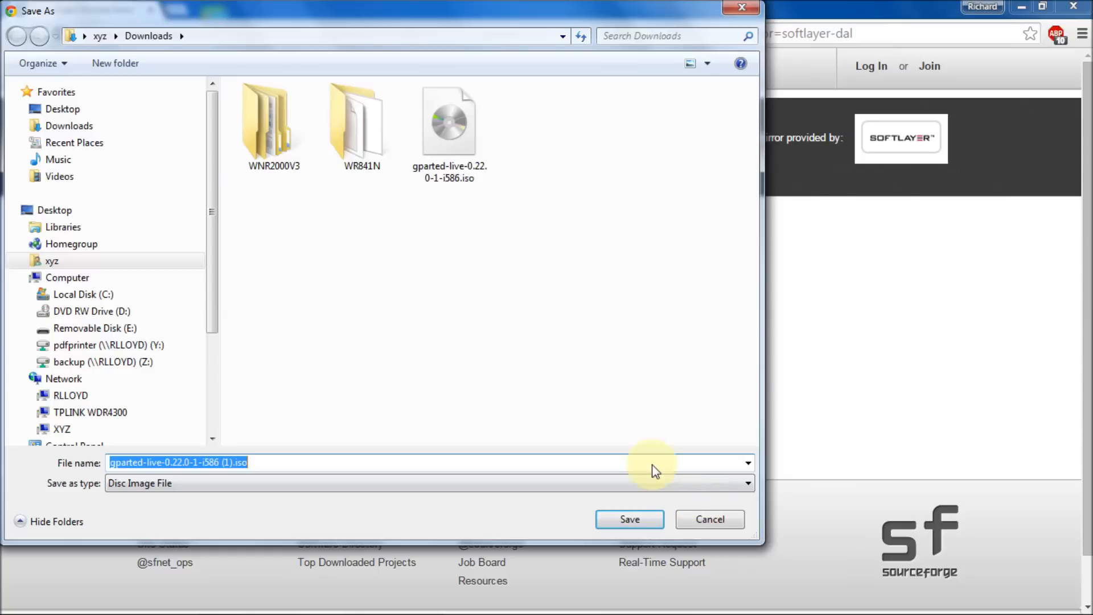
pyautogui.moveTo(709, 519)
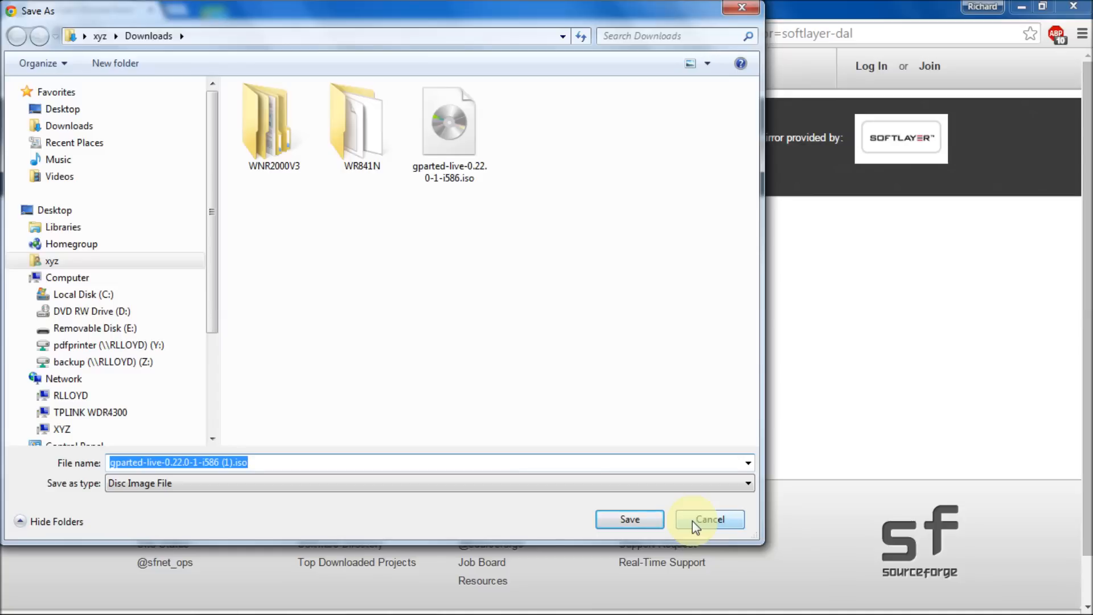
# Cancel saving the duplicate ISO and enter 'yumi' as a new search
pyautogui.click(709, 519)
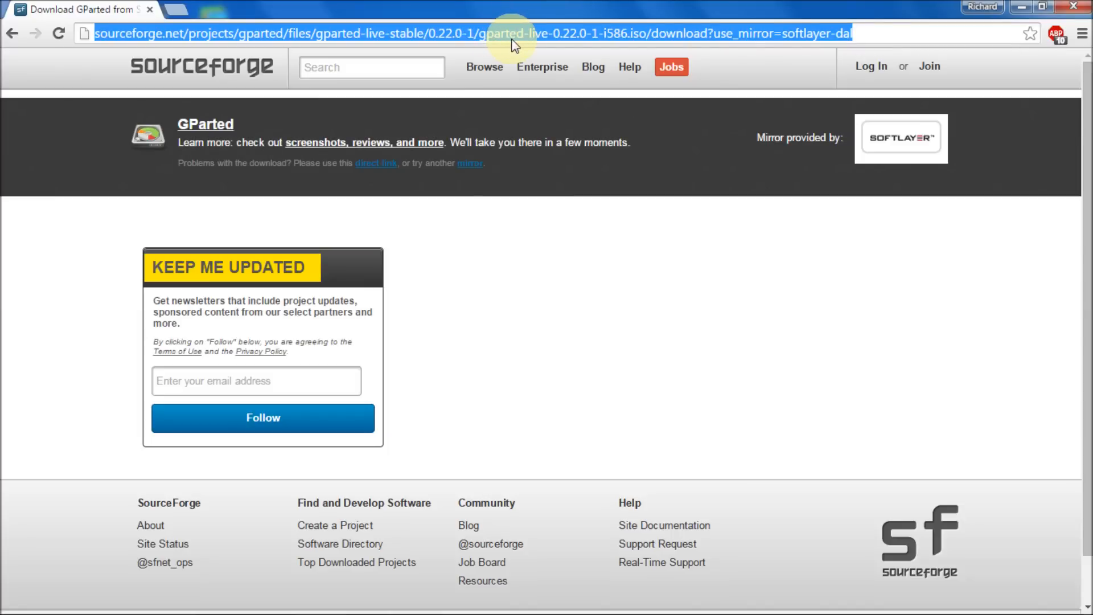
pyautogui.write('yumi&oq=yumi&aqs=chrome.0.69i59j0l5.11049j0j4&sourceid=chrome&es_sm=93&ie=UTF-8')
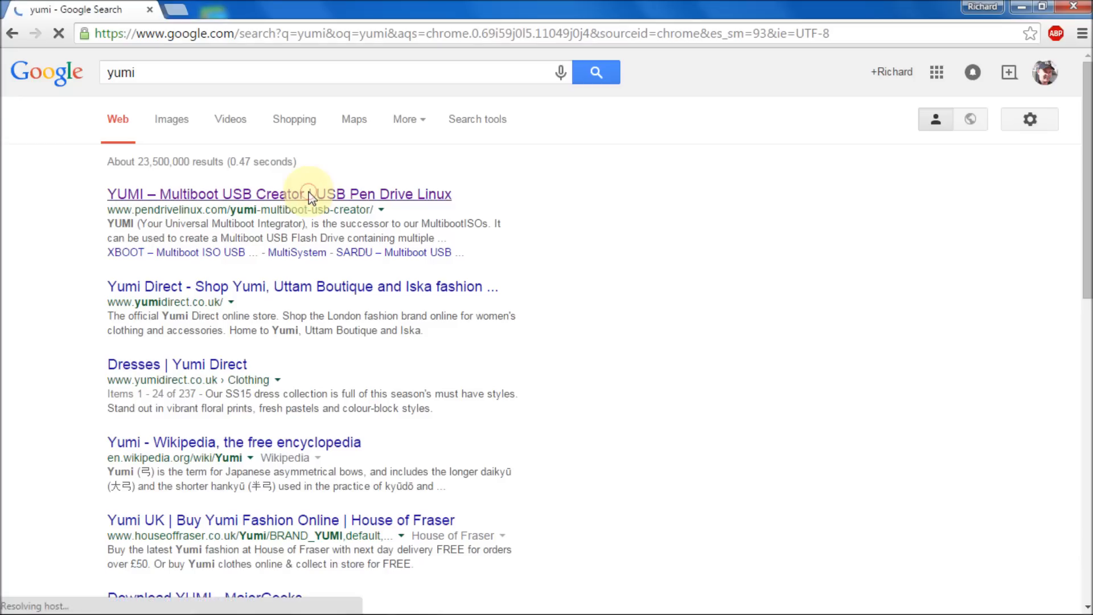
# Open the 'YUMI – Multiboot USB Creator' result on pendrivelinux.com
pyautogui.click(278, 194)
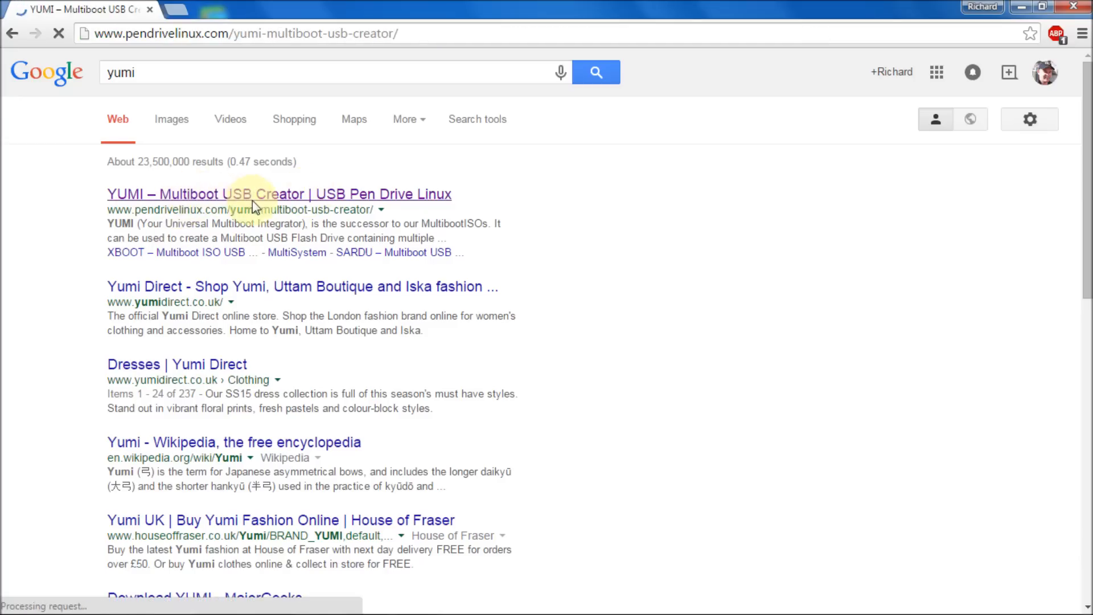
# Load the YUMI page and scroll to the YUMI-2.0.1.6.exe download section
pyautogui.click(279, 194)
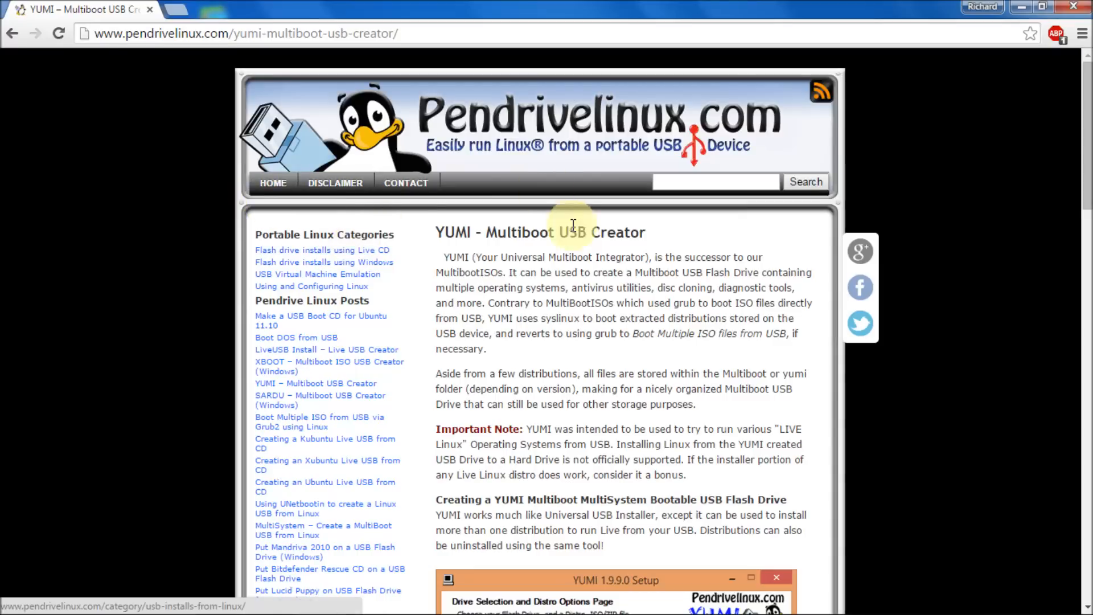
pyautogui.moveTo(627, 241)
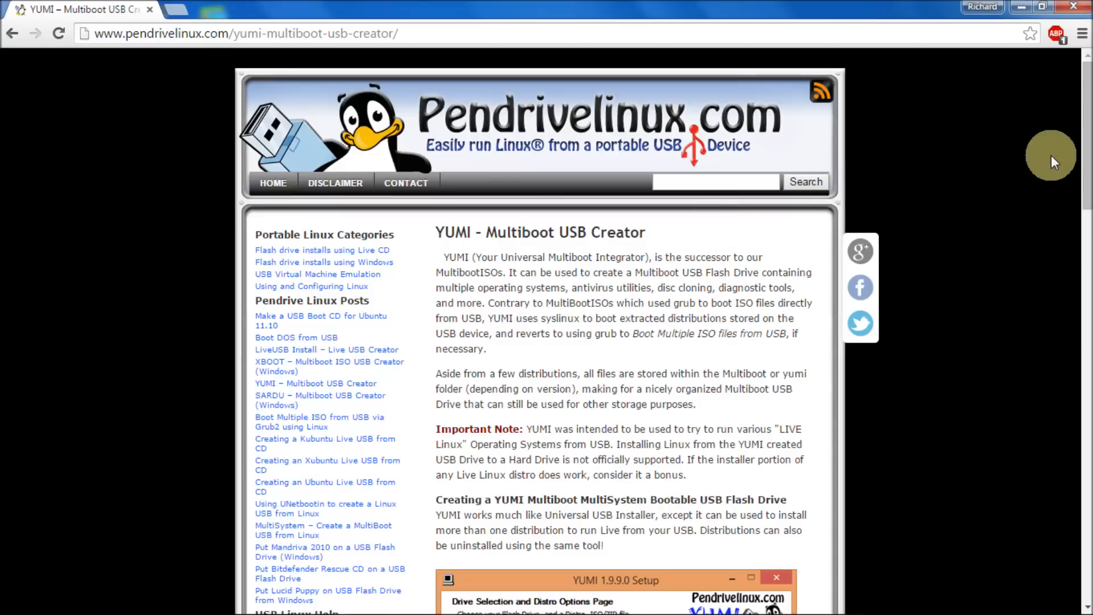
pyautogui.scroll(-3)
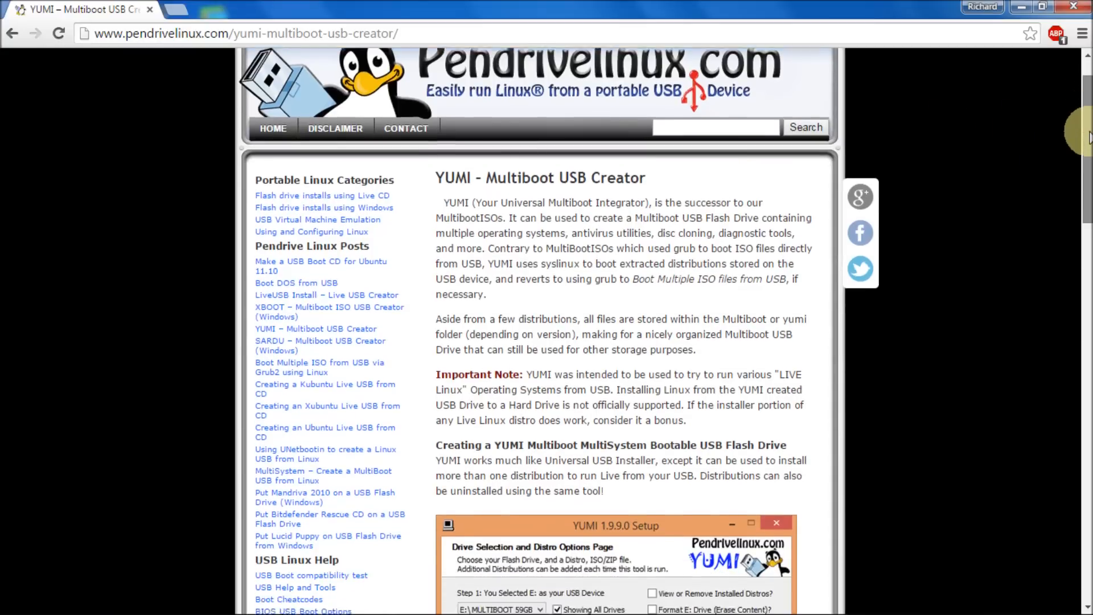
pyautogui.scroll(-3)
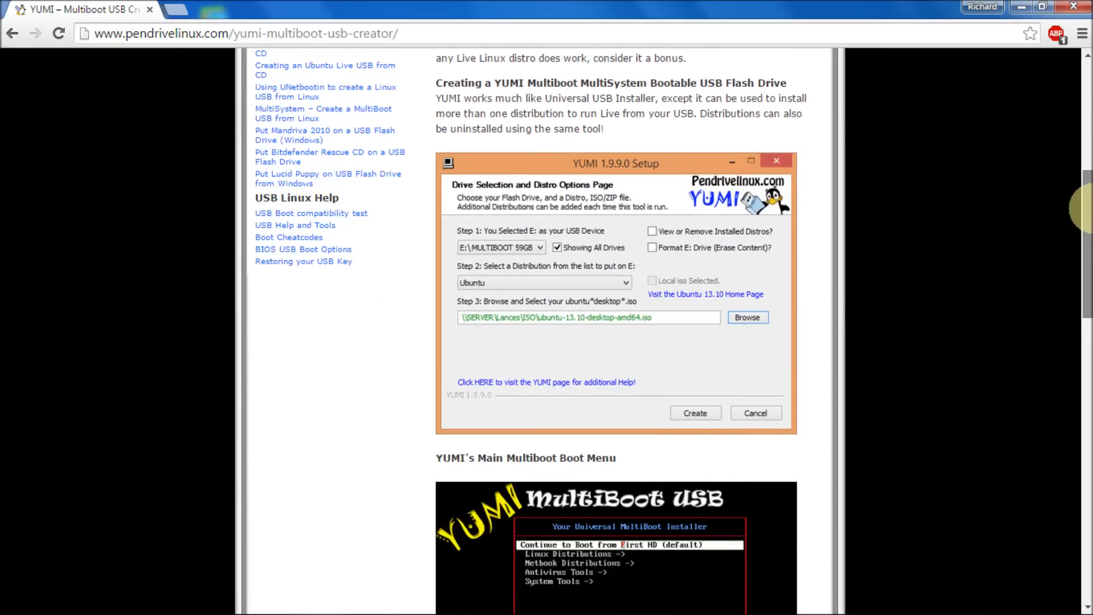
pyautogui.scroll(-3)
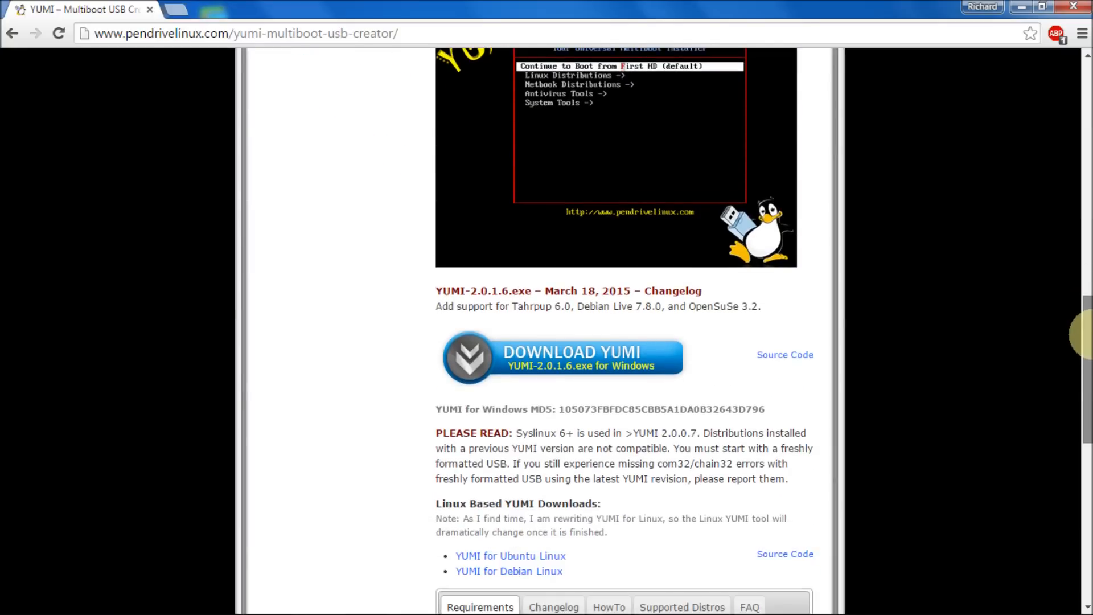
pyautogui.scroll(-3)
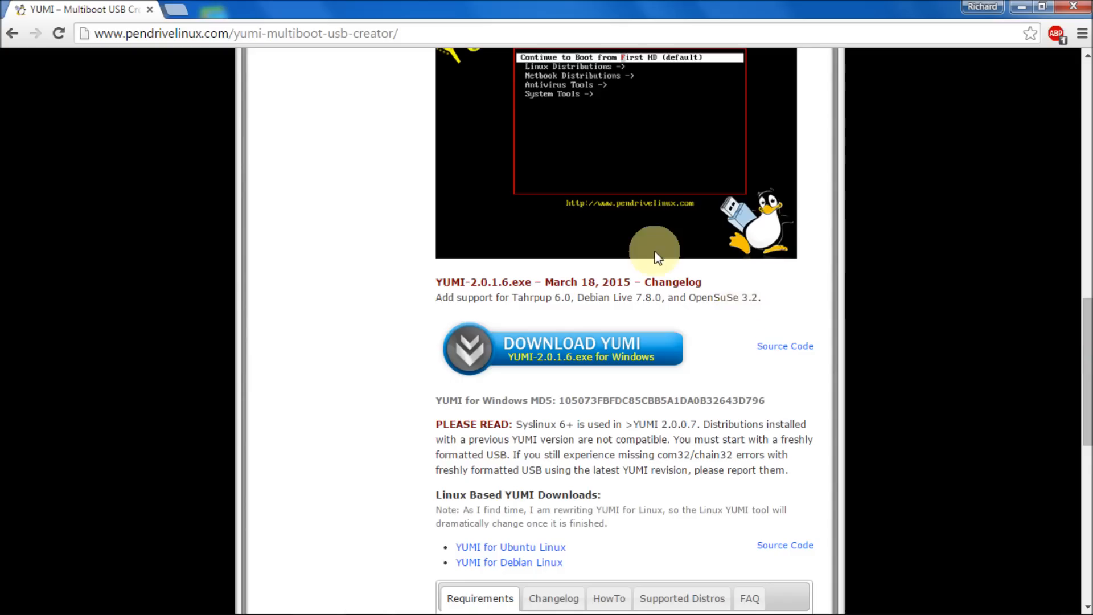
pyautogui.moveTo(545, 359)
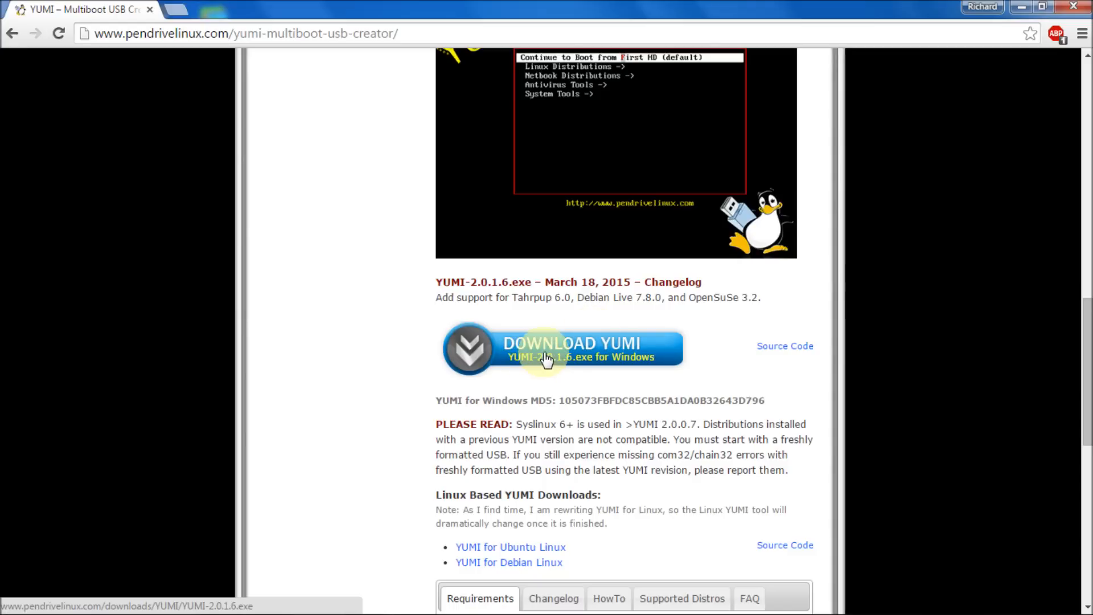
# Start the YUMI download, then cancel saving since YUMI-2.0.1.6.exe already exists
pyautogui.click(562, 348)
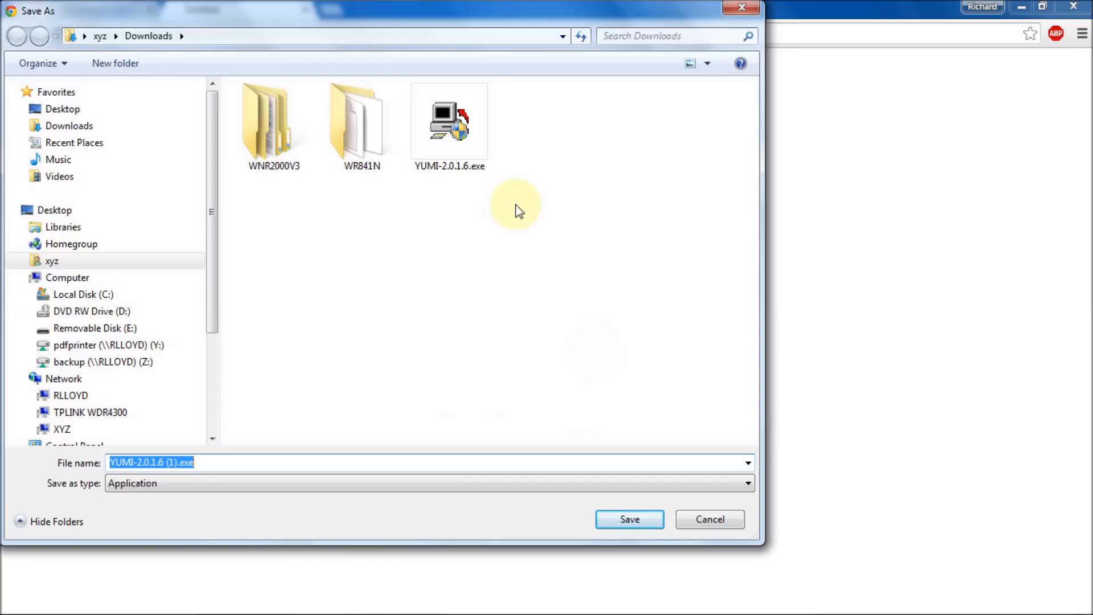
pyautogui.moveTo(342, 254)
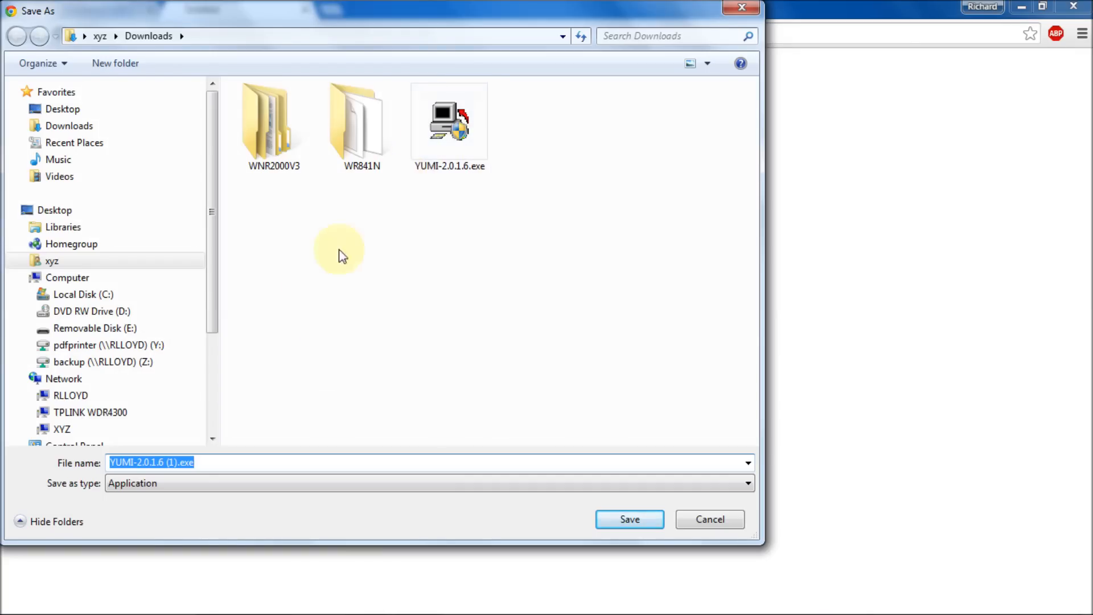
pyautogui.moveTo(394, 237)
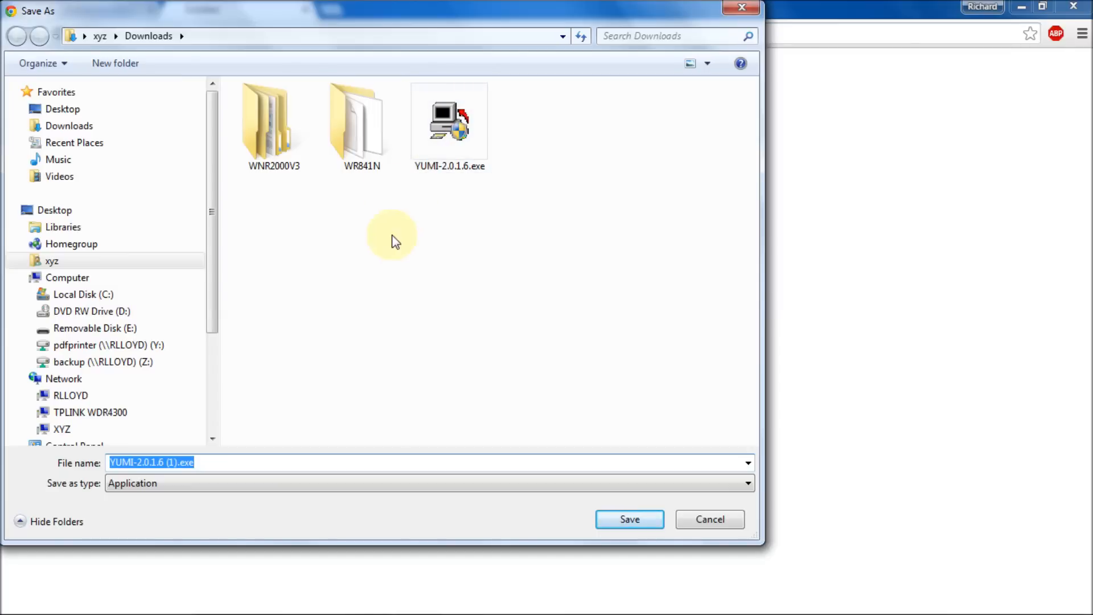
pyautogui.moveTo(449, 188)
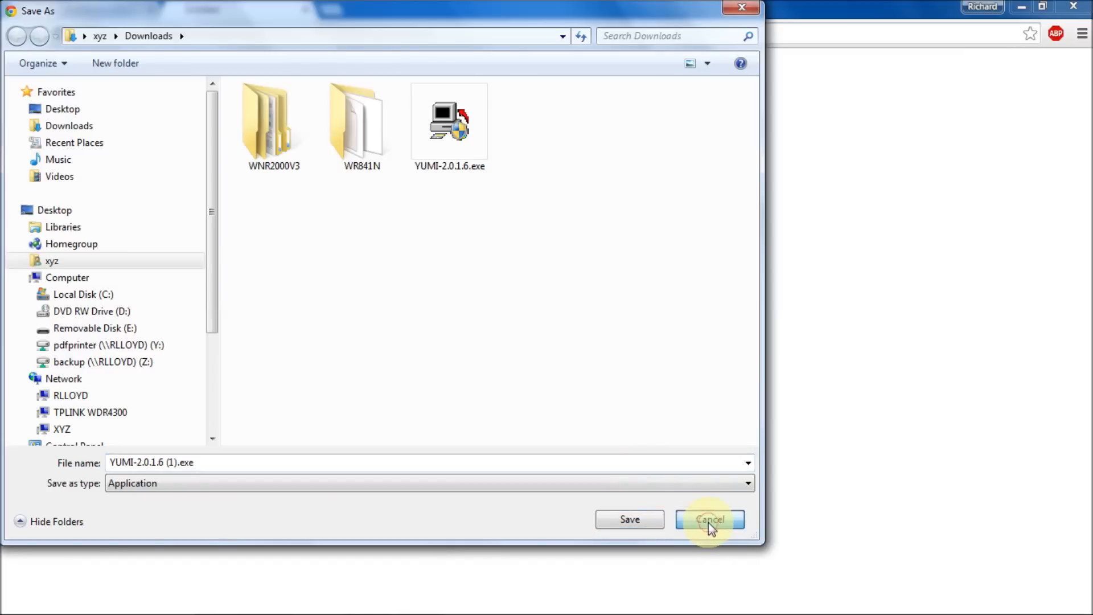
pyautogui.click(709, 521)
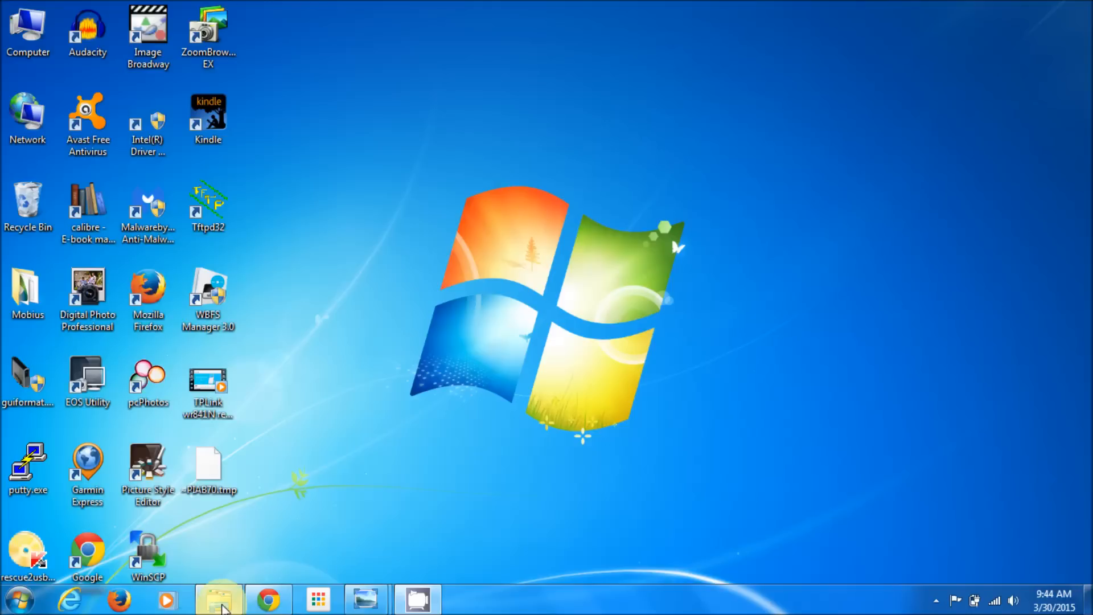
# Show the computer's drives in Explorer and dismiss the AutoPlay prompt for the new disk
pyautogui.click(218, 598)
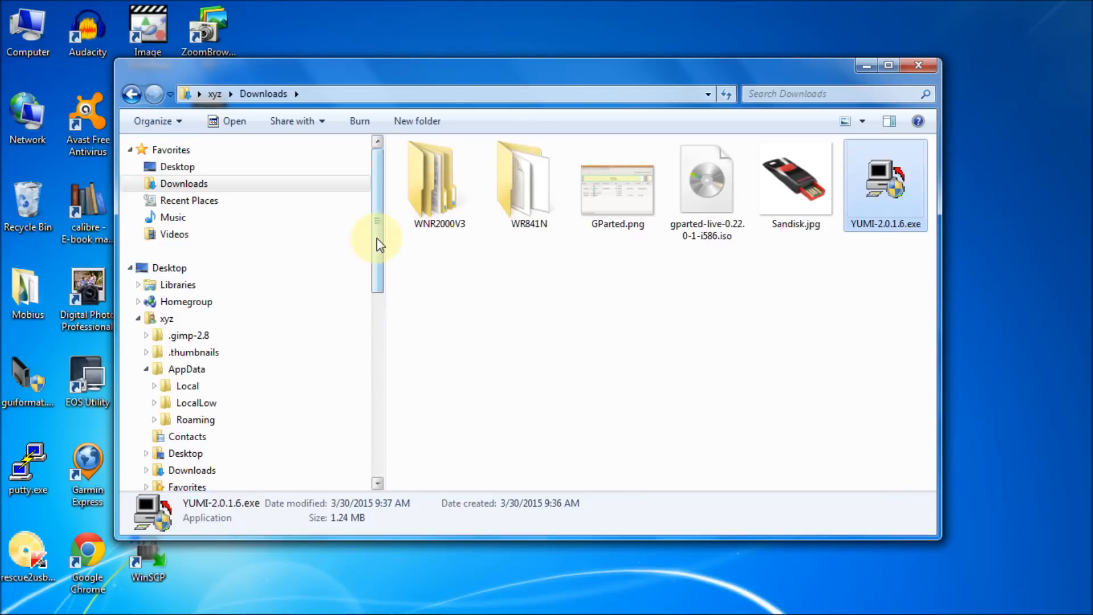
pyautogui.moveTo(378, 243); pyautogui.dragTo(378, 348)
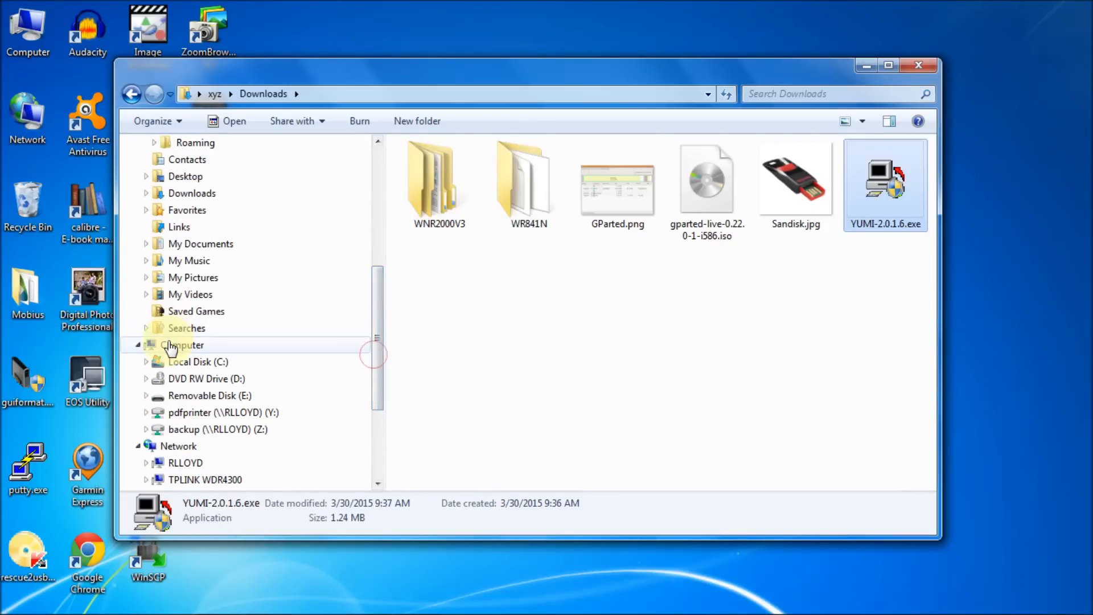
pyautogui.click(182, 344)
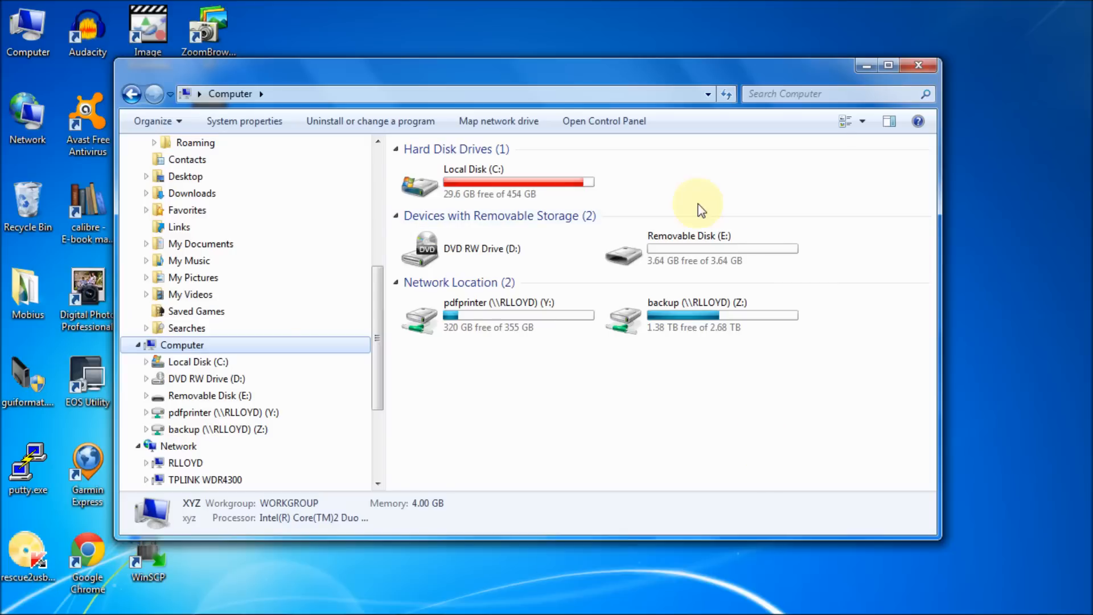
pyautogui.moveTo(759, 305)
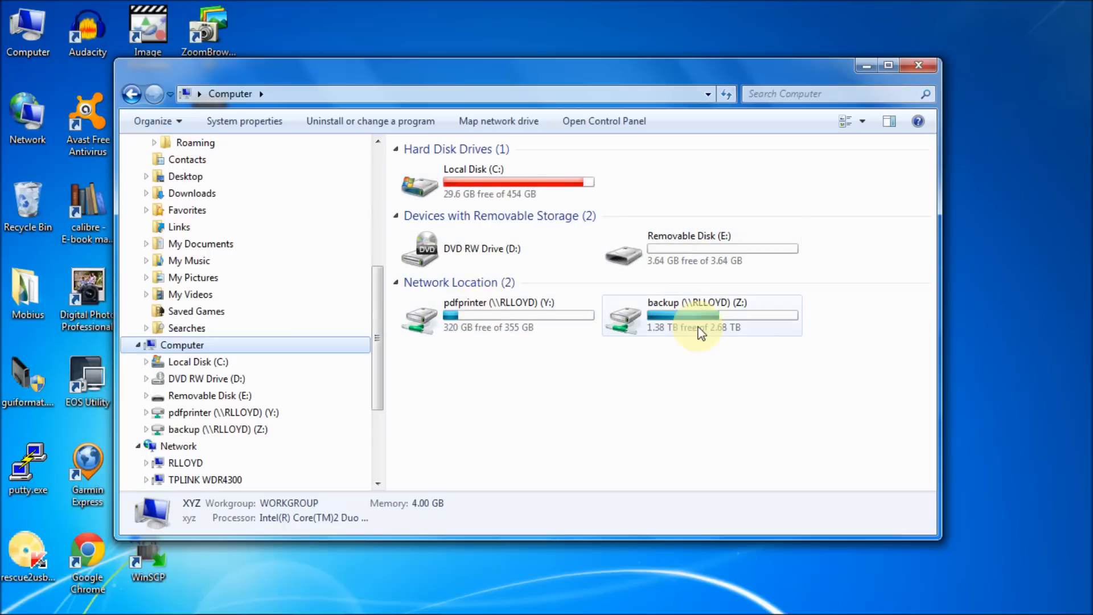
pyautogui.moveTo(800, 427)
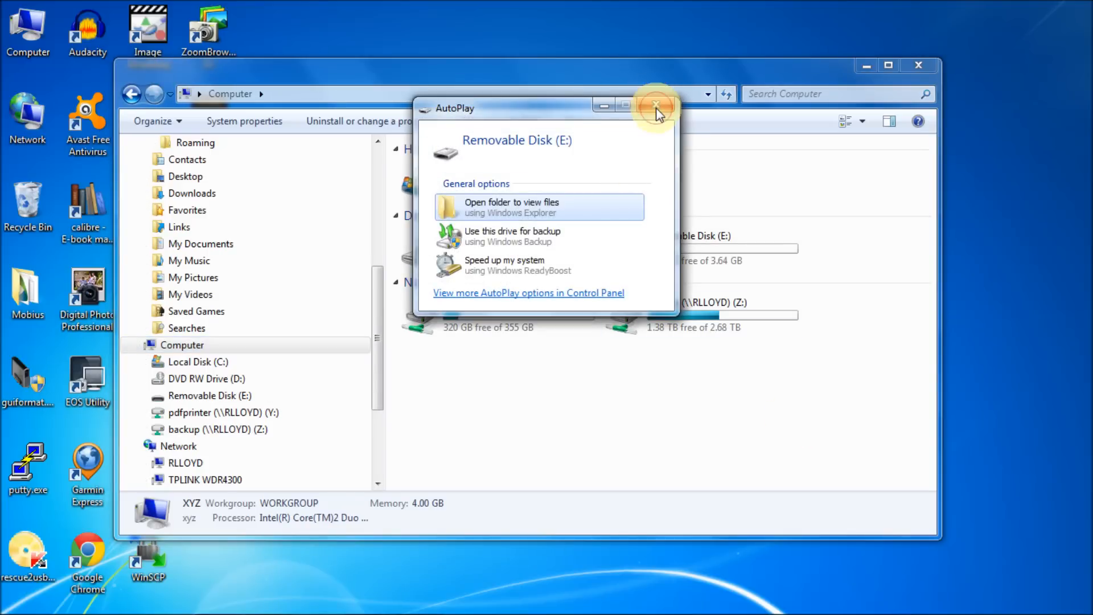
pyautogui.click(653, 106)
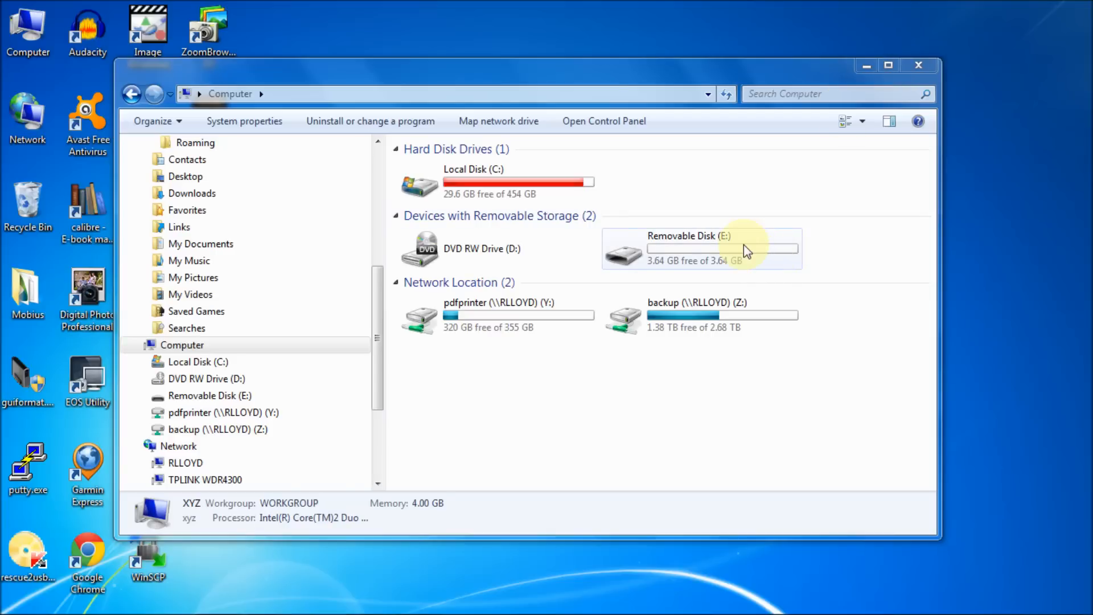
# Select Removable Disk (E:) to confirm it is an empty 3.64 GB FAT32 drive
pyautogui.rightClick(744, 245)
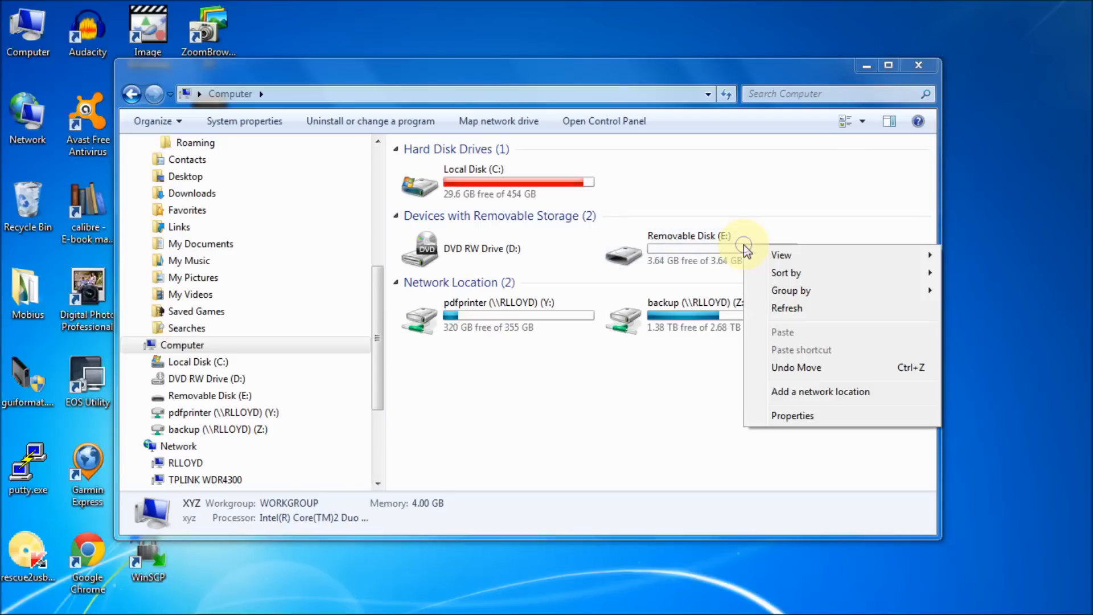
pyautogui.click(704, 247)
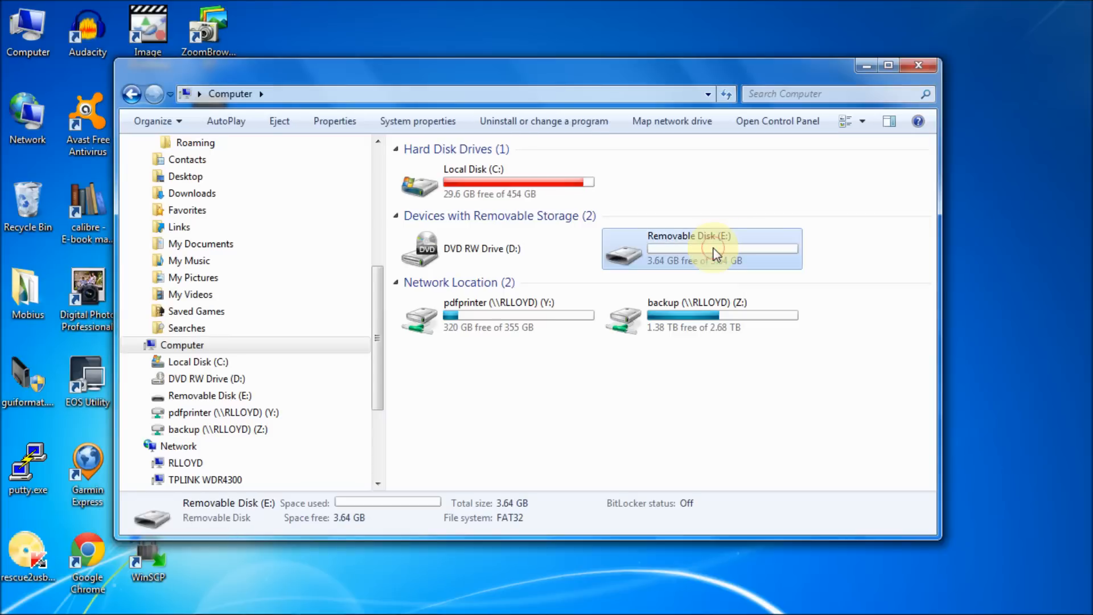
pyautogui.rightClick(701, 247)
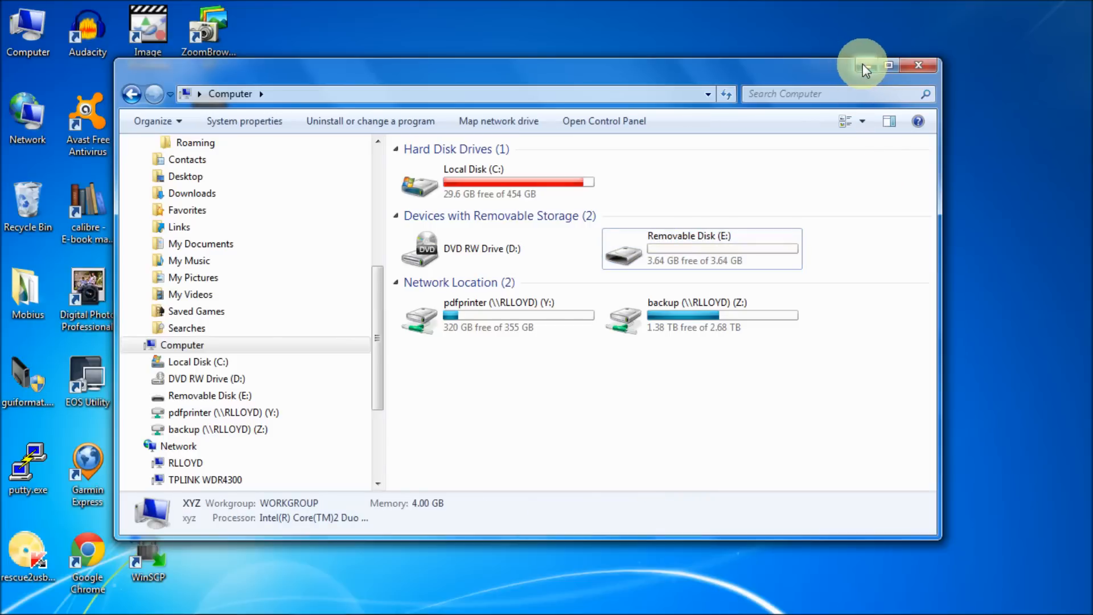
pyautogui.click(918, 65)
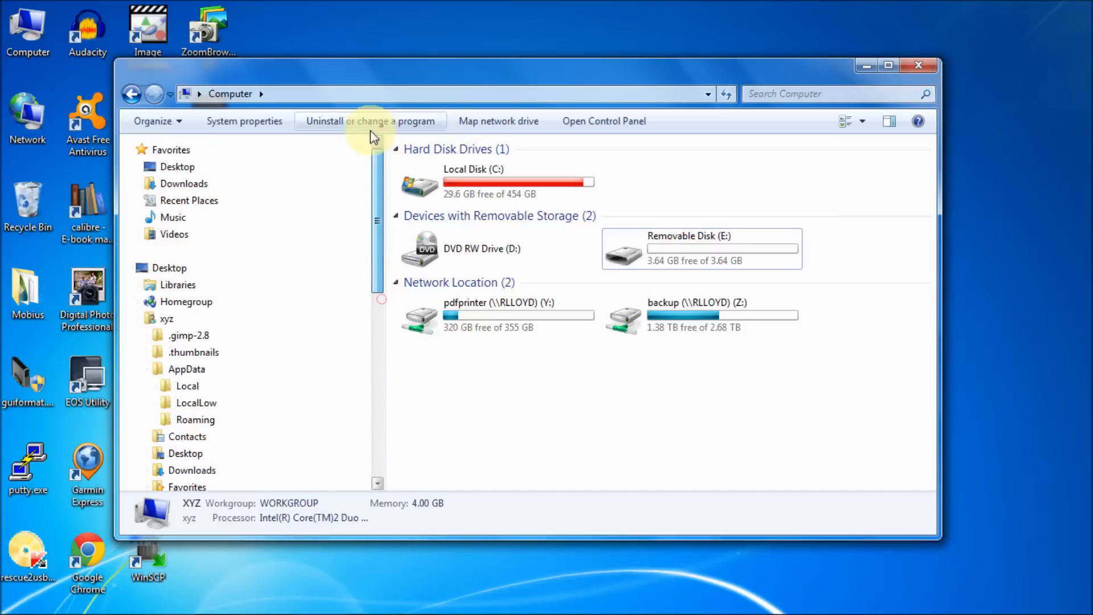
# Launch YUMI-2.0.1.6.exe from the Downloads folder
pyautogui.click(183, 184)
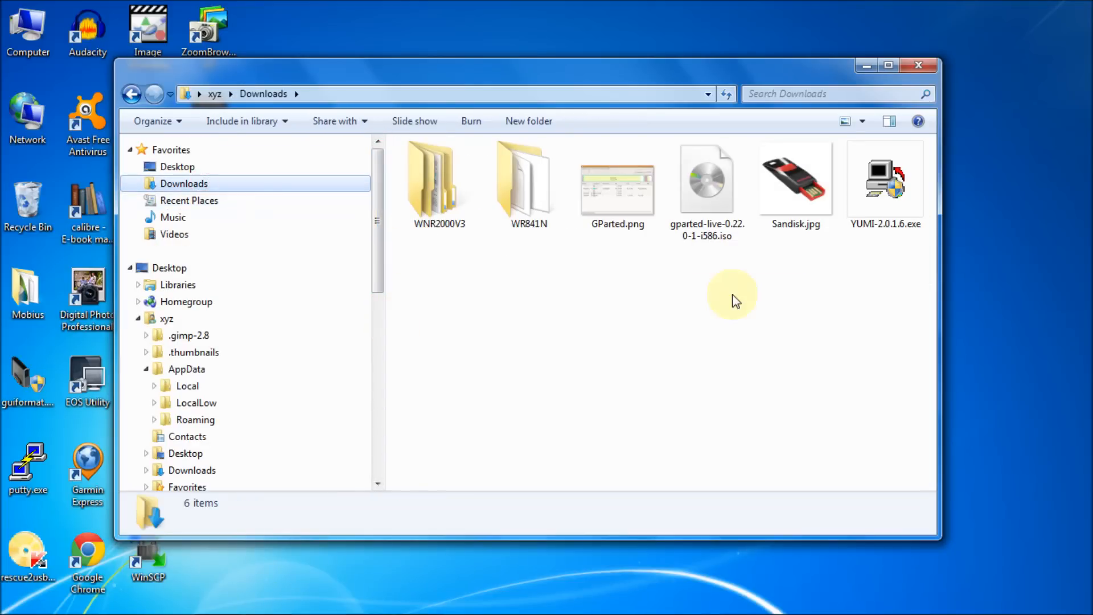
pyautogui.click(883, 180)
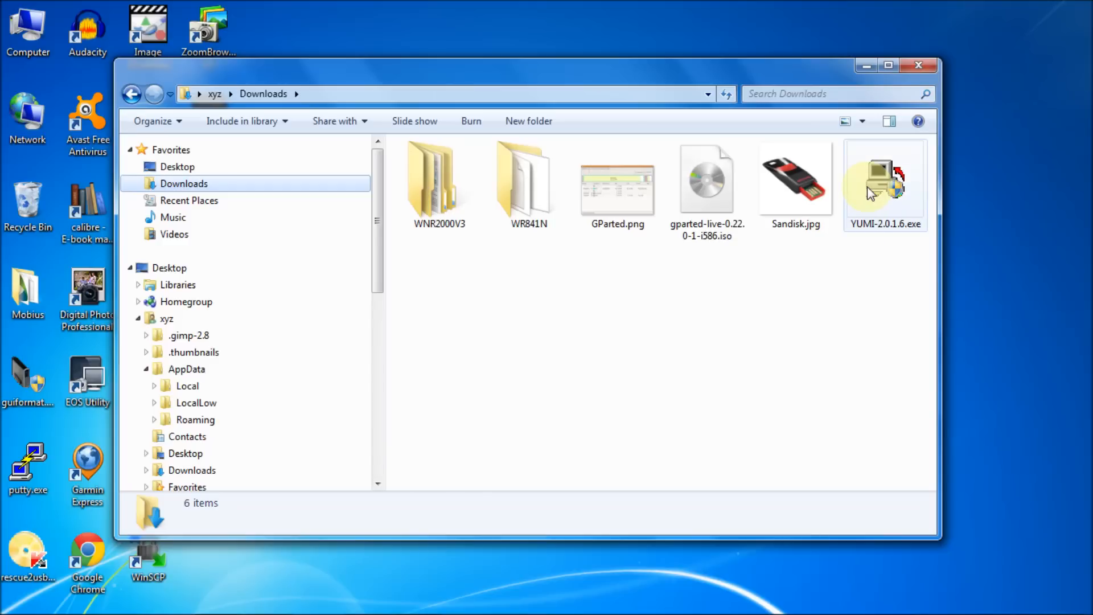
pyautogui.click(885, 178)
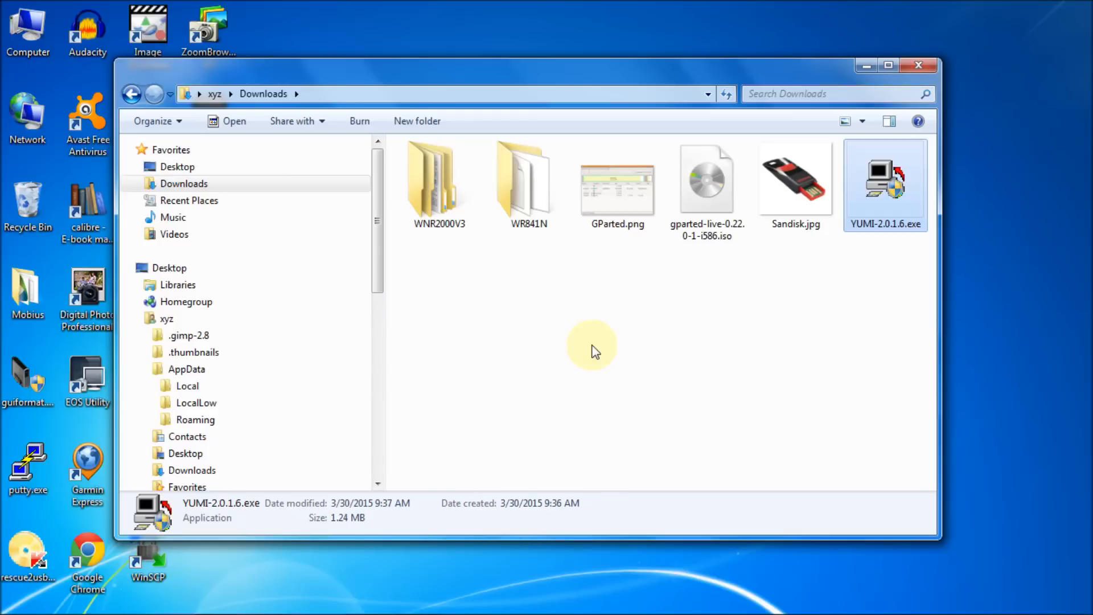
pyautogui.doubleClick(884, 181)
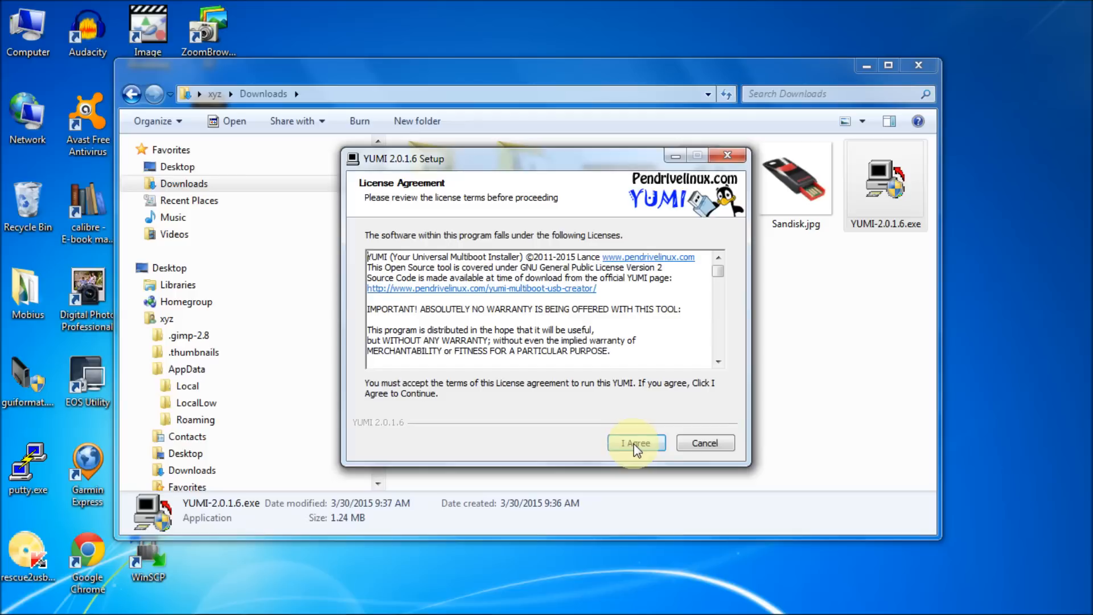
# Accept the YUMI license and make a first pick of drive E: as target
pyautogui.click(635, 443)
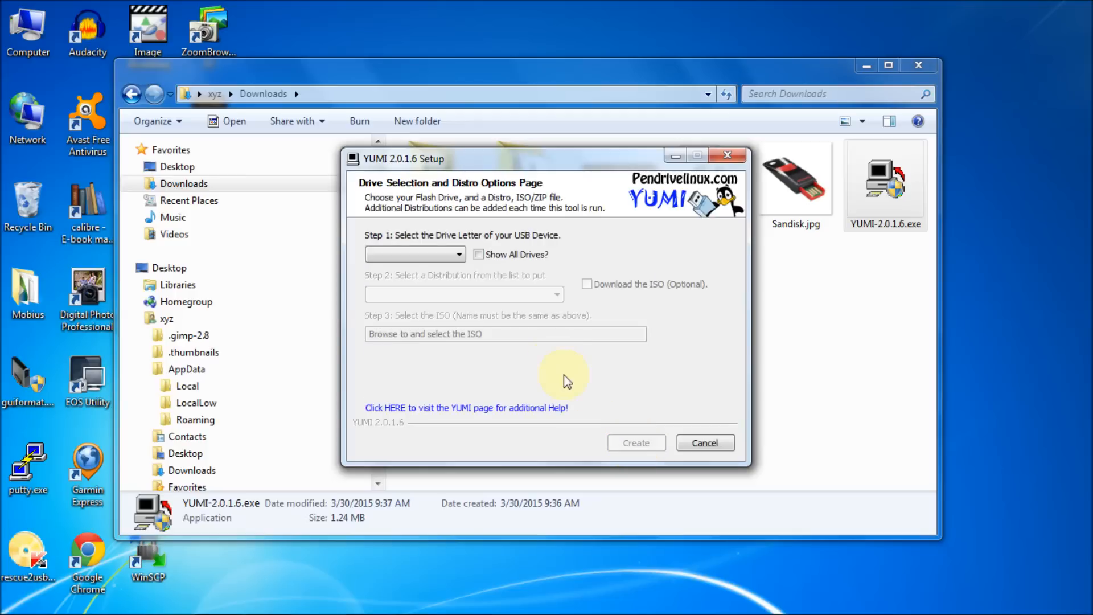
pyautogui.moveTo(592, 390)
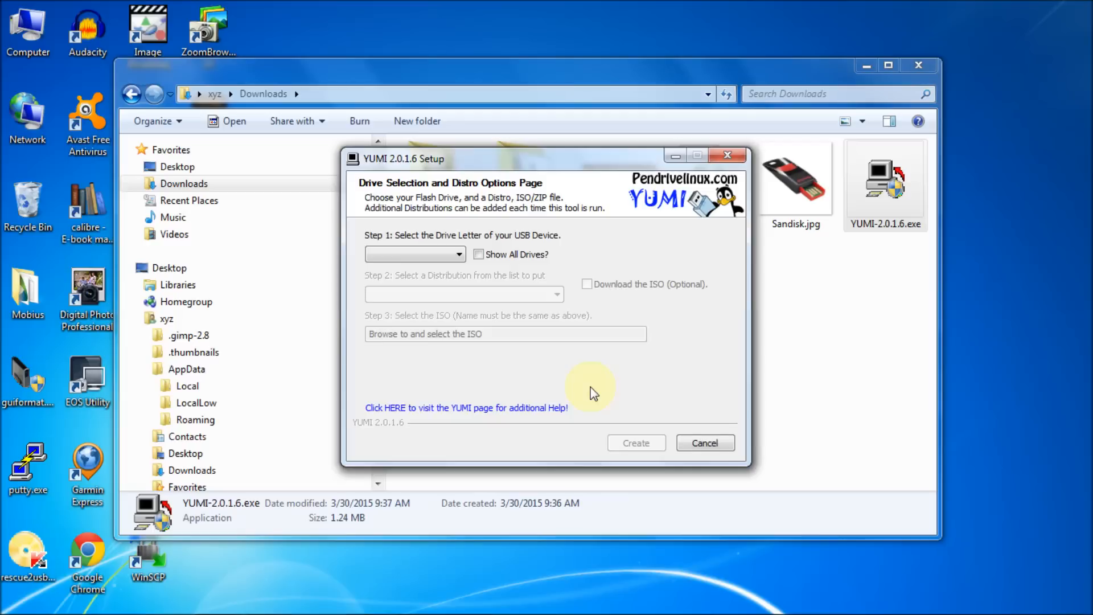
pyautogui.moveTo(640, 249)
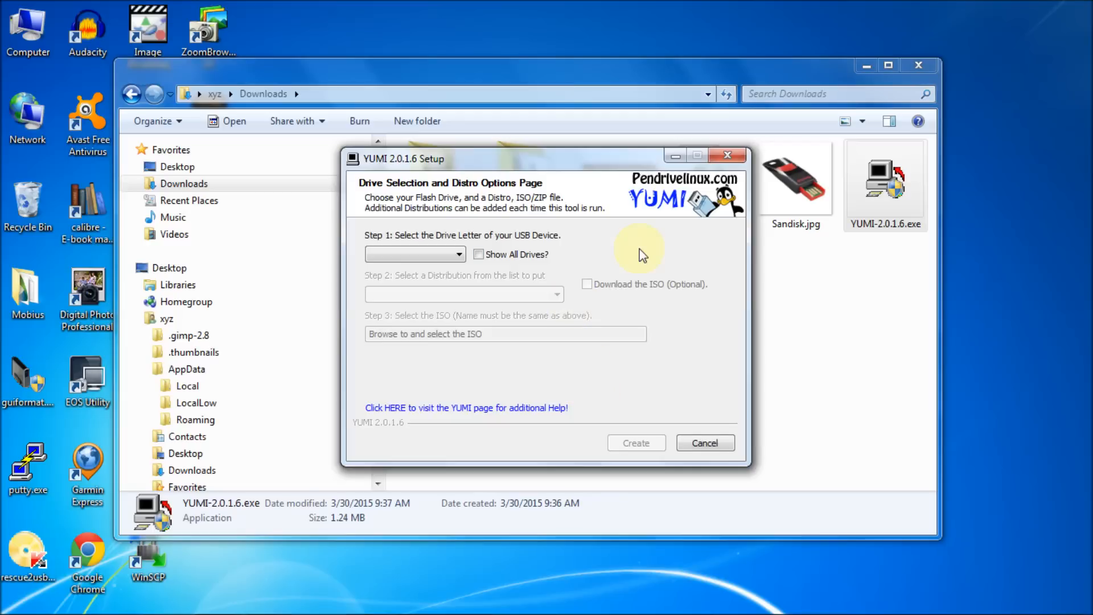
pyautogui.moveTo(473, 278)
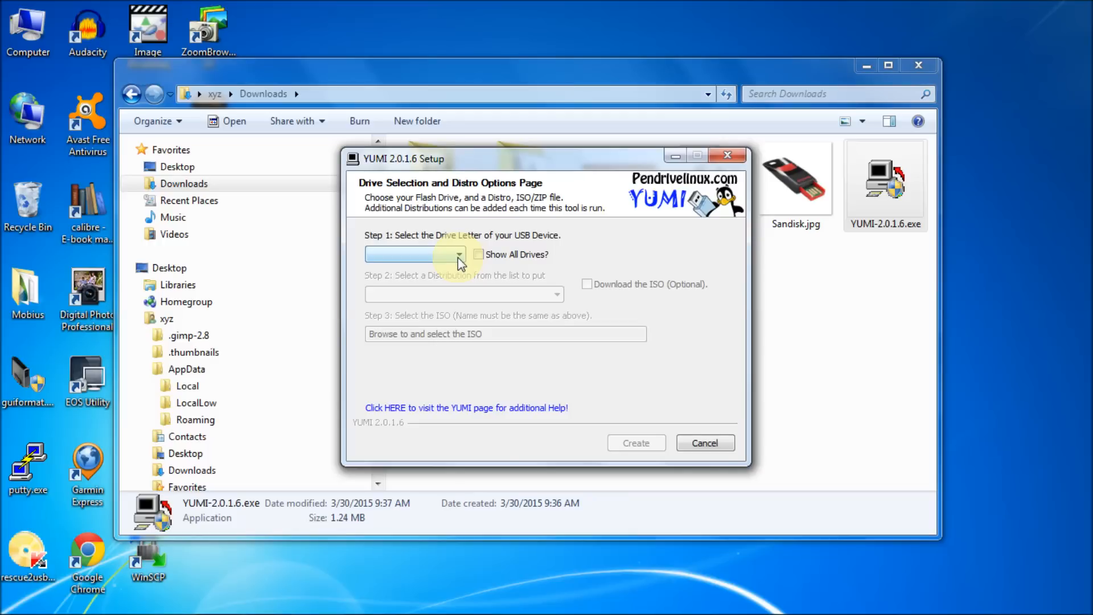
pyautogui.click(458, 254)
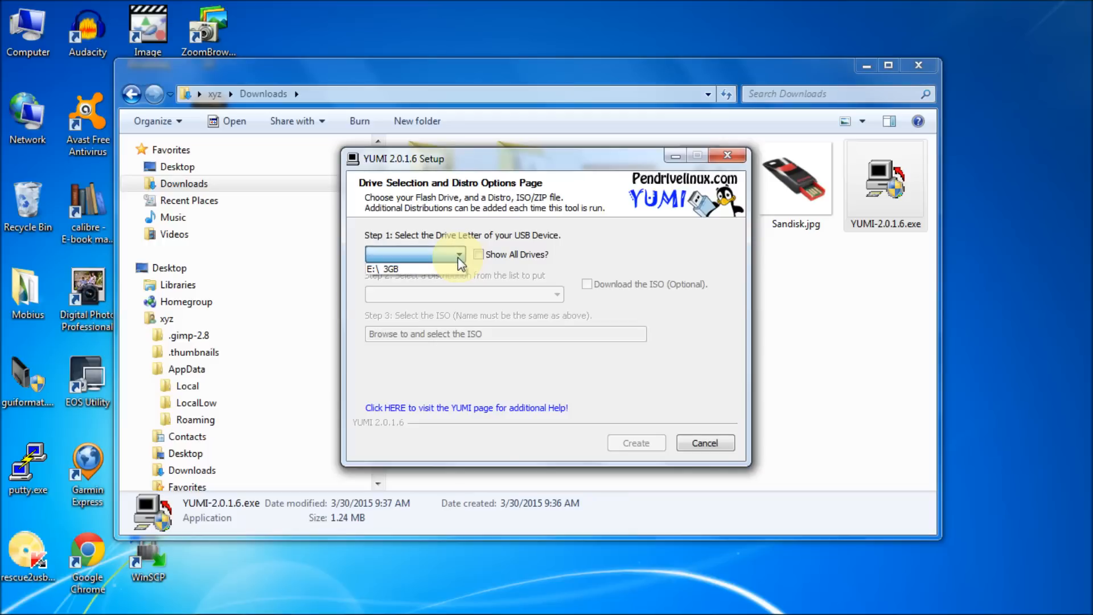
pyautogui.click(414, 254)
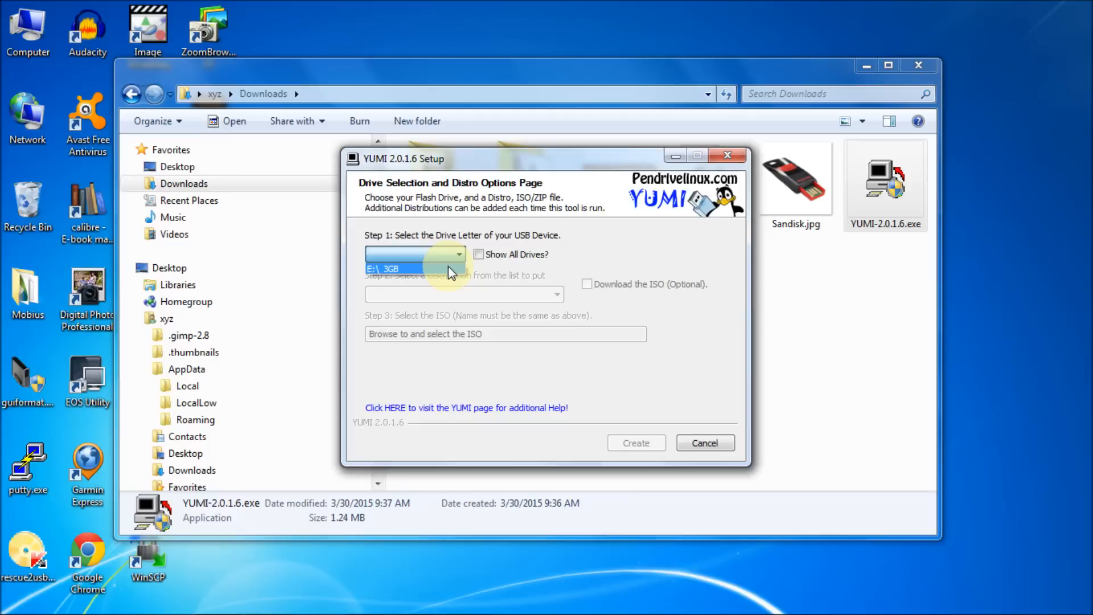
pyautogui.click(411, 267)
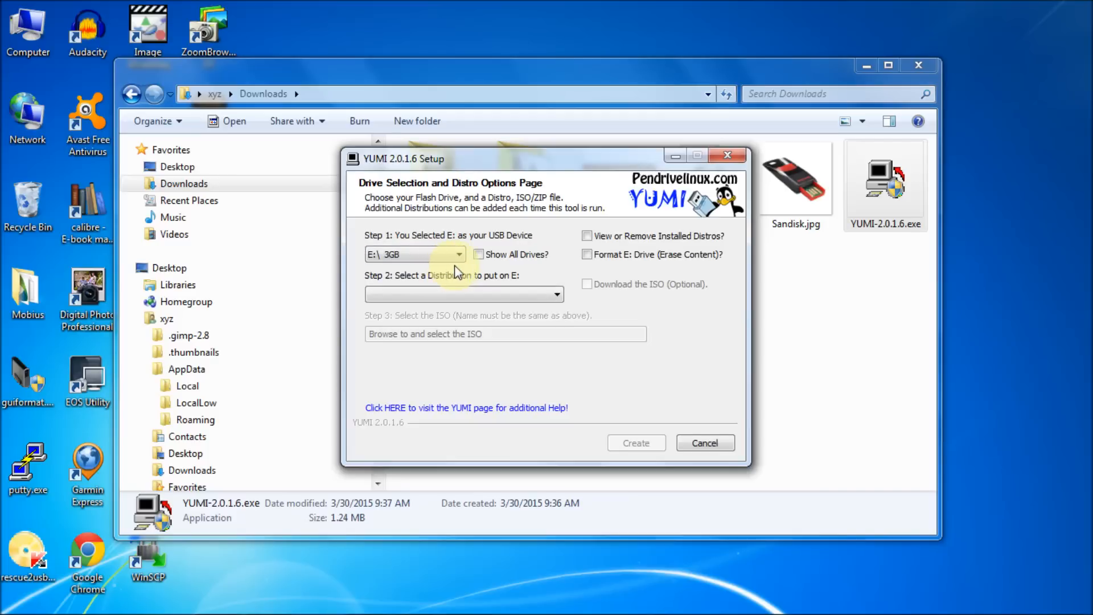
# Enable Show All Drives and choose E:\ 3GB as the USB device
pyautogui.click(478, 254)
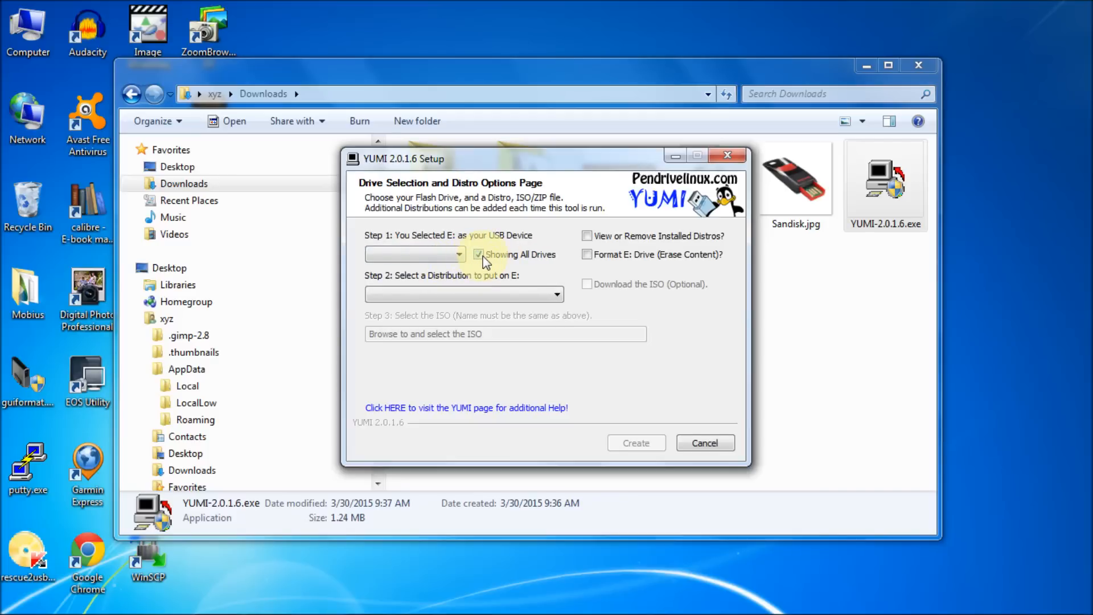
pyautogui.click(458, 254)
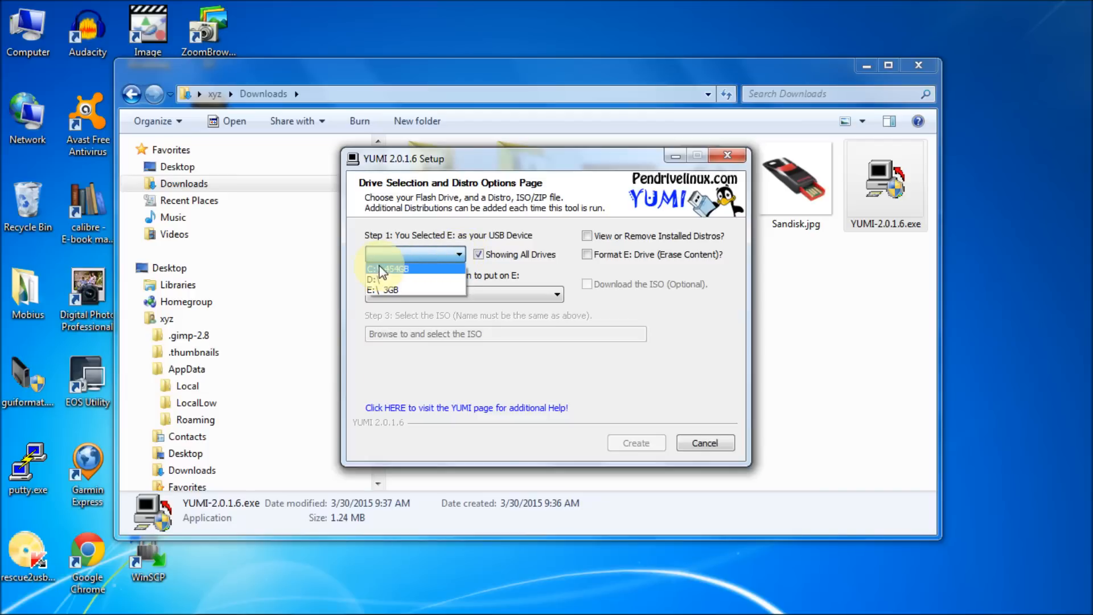
pyautogui.moveTo(388, 279)
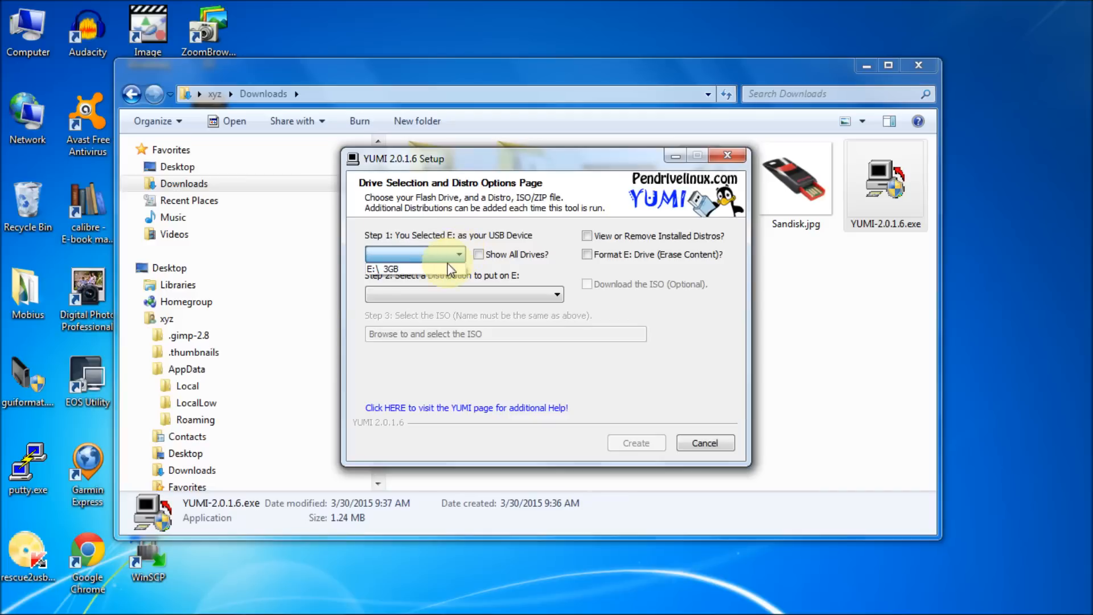
pyautogui.click(391, 269)
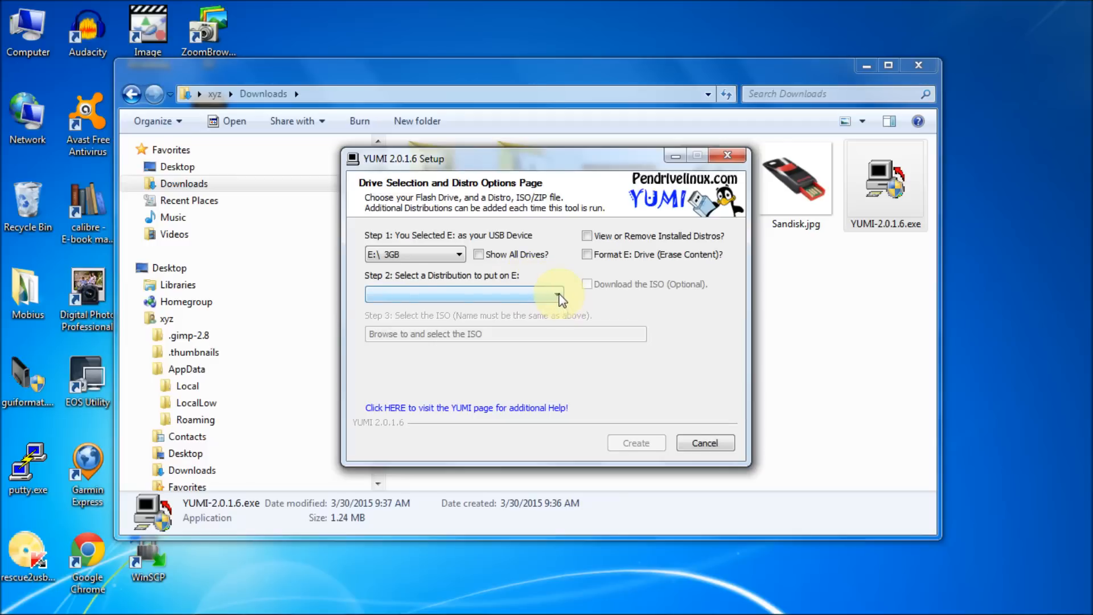
# Select GParted (Partition Tools) under System Tools as the distribution, declining the download-link prompt
pyautogui.click(463, 293)
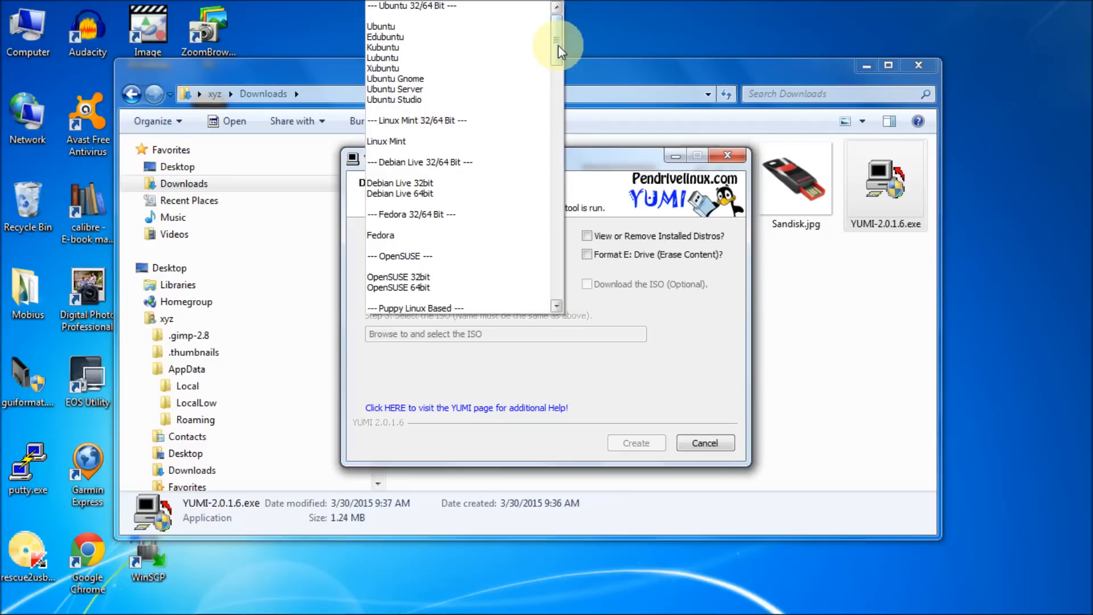
pyautogui.scroll(-3)
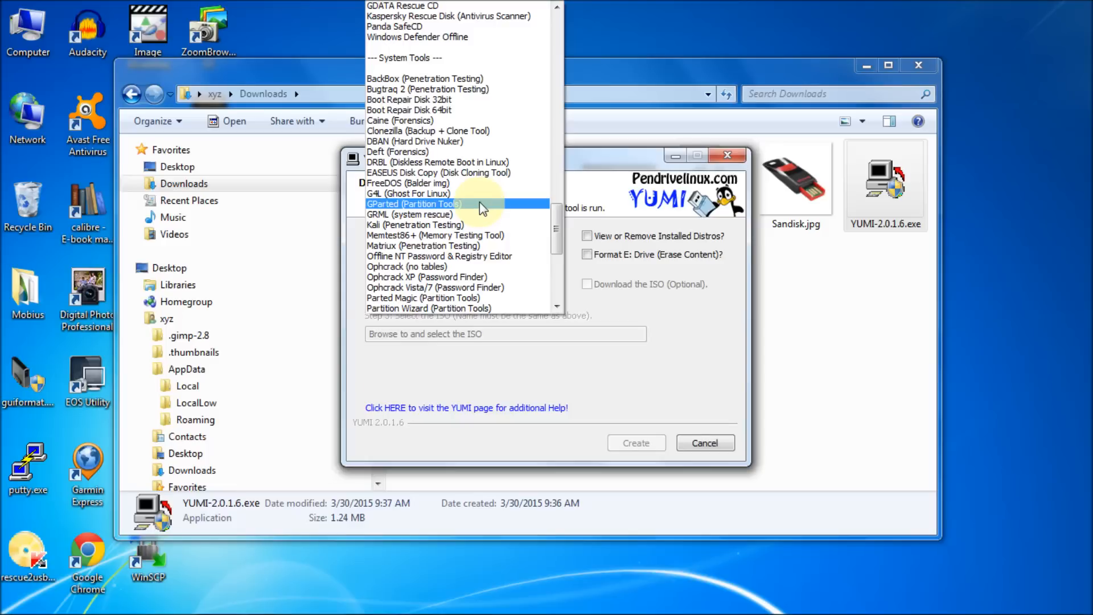
pyautogui.click(413, 203)
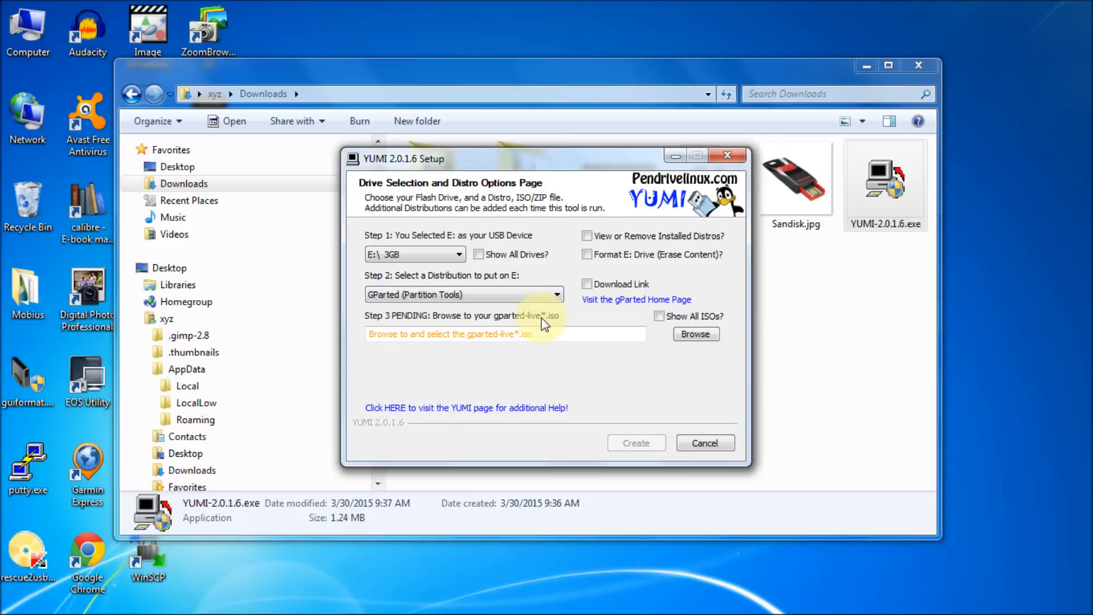
pyautogui.moveTo(622, 306)
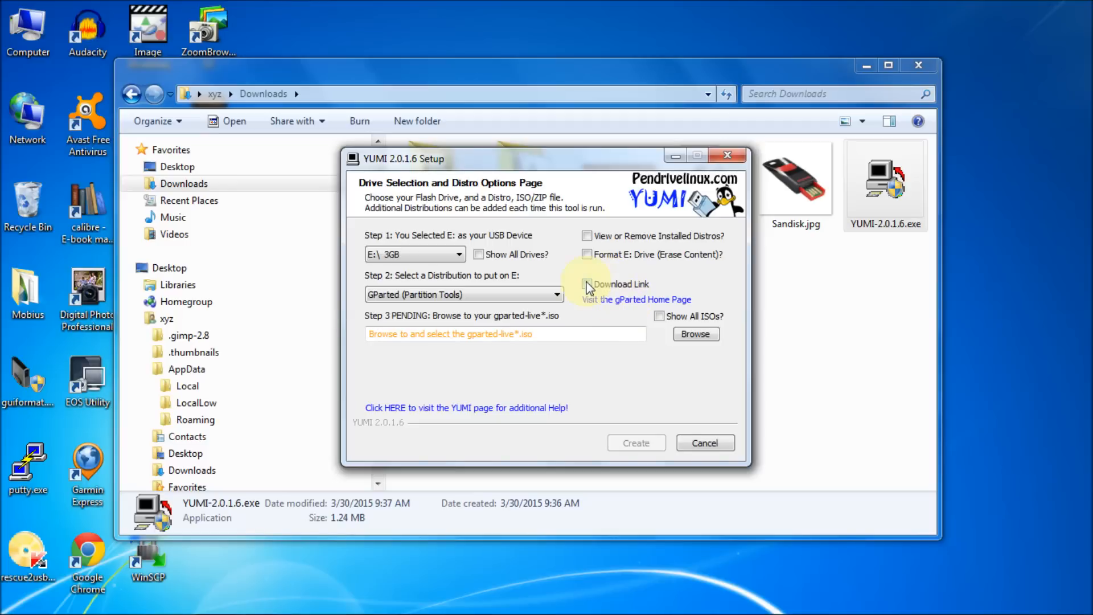
pyautogui.click(588, 284)
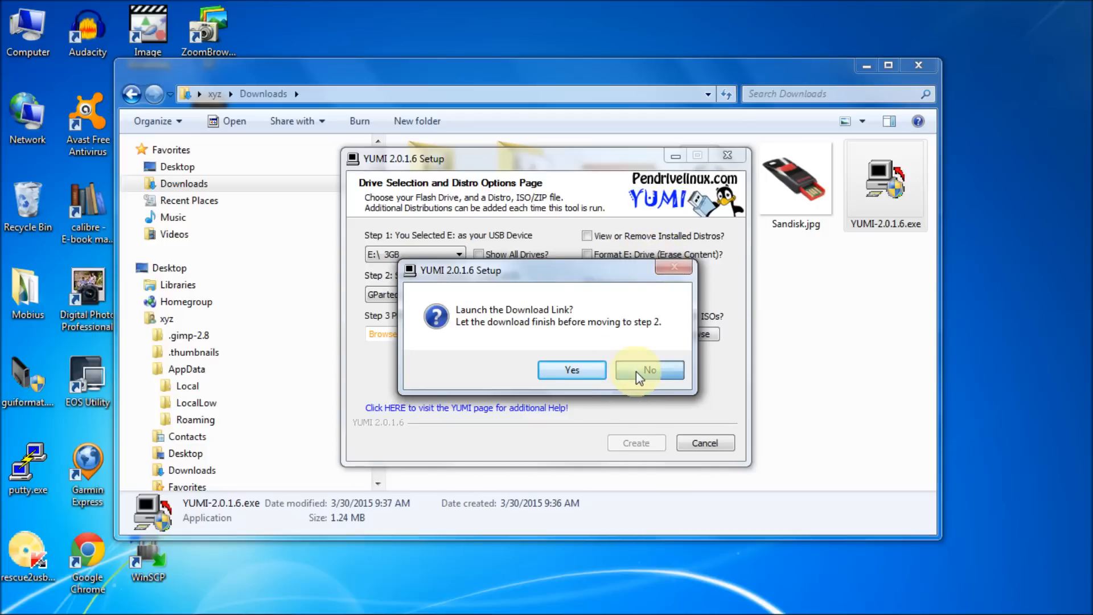
pyautogui.click(648, 368)
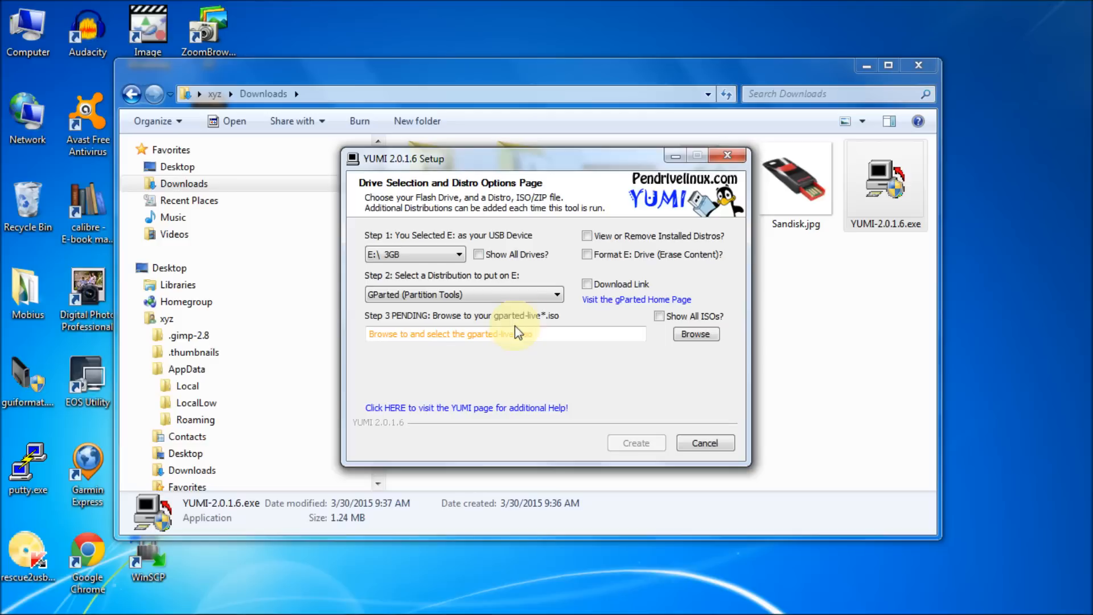
pyautogui.moveTo(695, 333)
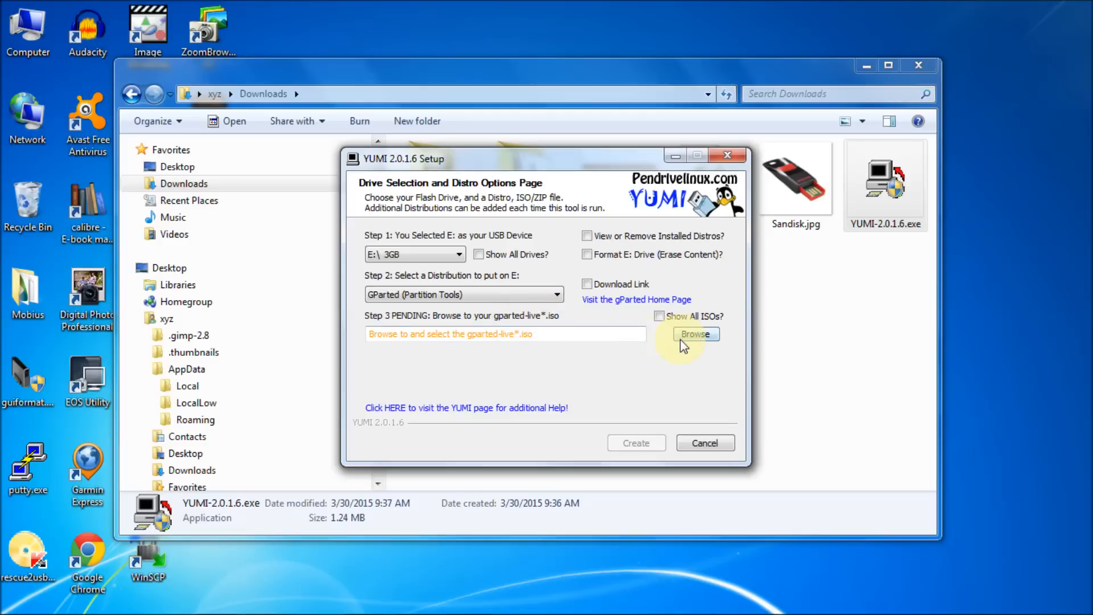
# Load gparted-live-0.22.0-1-i586.iso from Downloads as the ISO and start Create for drive E:
pyautogui.click(694, 334)
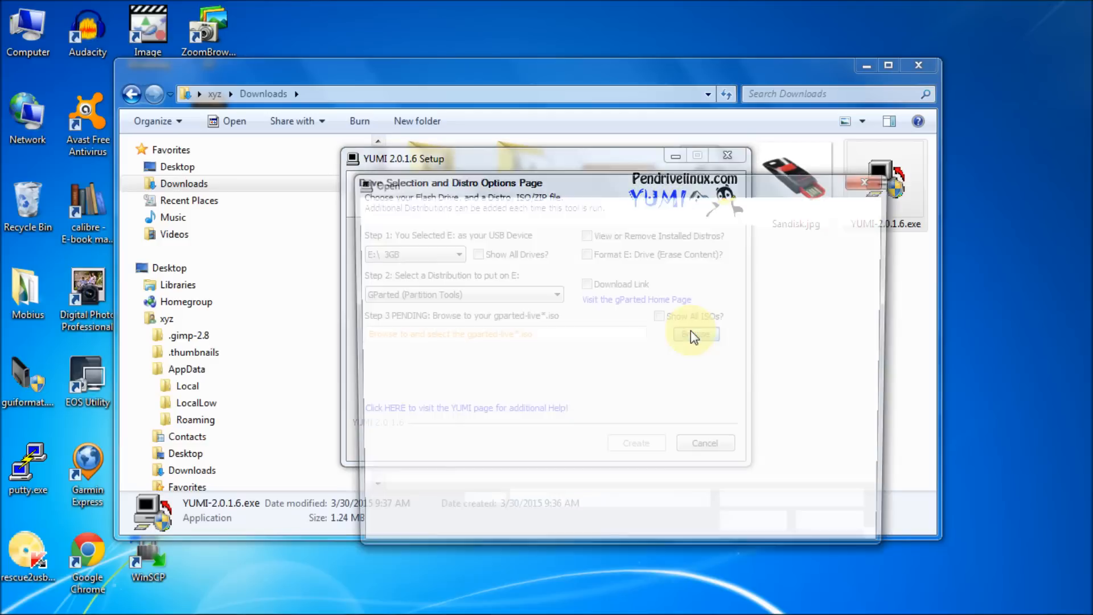
pyautogui.click(694, 333)
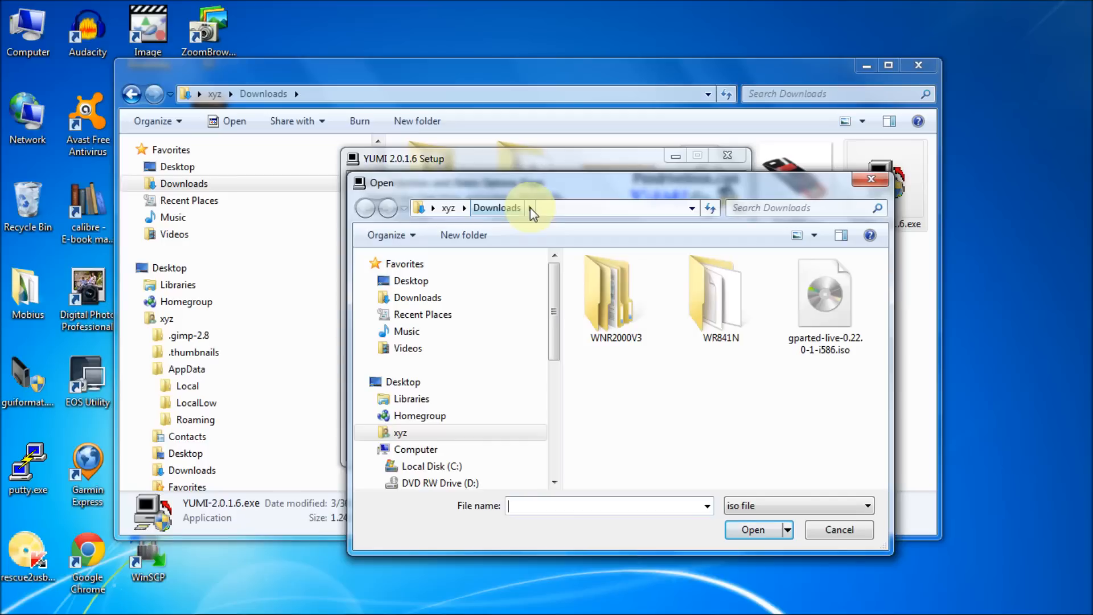
pyautogui.click(824, 293)
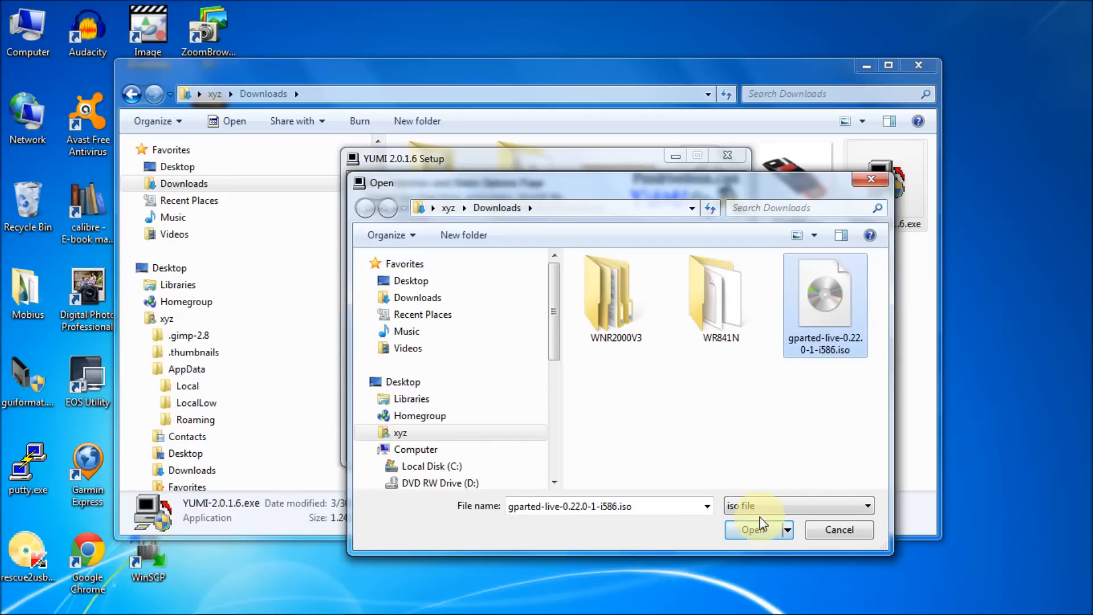
pyautogui.click(753, 529)
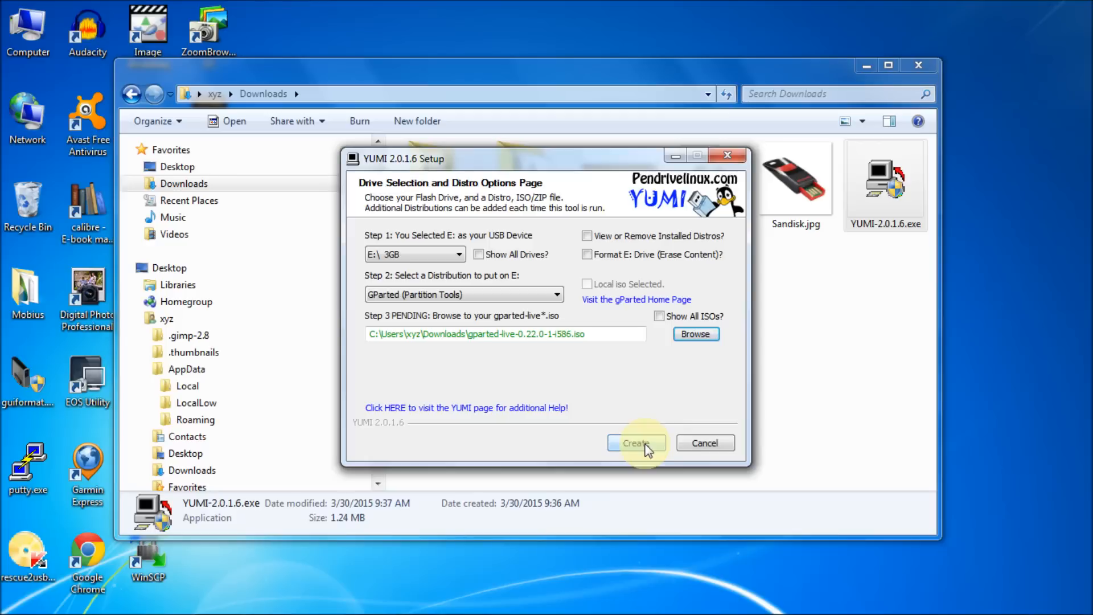
pyautogui.moveTo(622, 446)
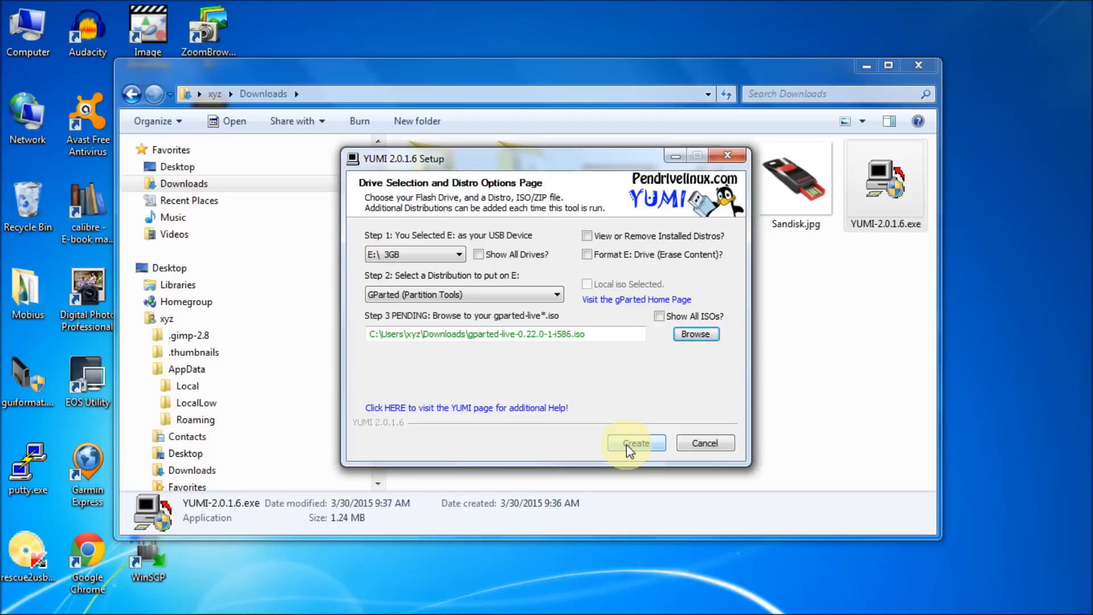
pyautogui.click(634, 443)
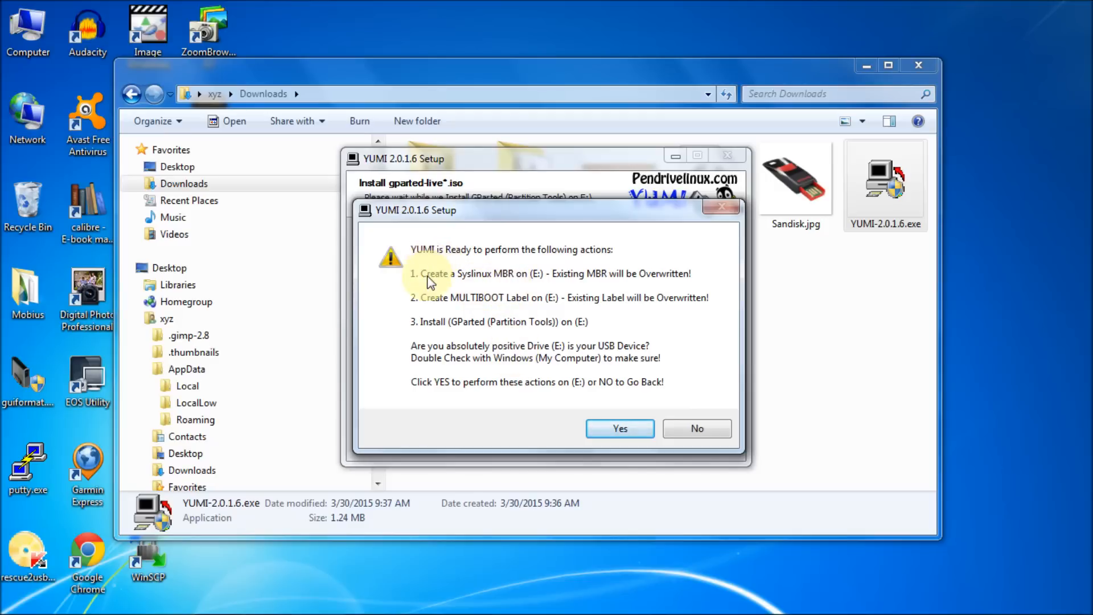
pyautogui.moveTo(535, 331)
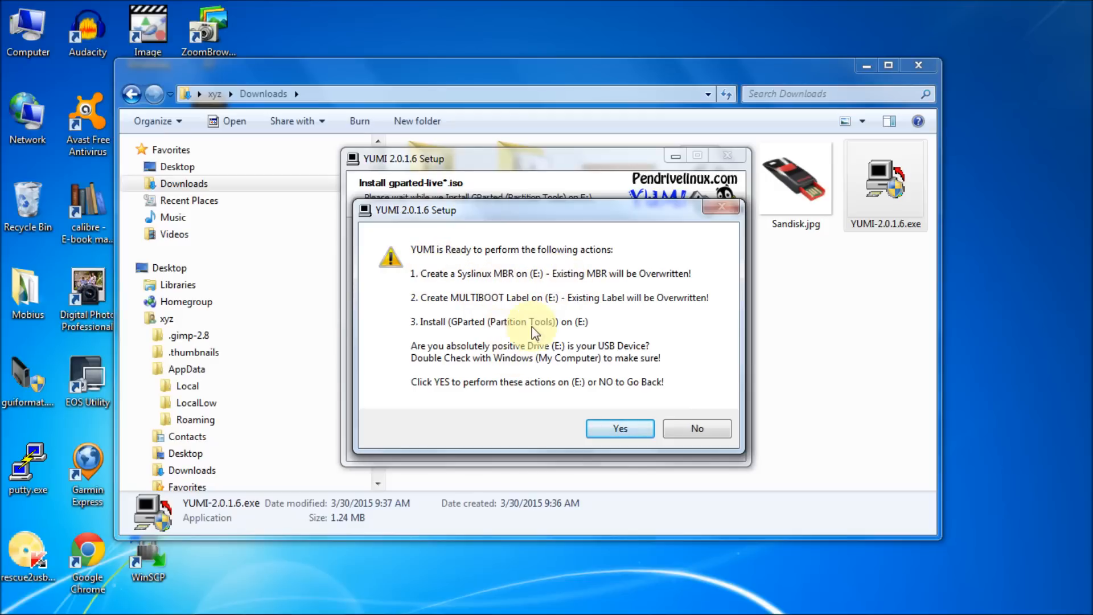
pyautogui.moveTo(467, 361)
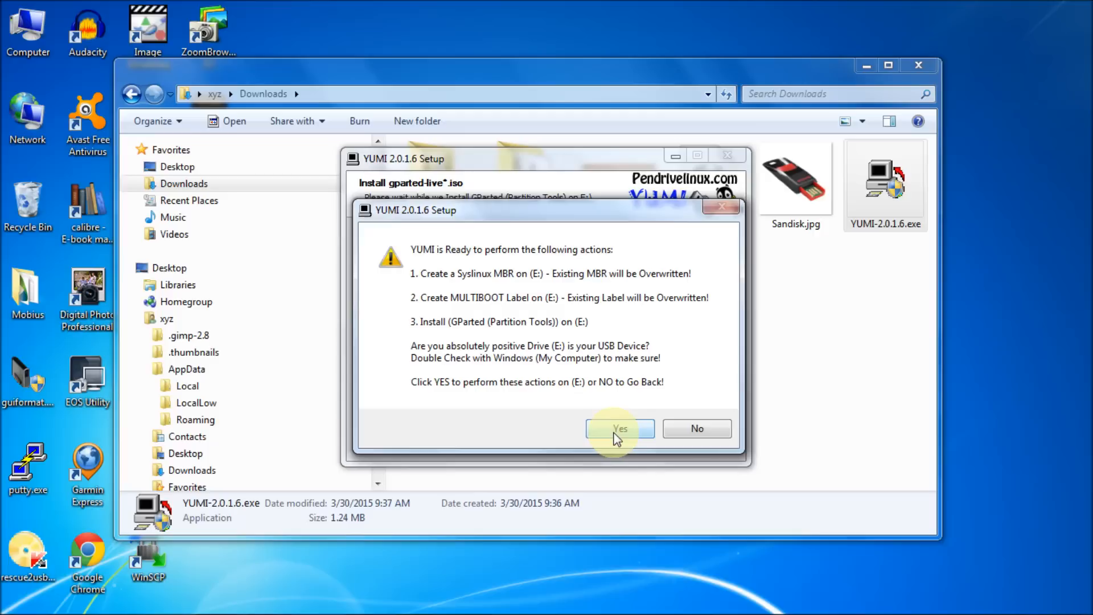
# Confirm the install of GParted onto drive E: and continue once the log reports completion
pyautogui.click(619, 428)
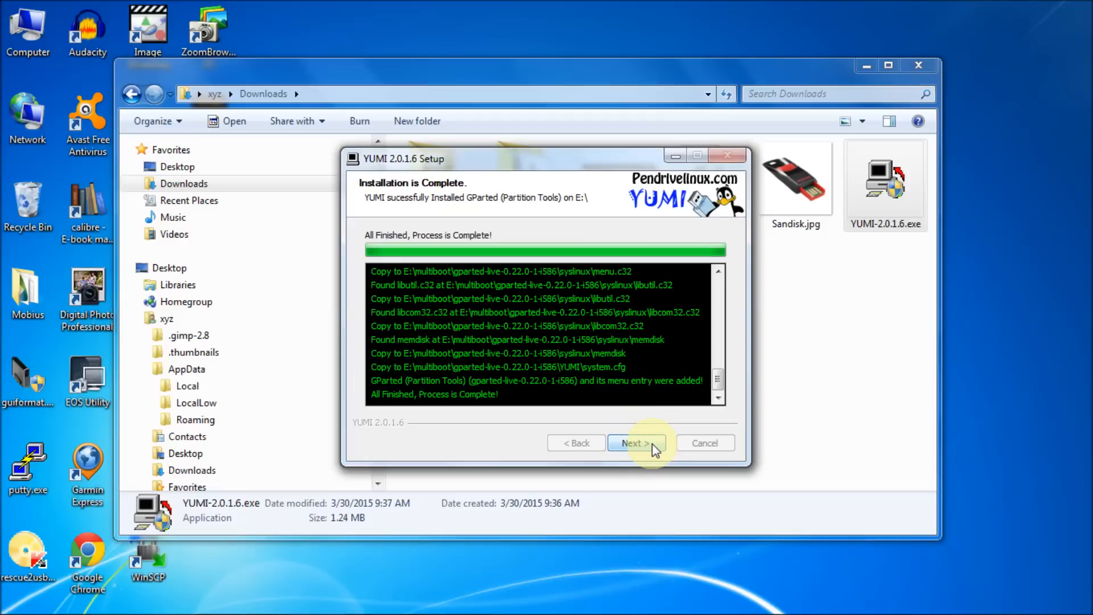
pyautogui.click(635, 443)
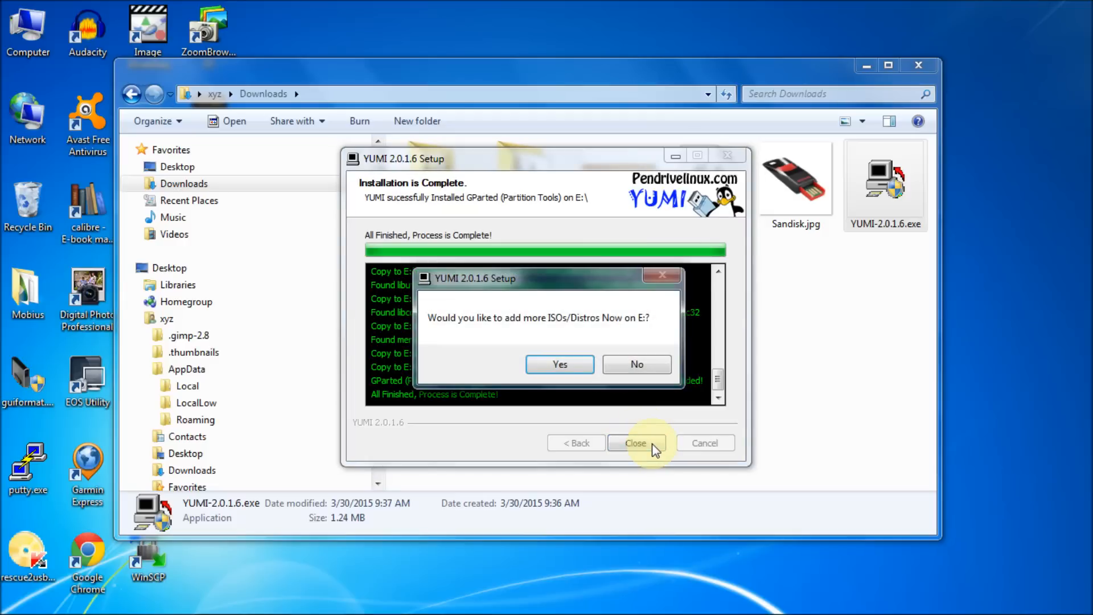
pyautogui.moveTo(635, 364)
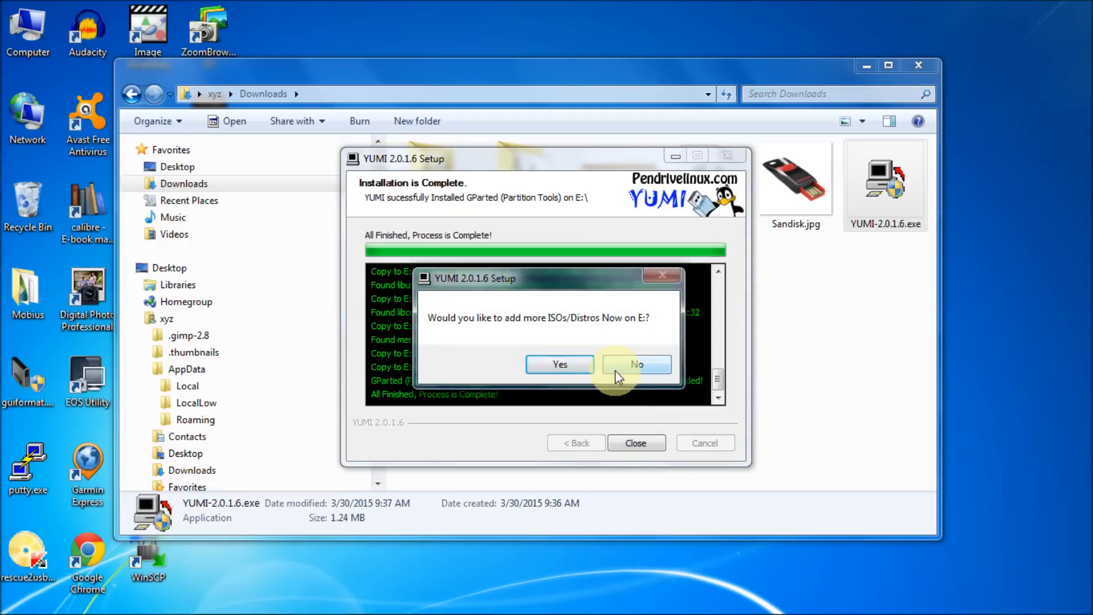
pyautogui.moveTo(610, 341)
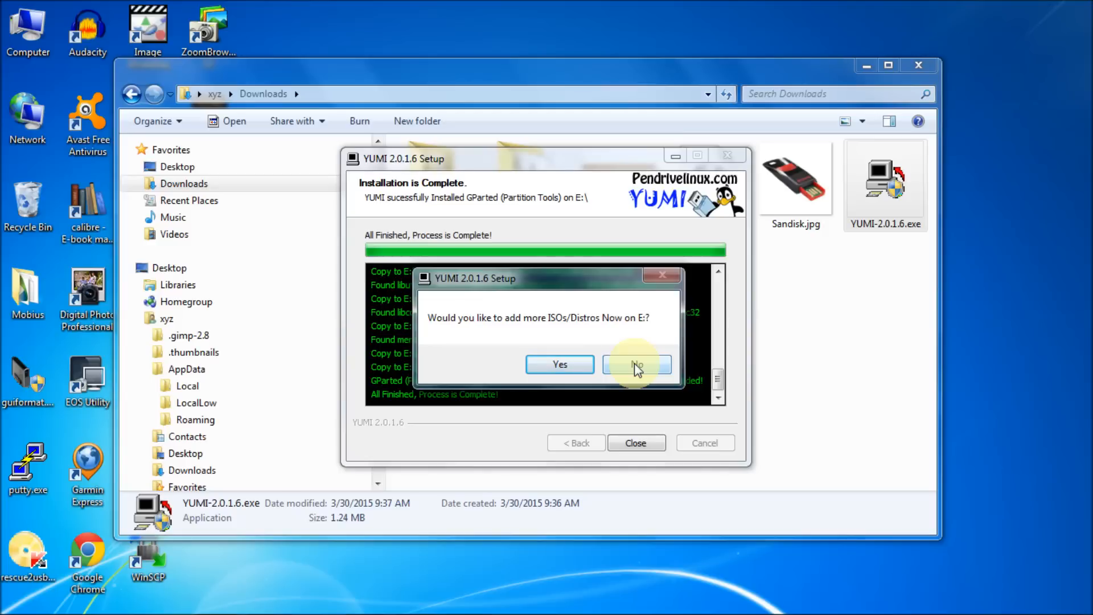
# Answer No to adding more ISOs to E: and finish the installer
pyautogui.click(635, 364)
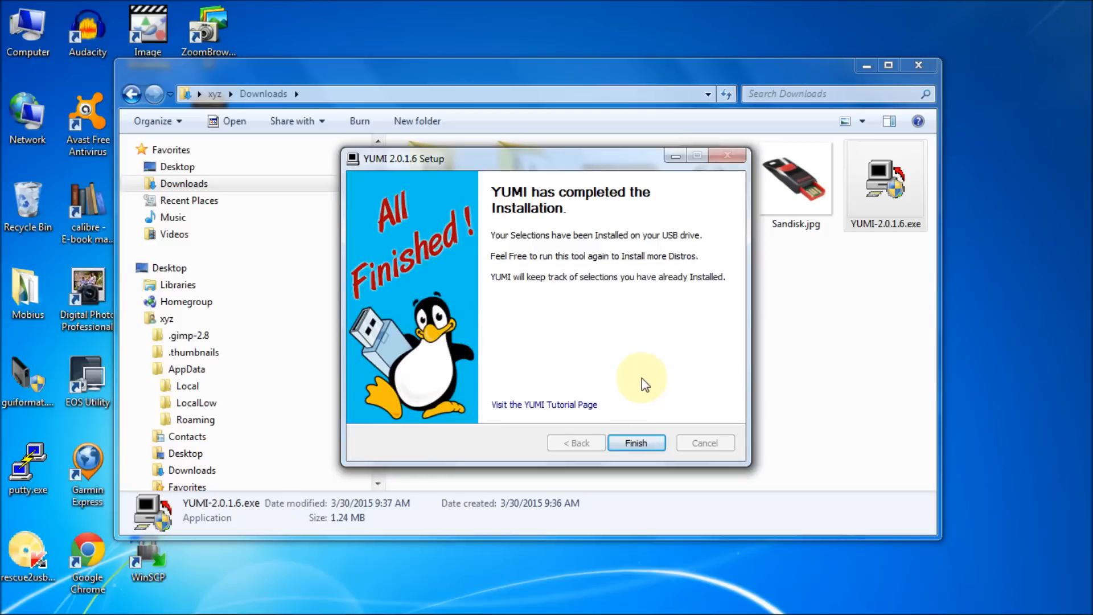
pyautogui.moveTo(574, 346)
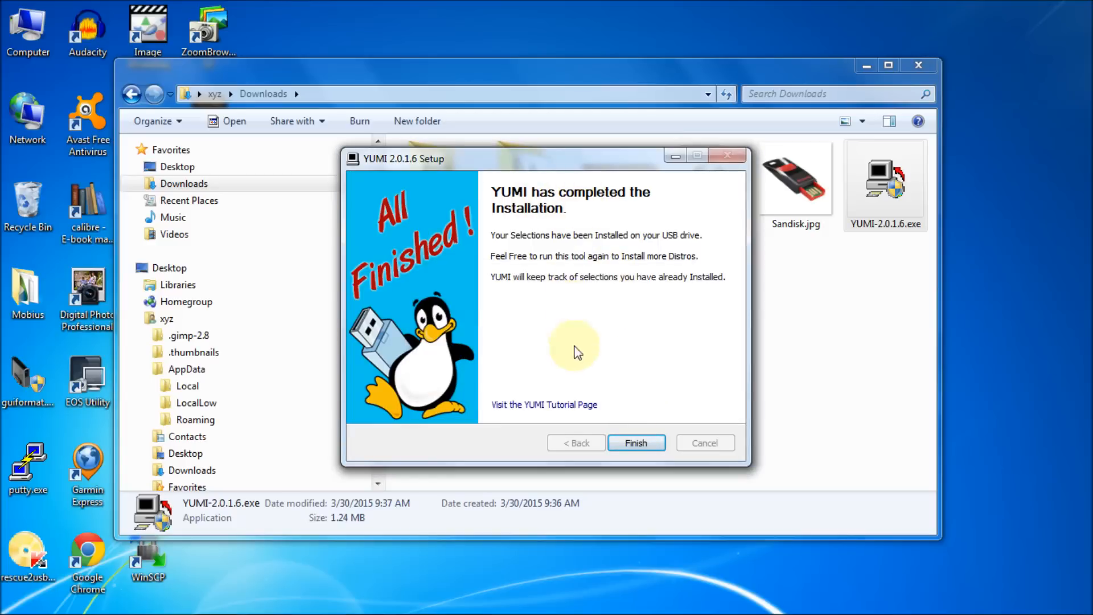
pyautogui.click(634, 443)
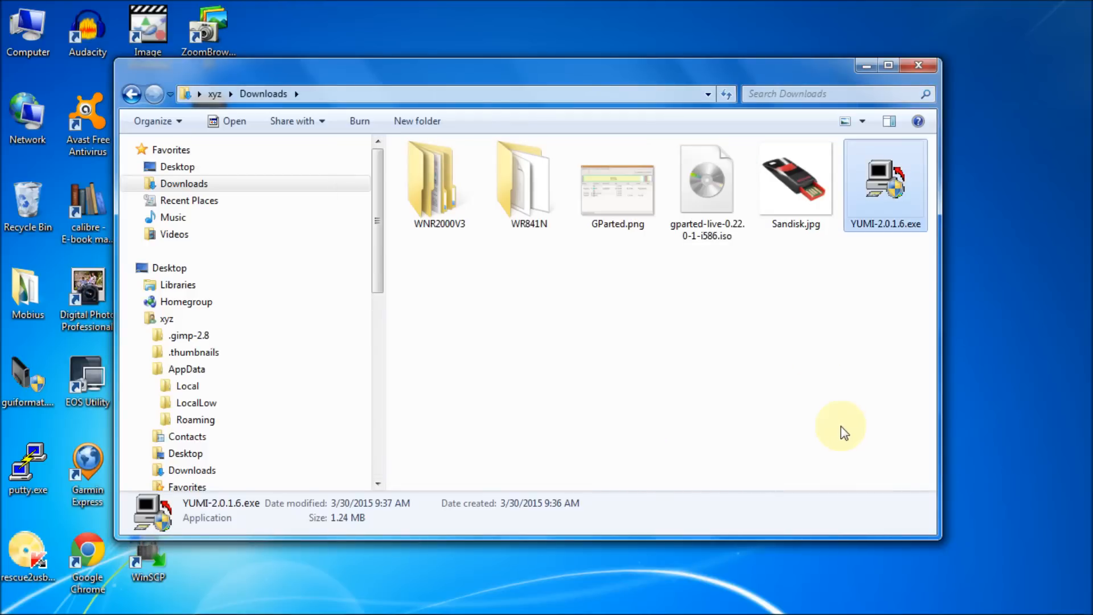
pyautogui.moveTo(920, 65)
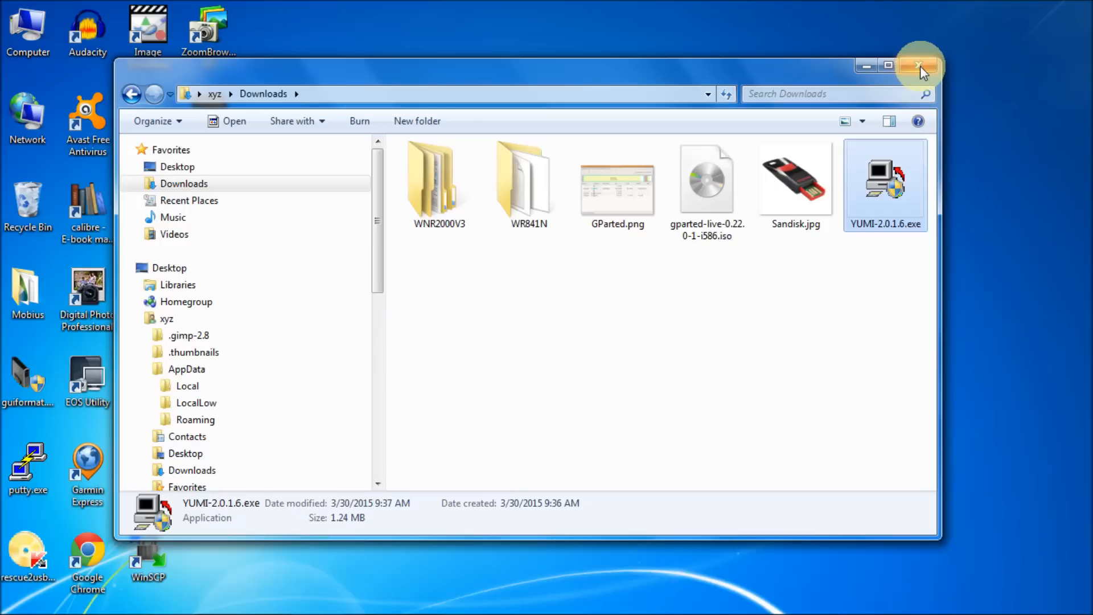
pyautogui.moveTo(920, 66)
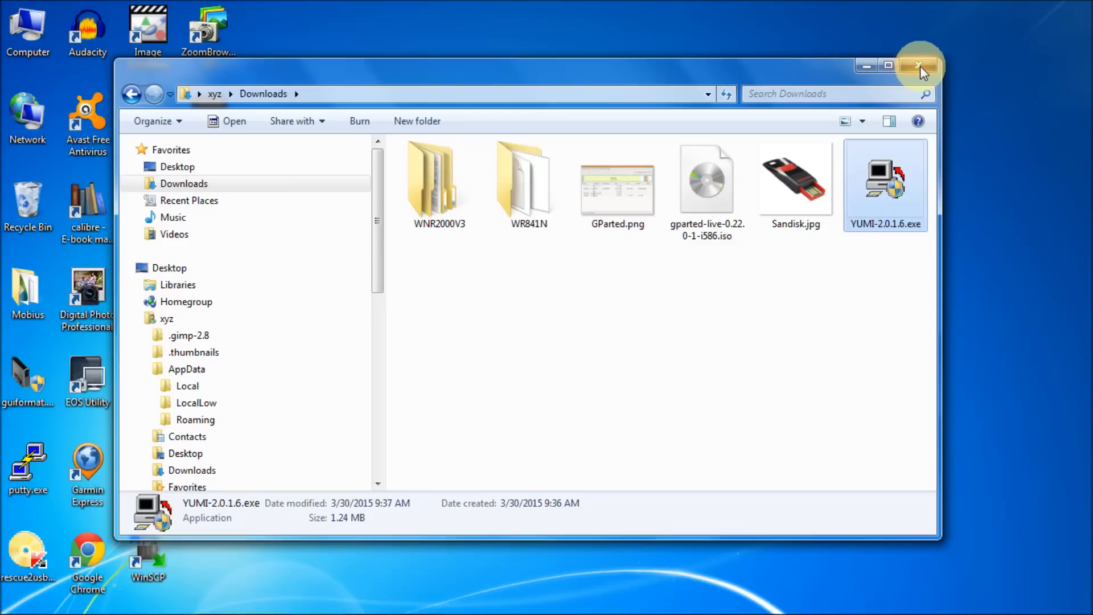
# Close the Downloads folder window before viewing the MULTIBOOT (E:) drive
pyautogui.click(920, 65)
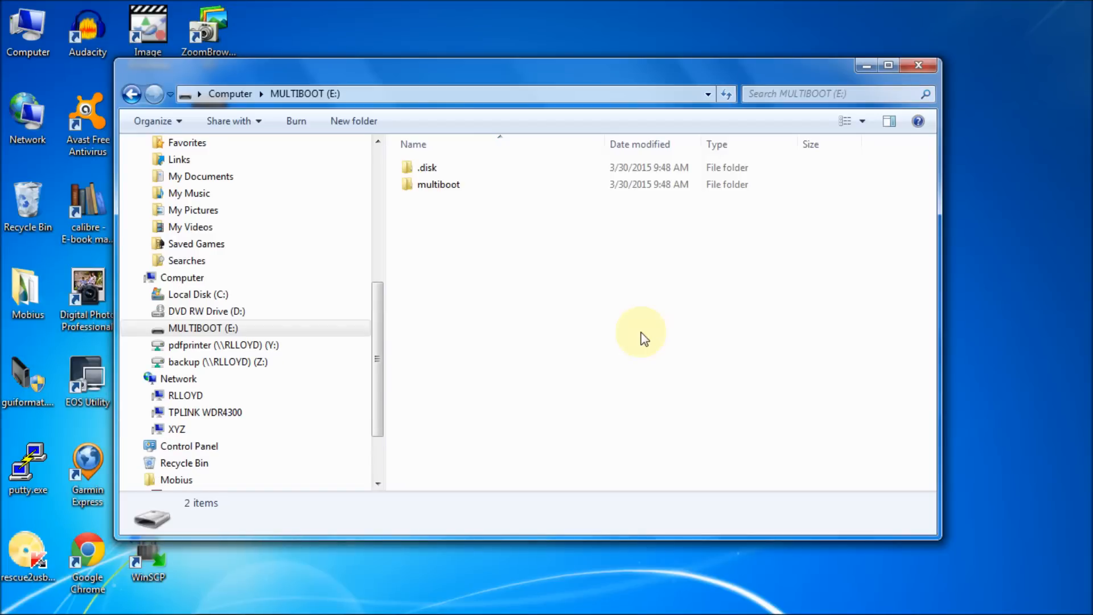
pyautogui.moveTo(795, 75)
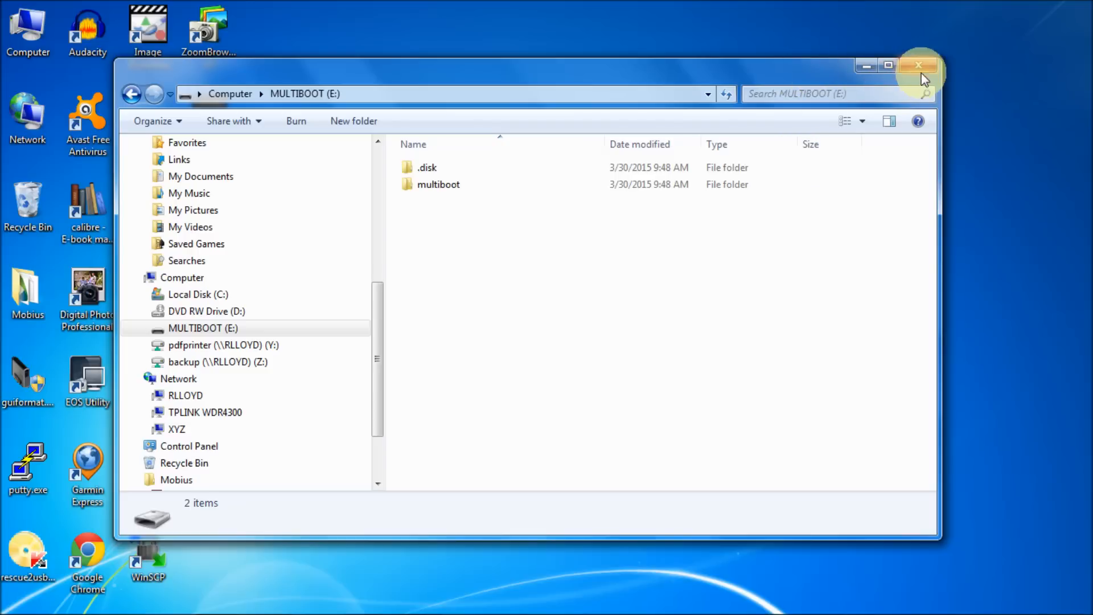
pyautogui.moveTo(920, 66)
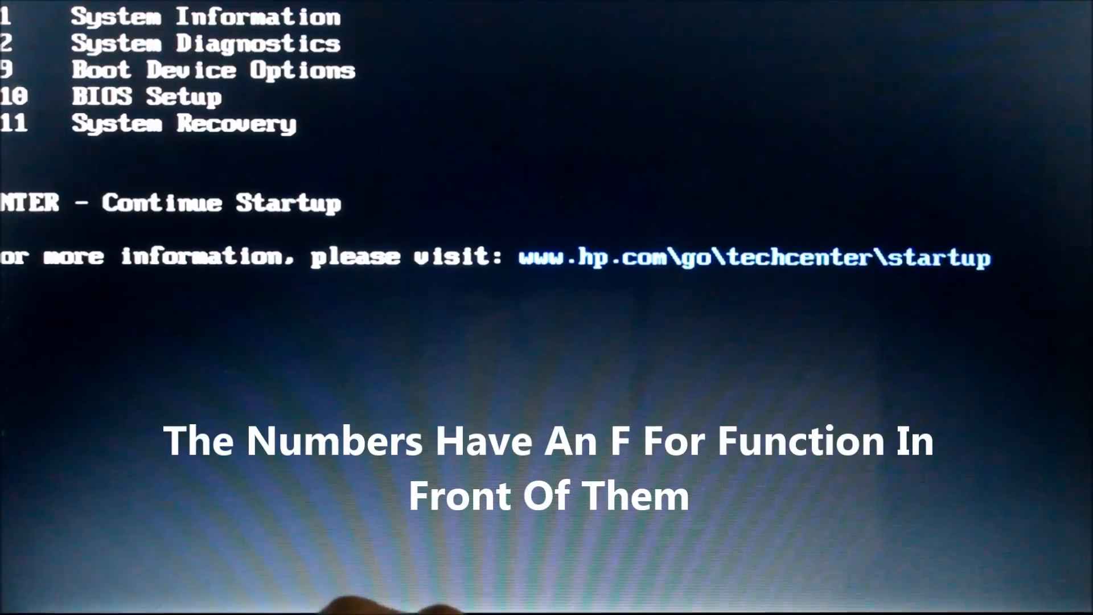
# Boot the laptop from the KingstonDataTraveler G3 PMAP entry via the F9 Boot Option Menu
pyautogui.press('f9')
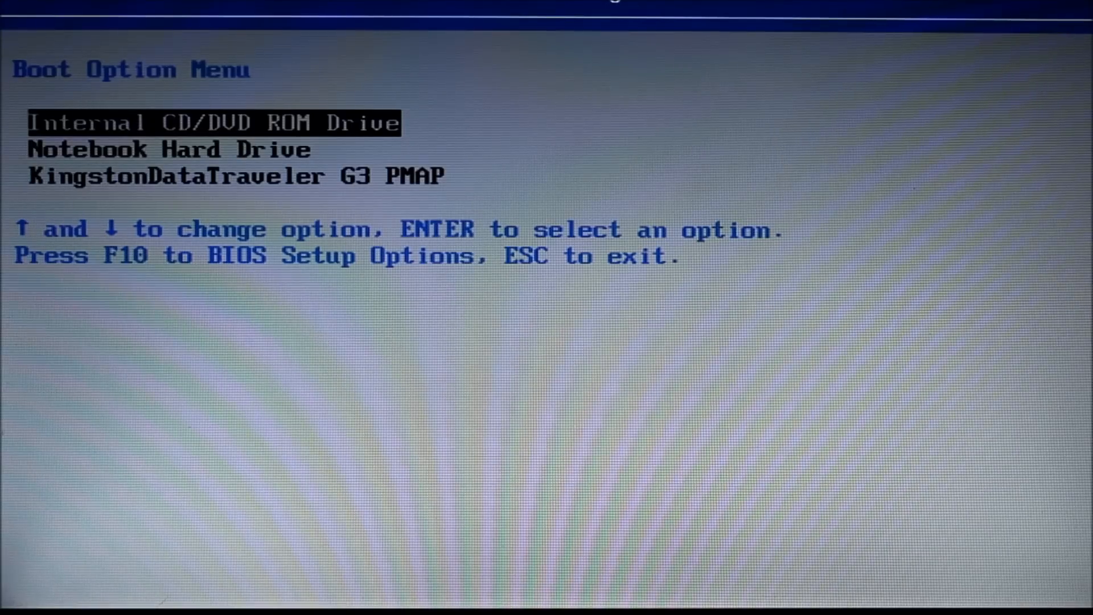
pyautogui.press('Down')
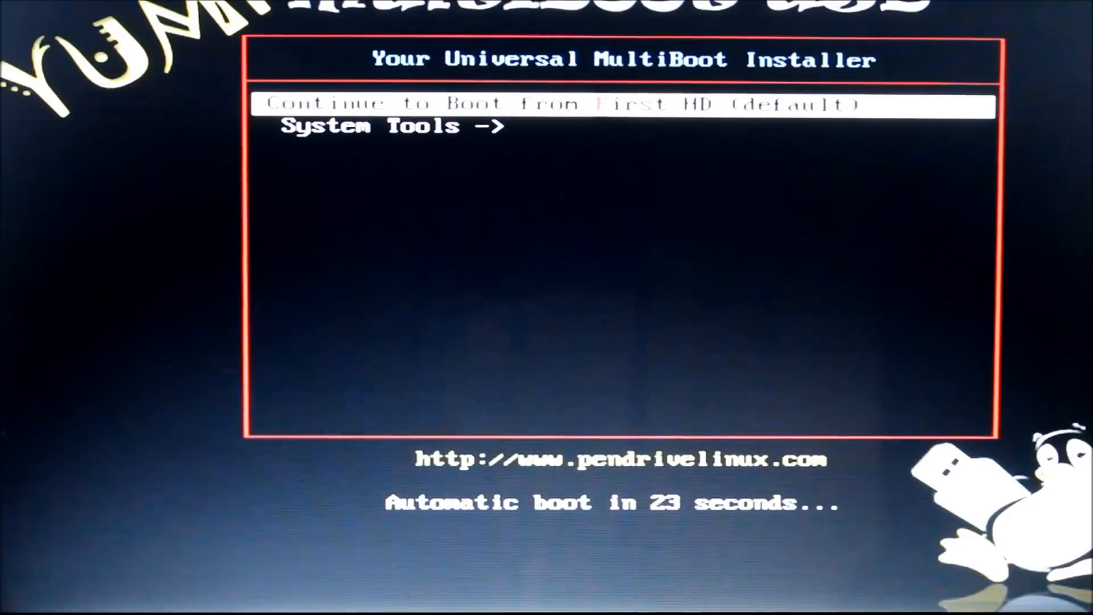
# Launch gparted-live-0.22.0-1-i586 from System Tools and start GParted Live (Default settings)
pyautogui.press('Down')
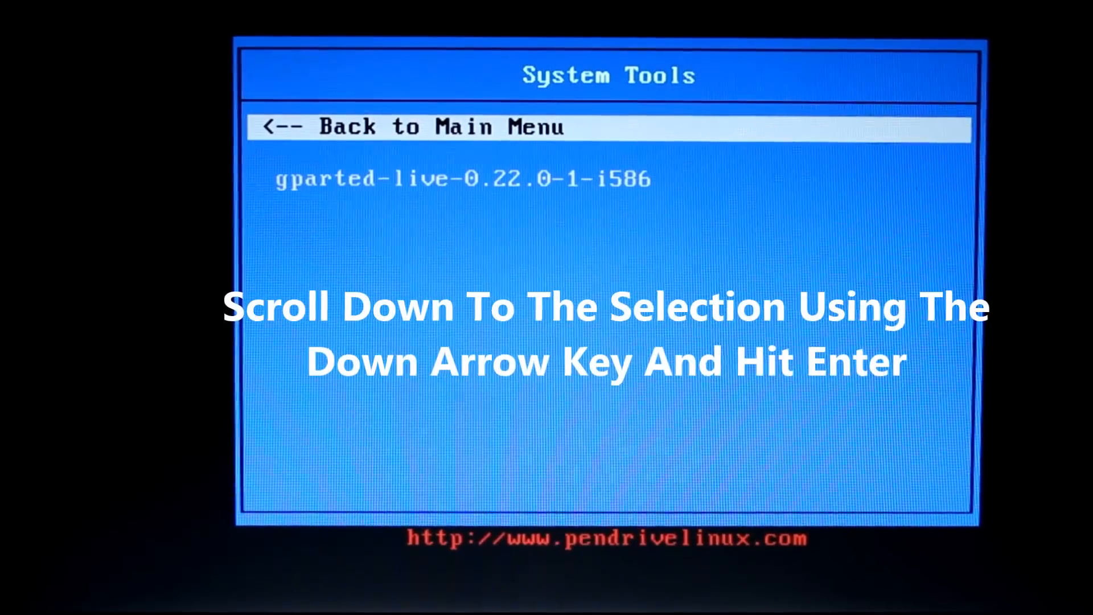
pyautogui.press('Down')
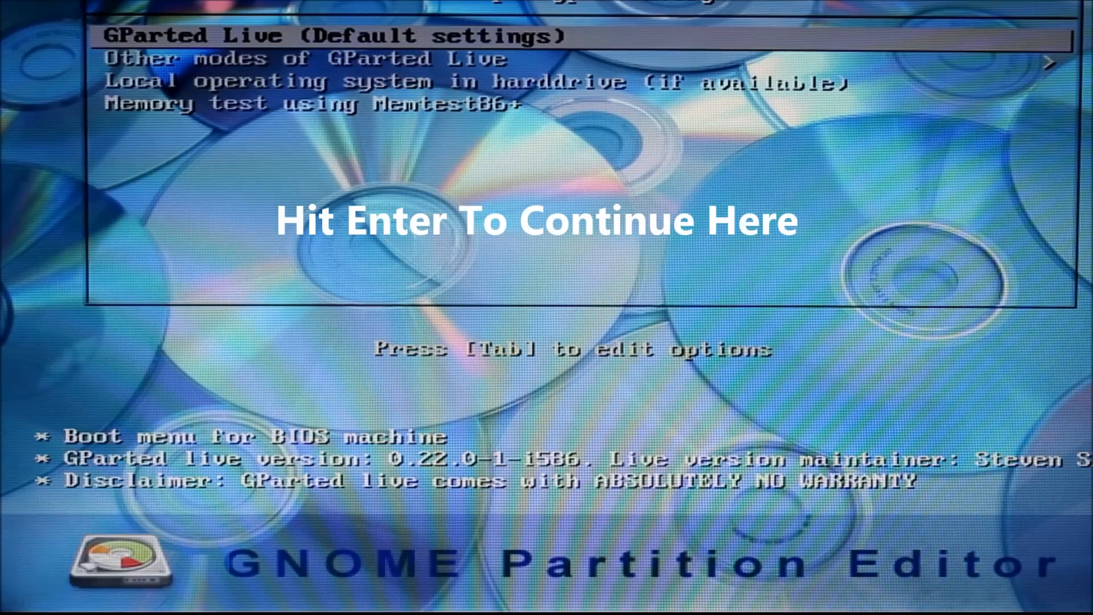
pyautogui.press('enter')
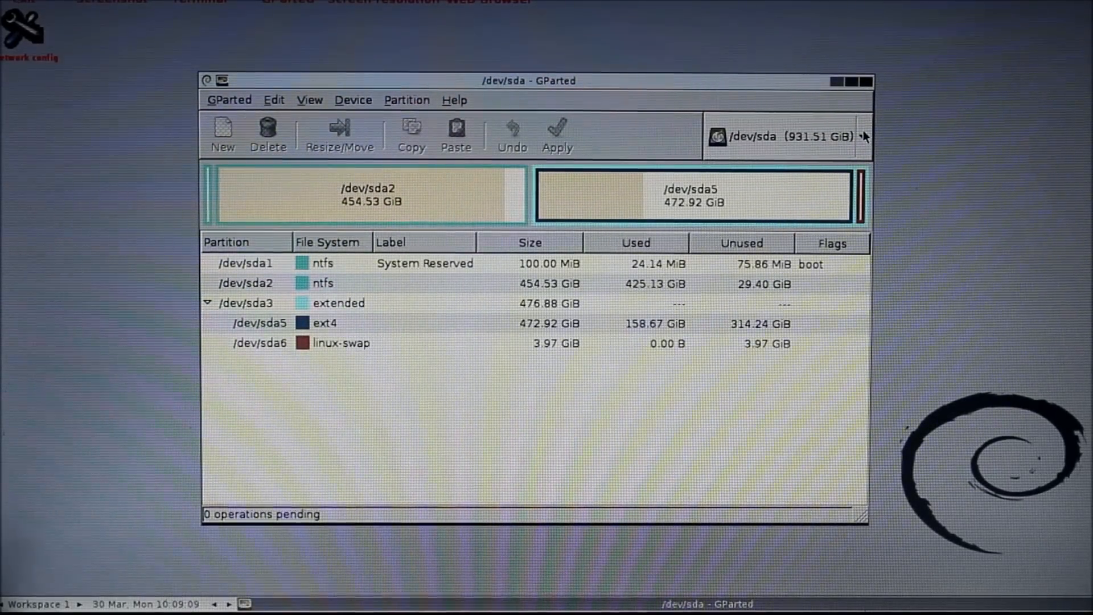
pyautogui.click(864, 137)
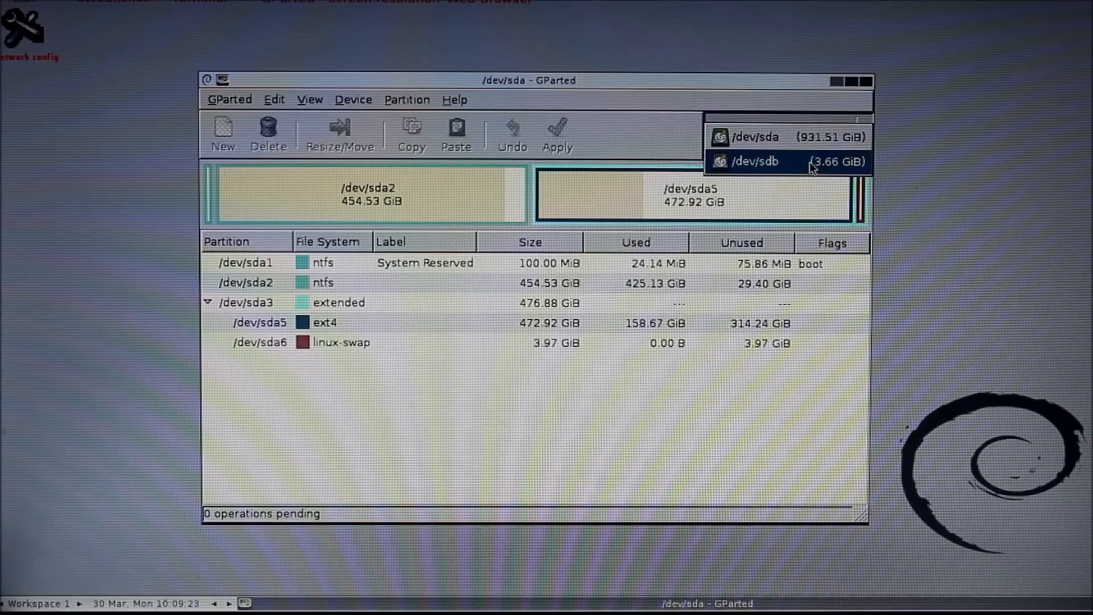
pyautogui.click(752, 161)
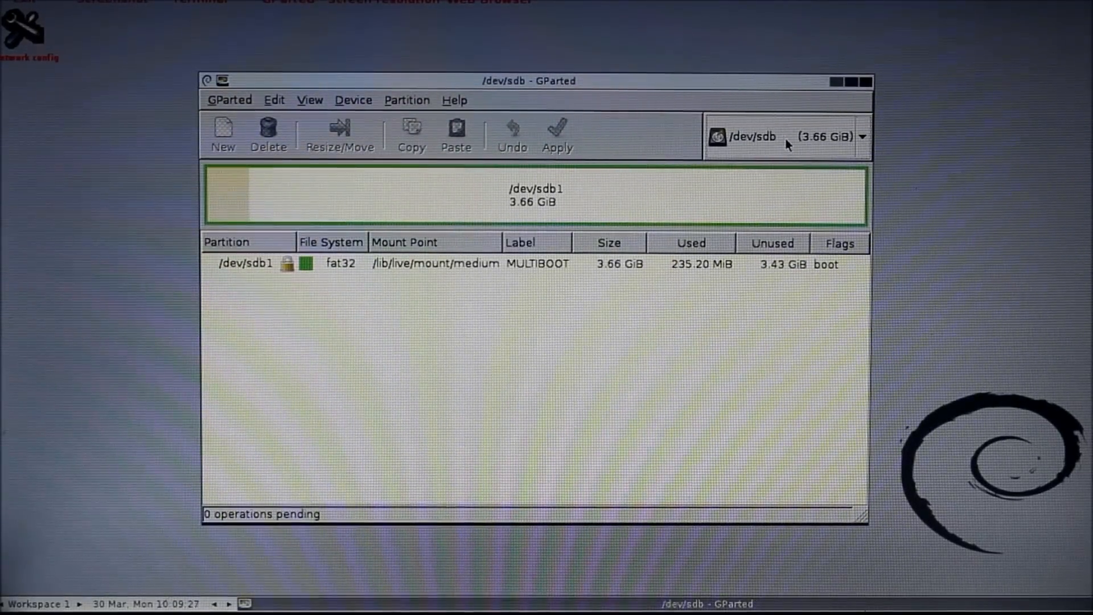
pyautogui.click(863, 135)
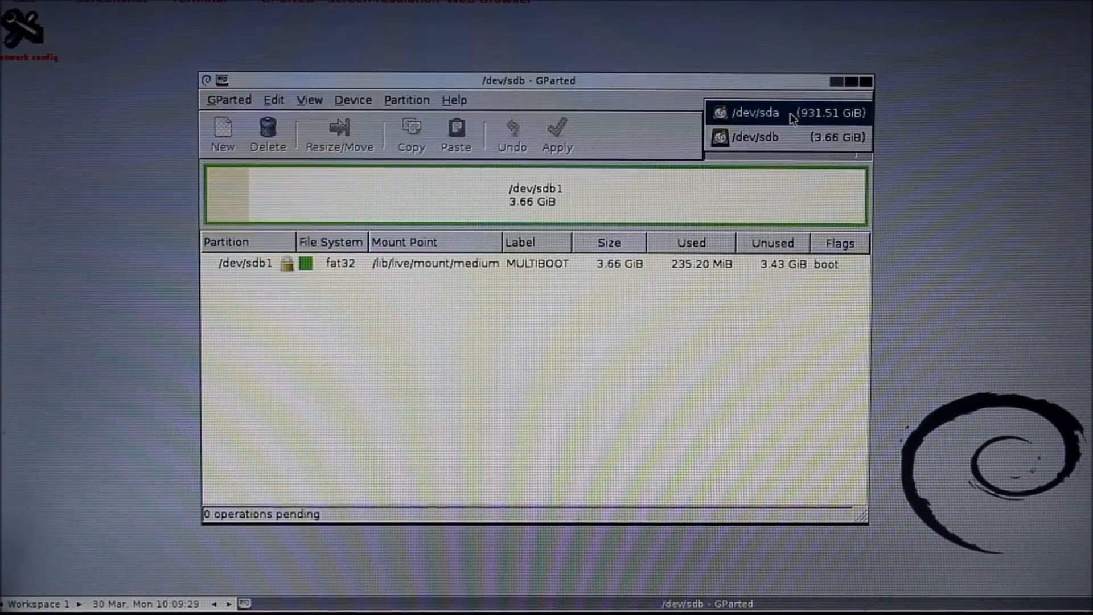
pyautogui.click(766, 113)
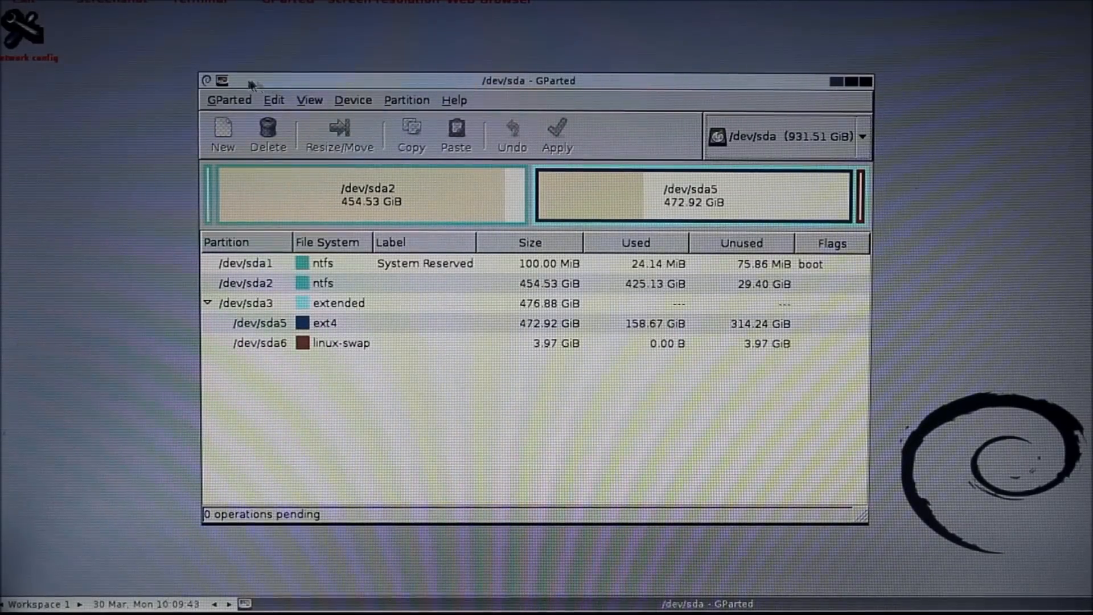
# Run Refresh Devices from the GParted menu to rescan for connected drives
pyautogui.click(229, 101)
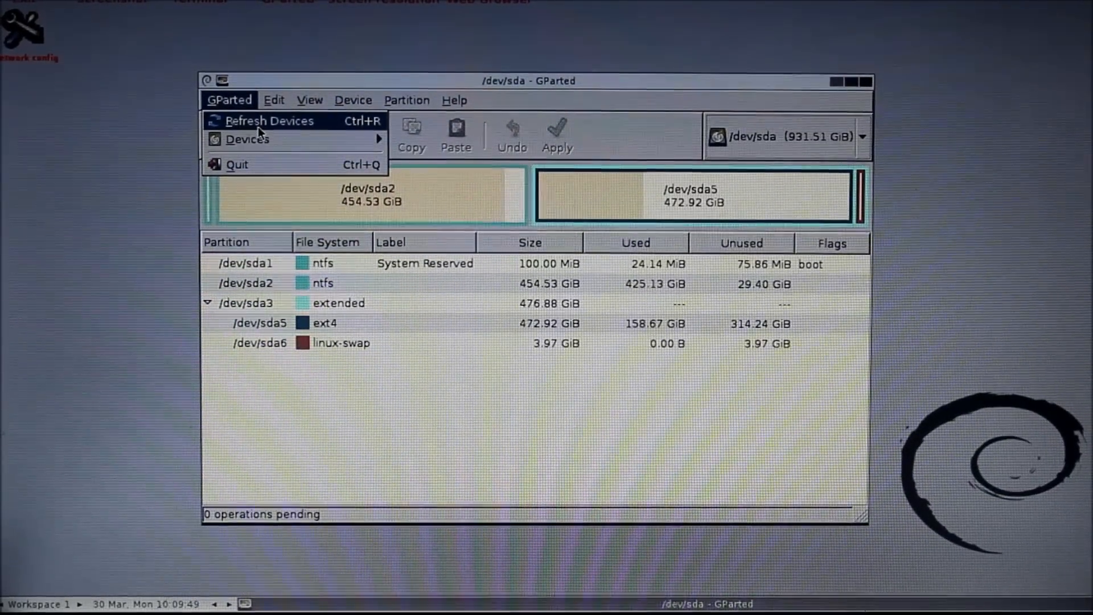
pyautogui.click(247, 139)
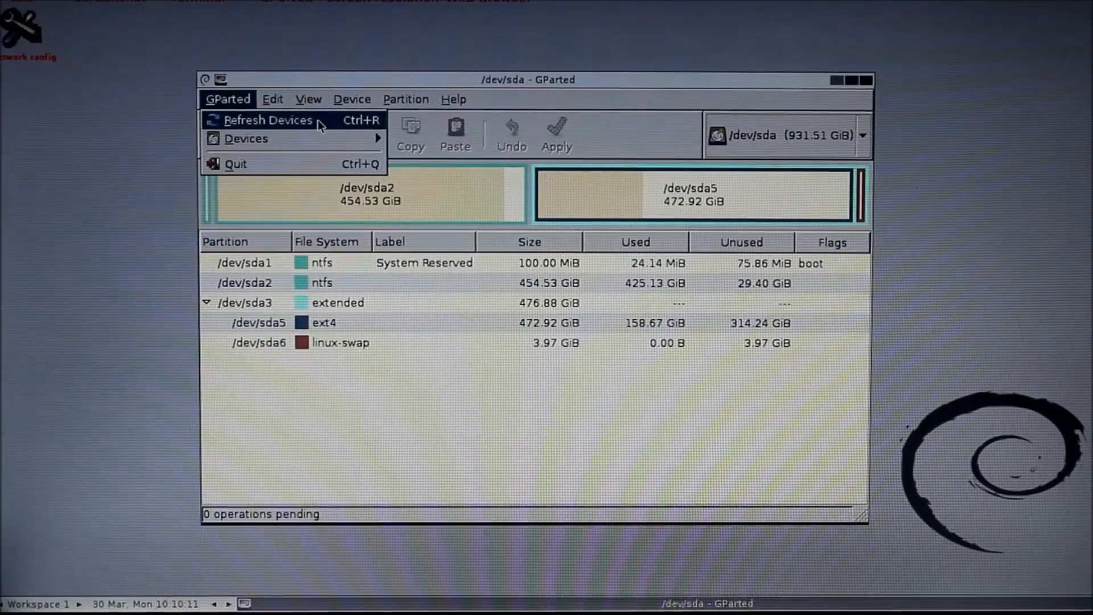
pyautogui.click(267, 120)
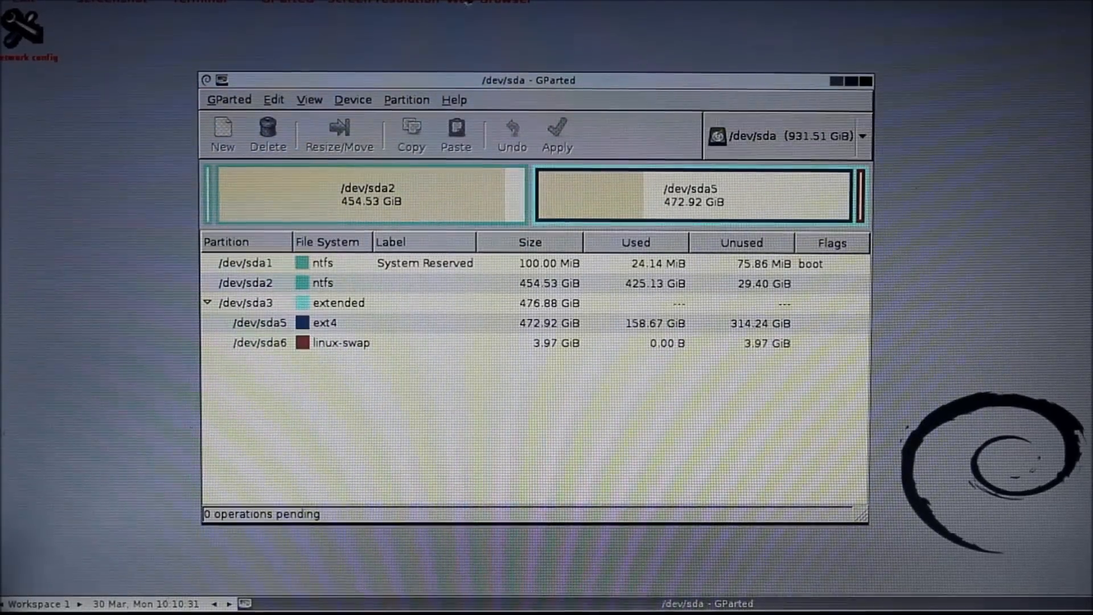
# Switch to the 7.45 GiB drive /dev/sdc and view /dev/sdc1's information showing an undetectable file system
pyautogui.click(228, 100)
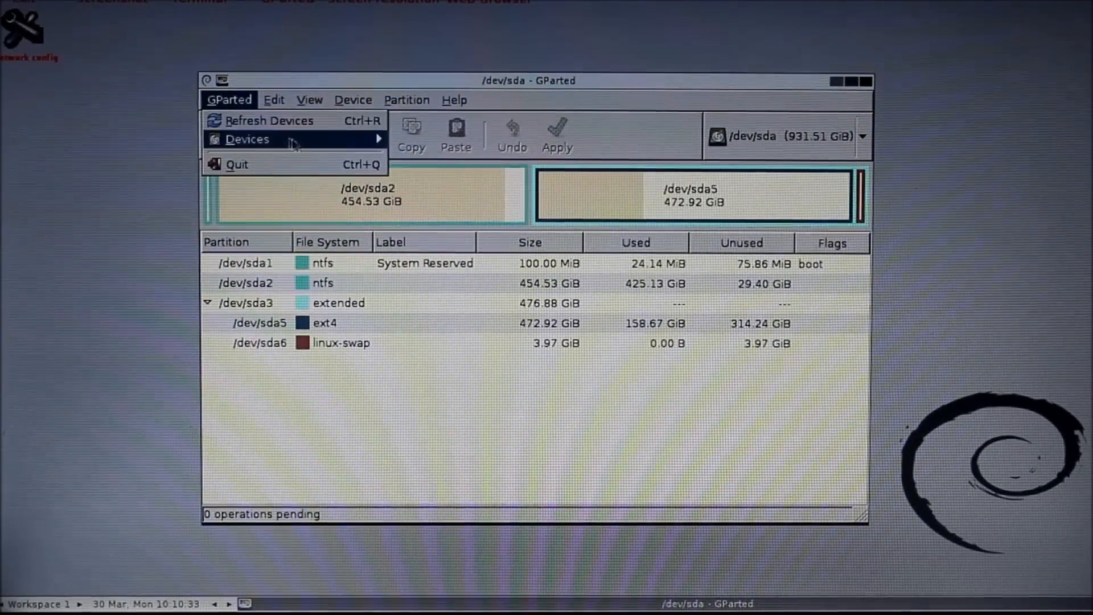
pyautogui.click(247, 139)
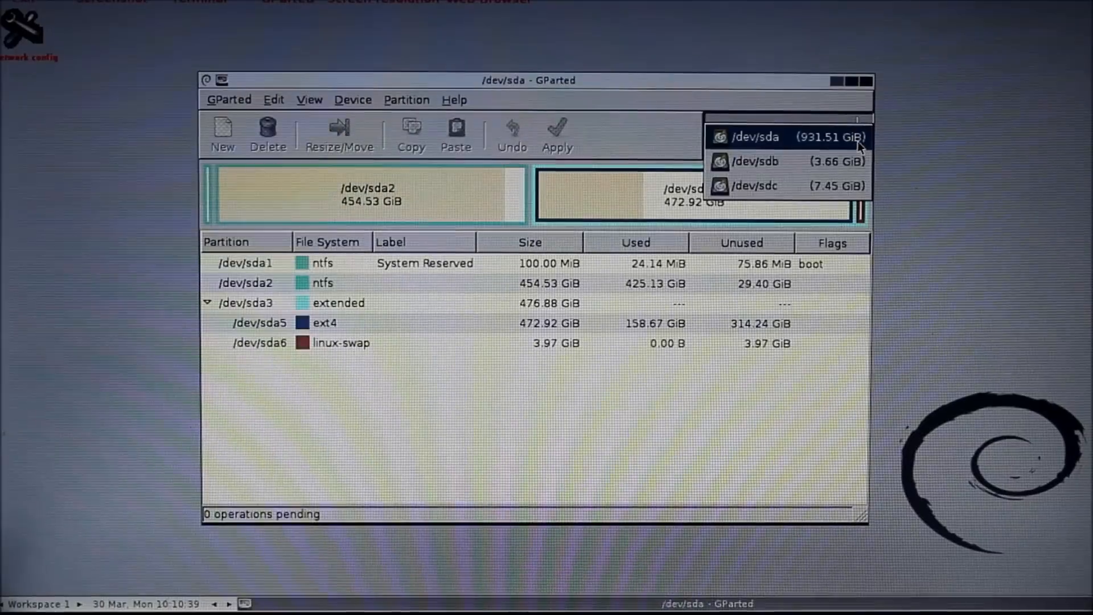
pyautogui.click(756, 186)
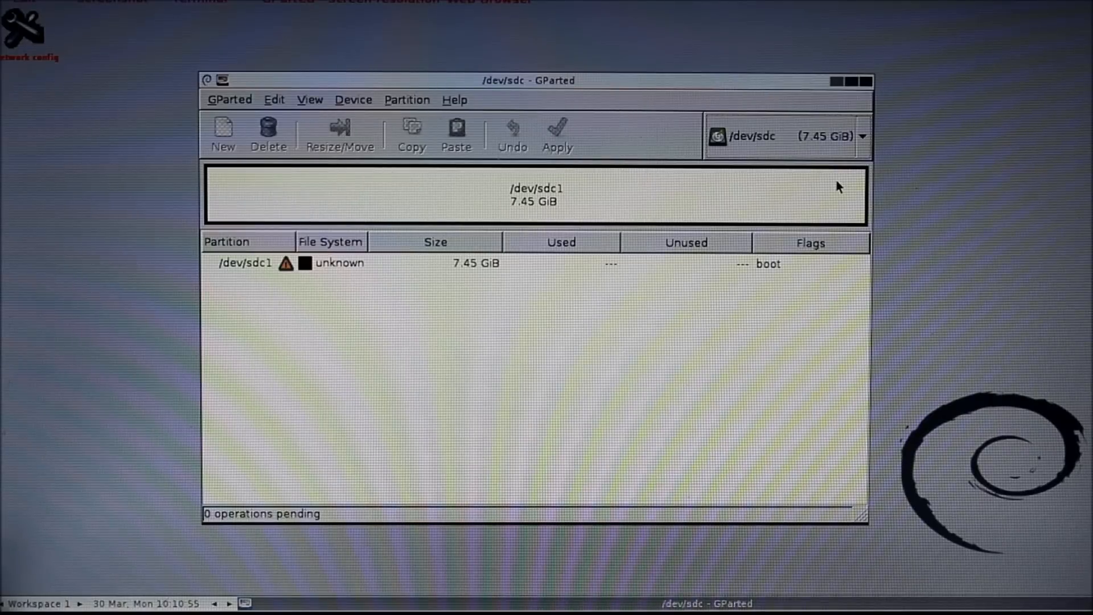
pyautogui.moveTo(732, 178)
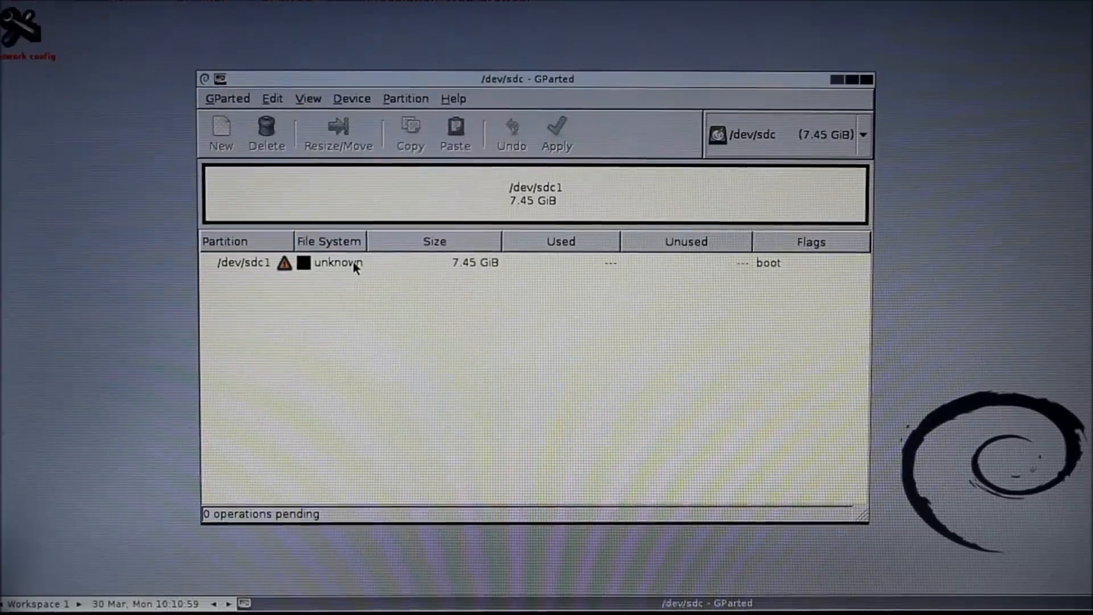
pyautogui.click(348, 263)
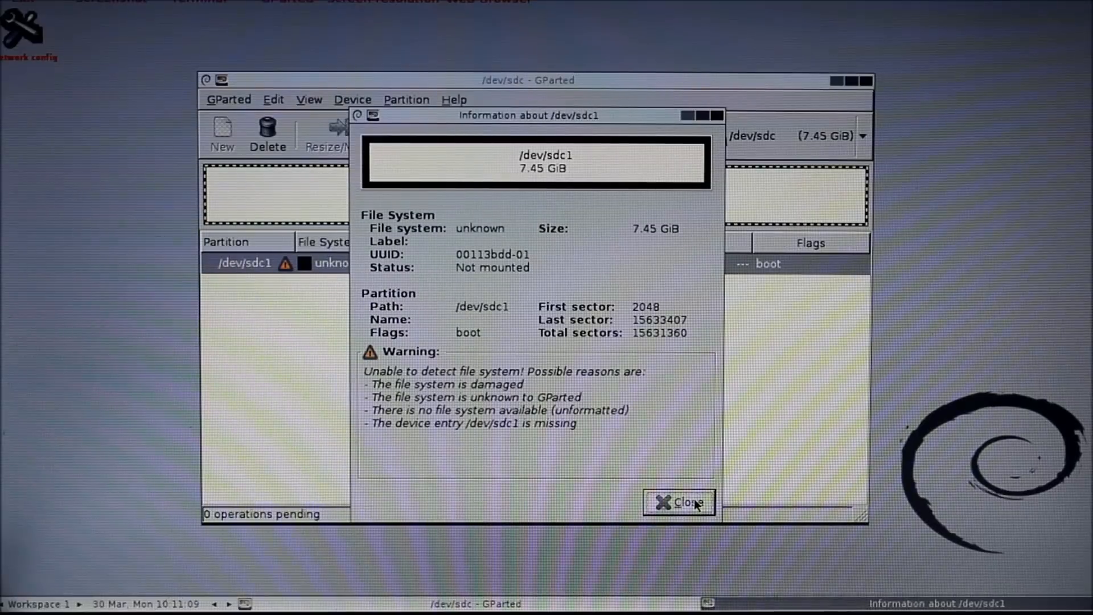
pyautogui.click(678, 502)
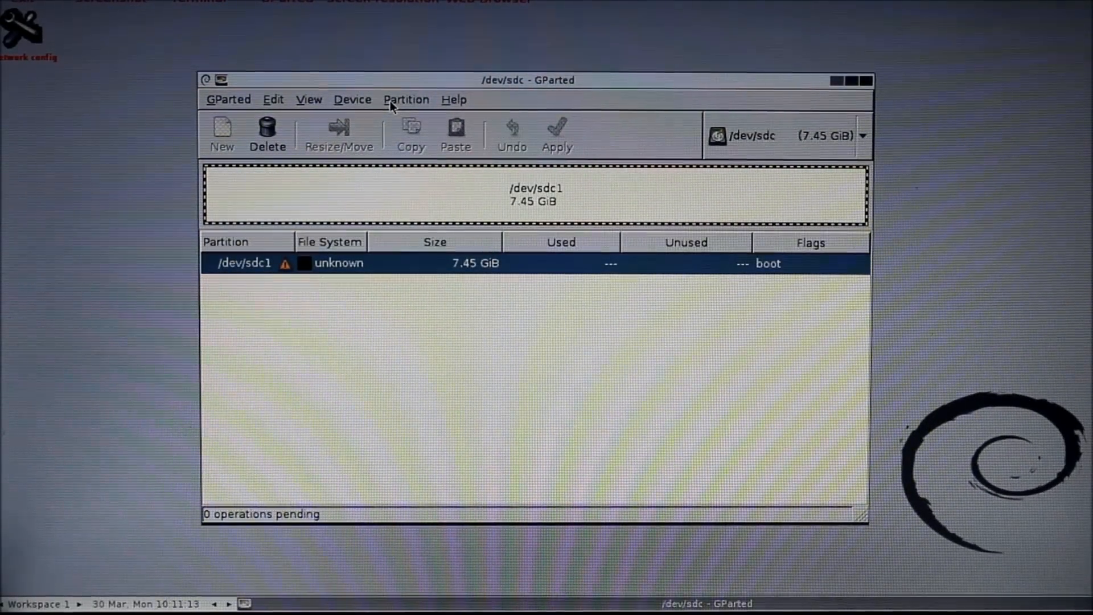
# Queue deletion of /dev/sdc1 from the Partition menu, leaving 7.45 GiB unallocated
pyautogui.click(406, 99)
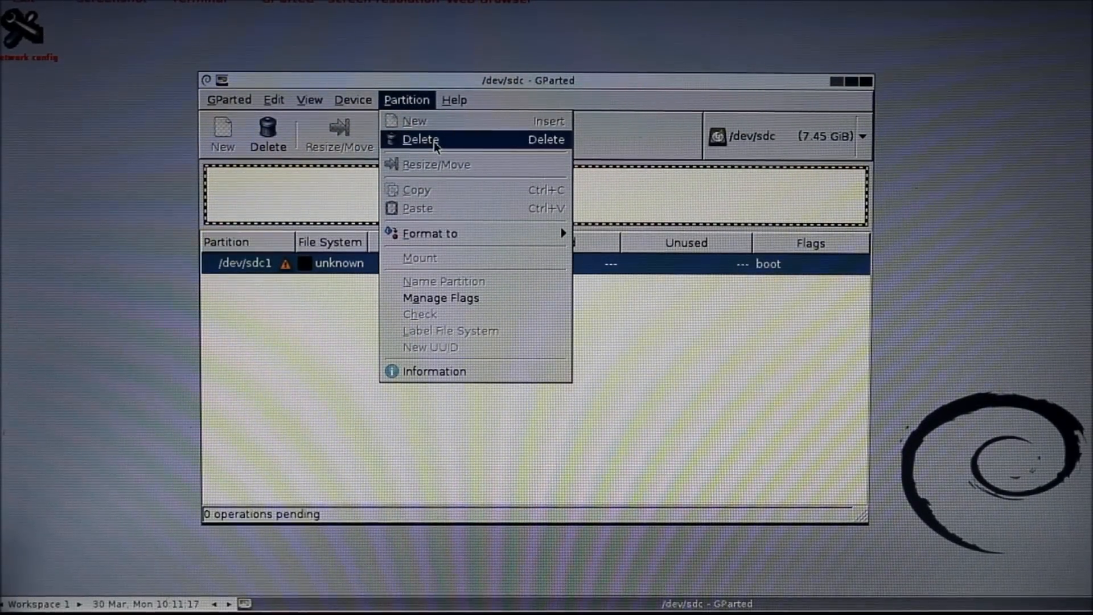
pyautogui.click(420, 138)
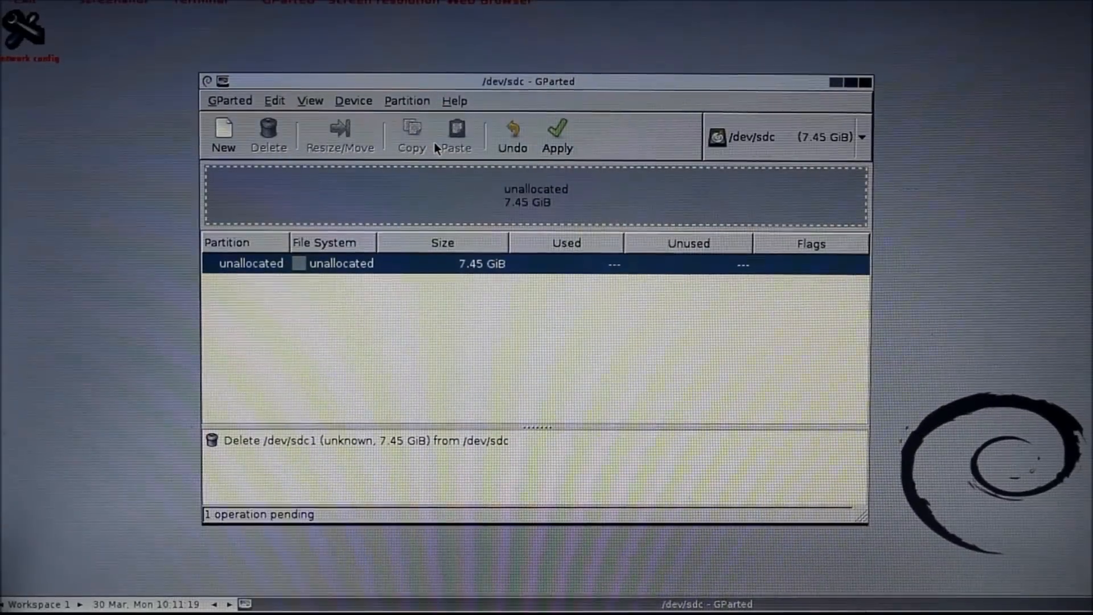
pyautogui.moveTo(455, 136)
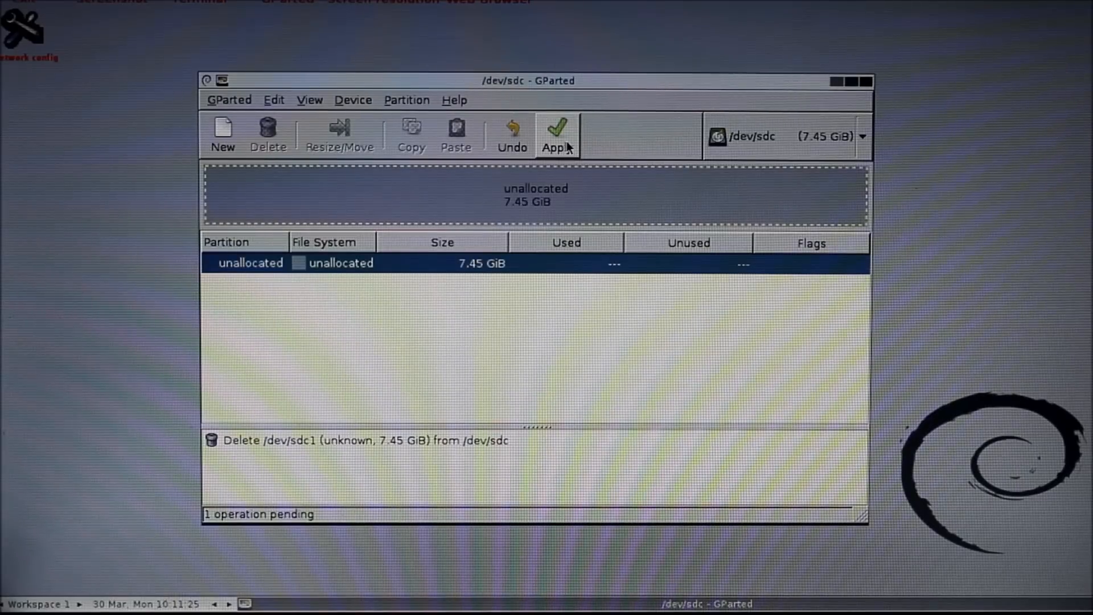
pyautogui.moveTo(556, 136)
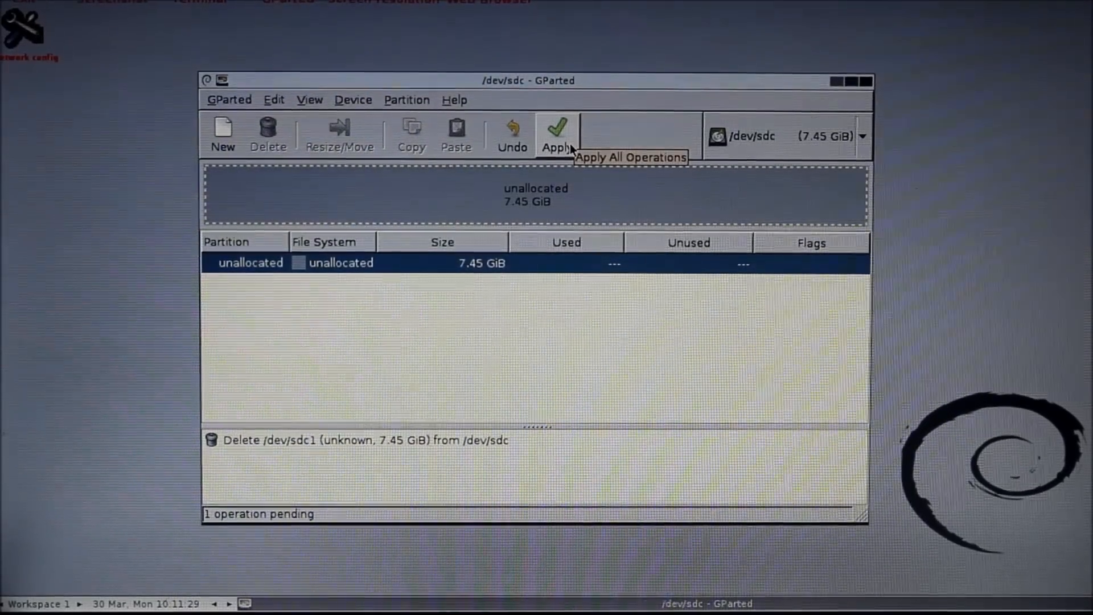
# Apply and confirm the /dev/sdc1 deletion, review the operation details, and dismiss the report
pyautogui.click(556, 132)
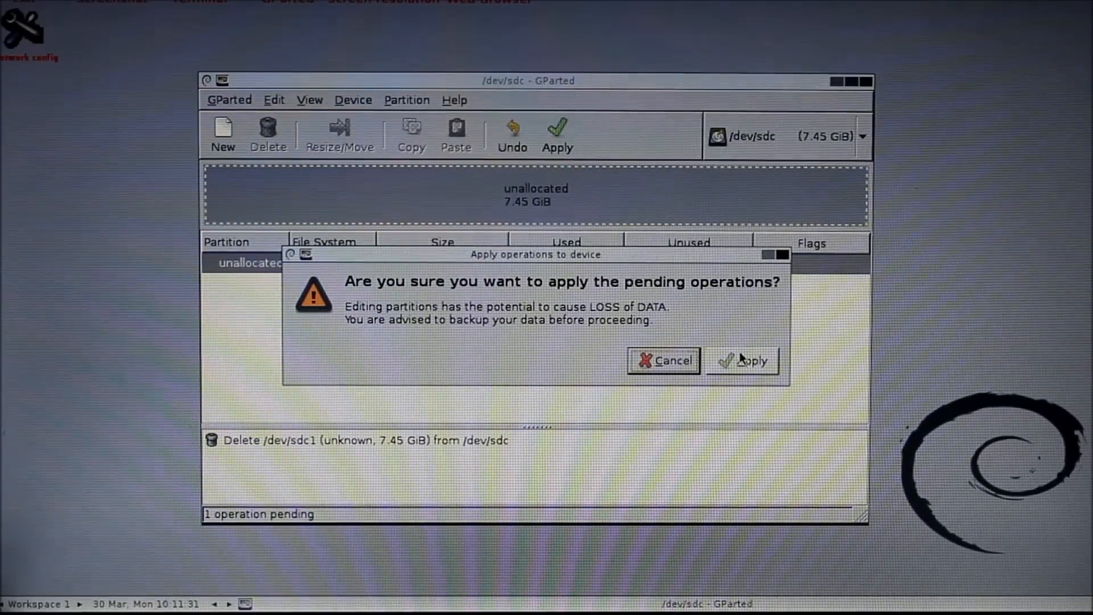
pyautogui.click(744, 361)
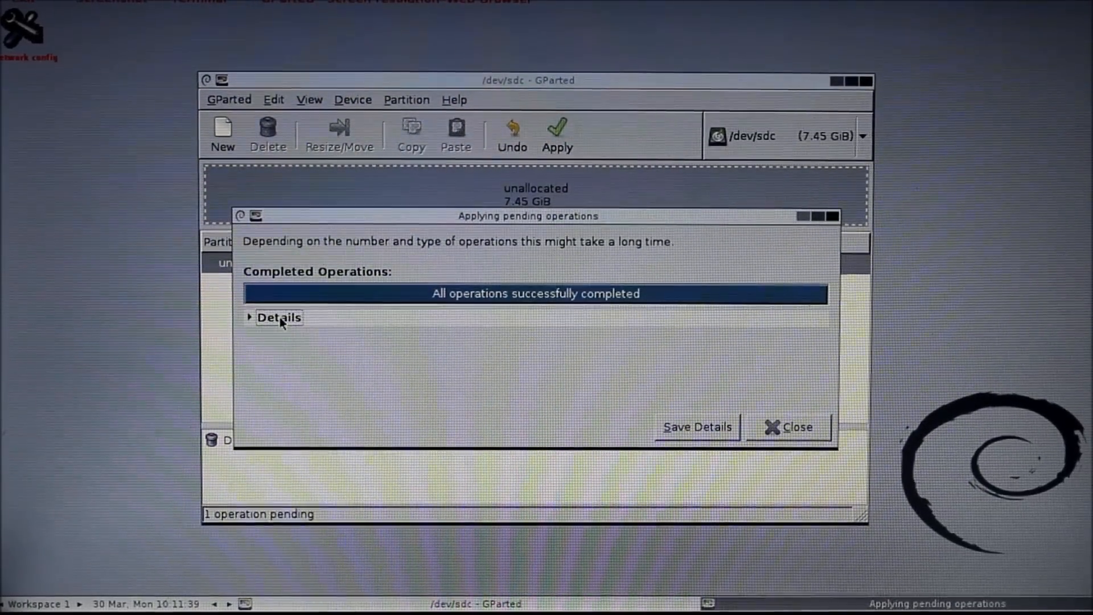
pyautogui.click(279, 318)
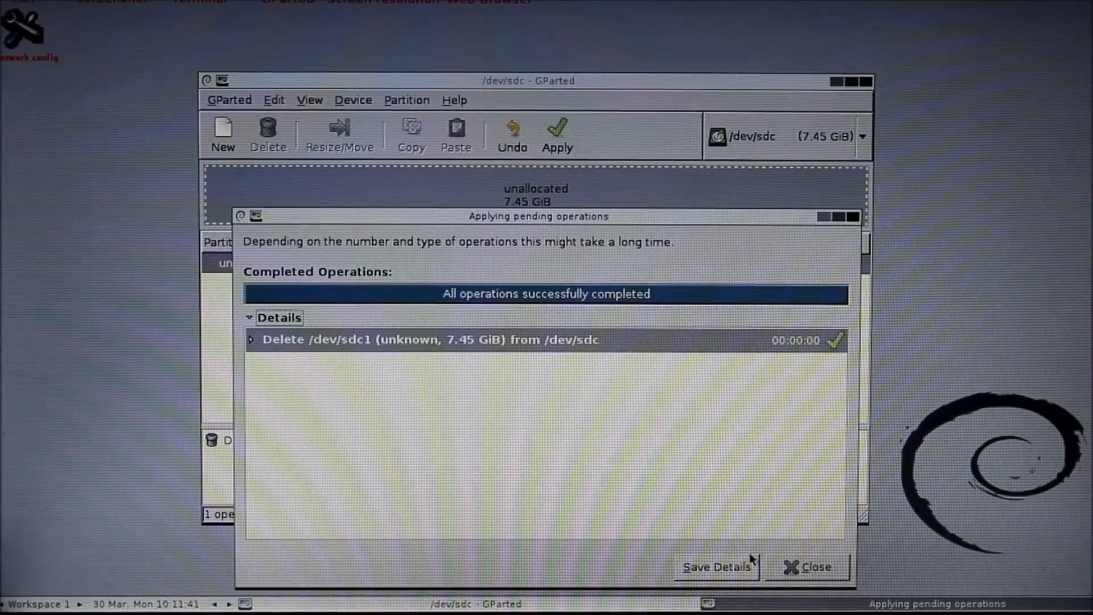
pyautogui.click(250, 339)
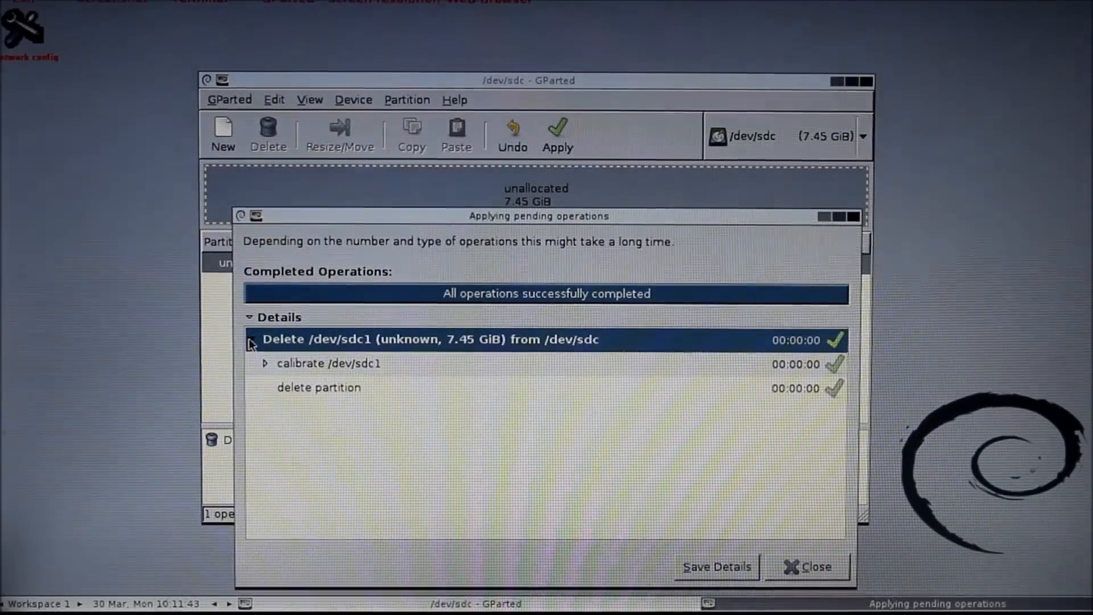
pyautogui.click(265, 364)
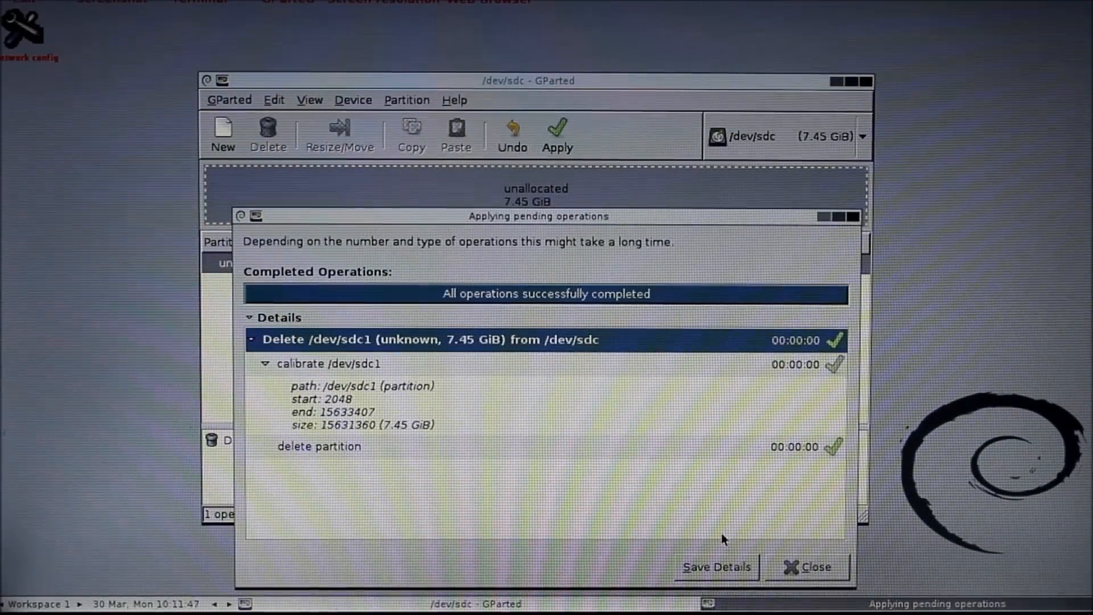
pyautogui.click(808, 567)
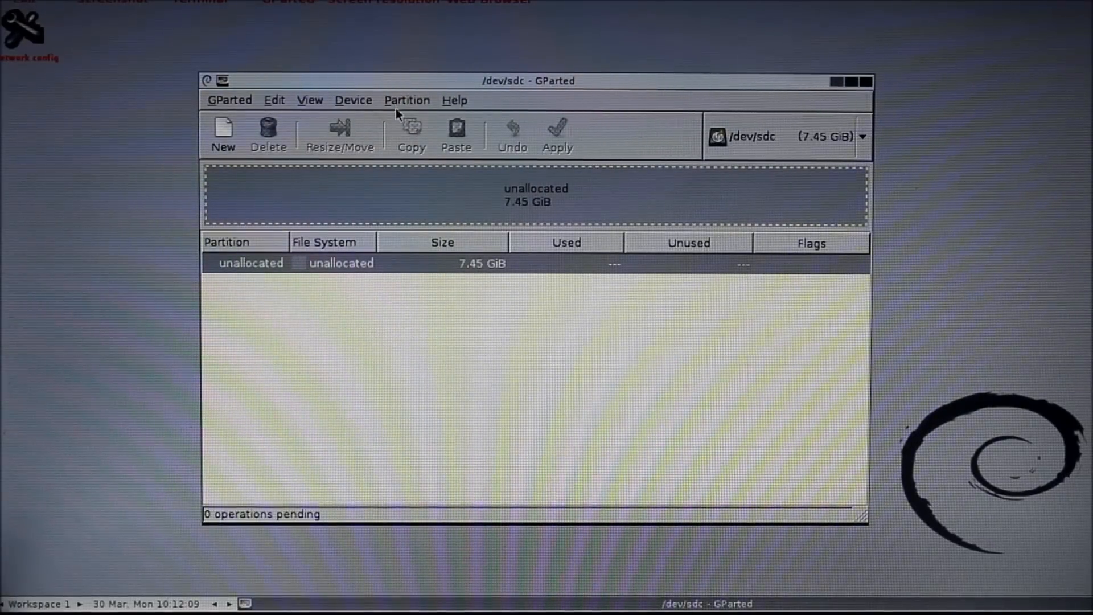
# Browse the GParted menus and start a new partition in the unallocated space
pyautogui.click(353, 99)
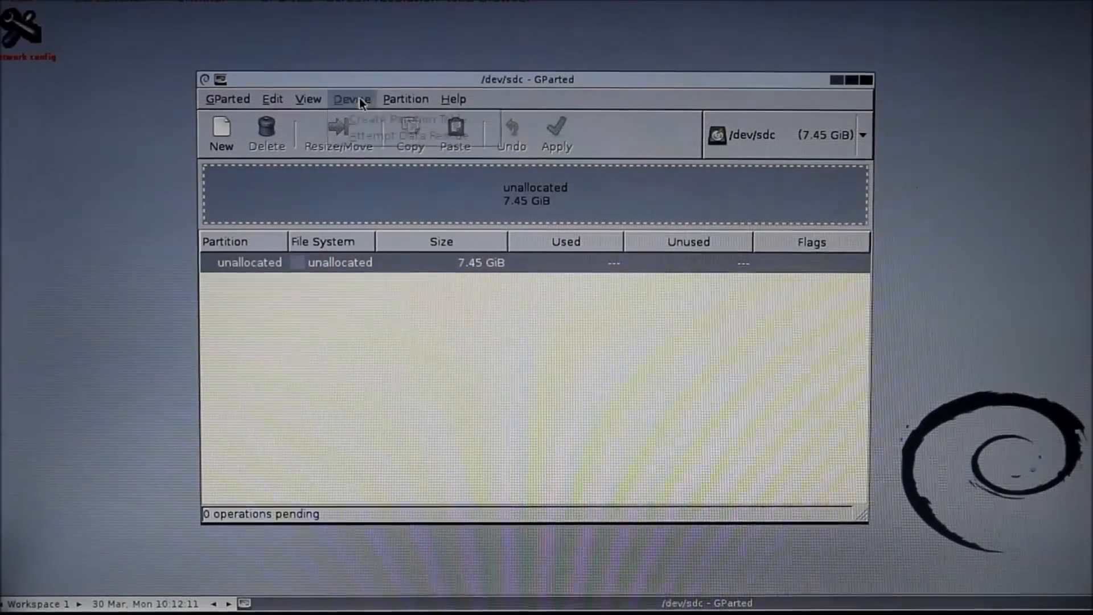
pyautogui.click(405, 100)
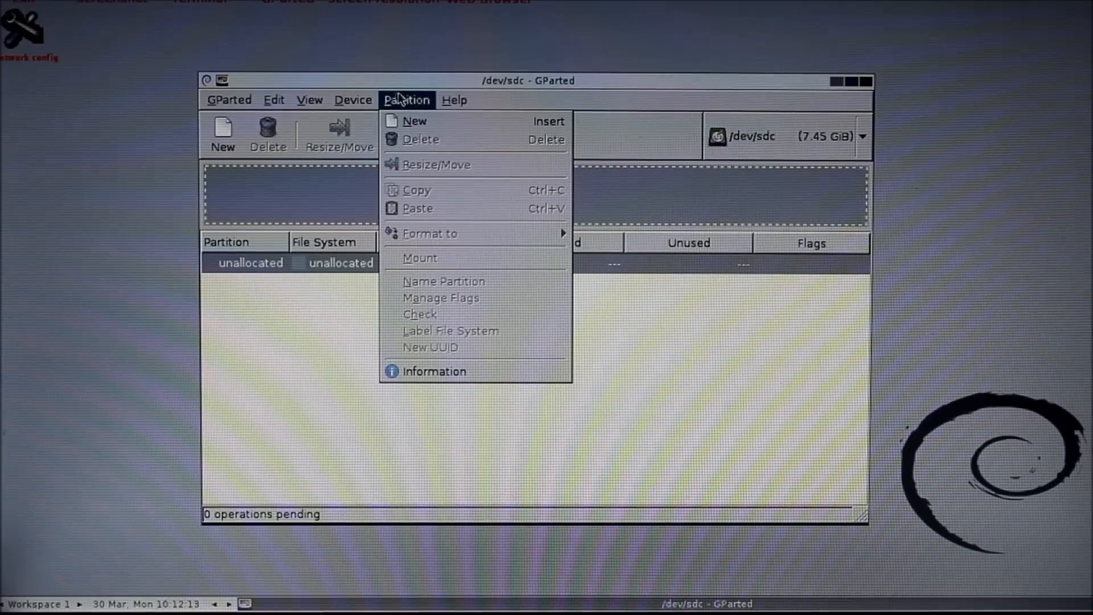
pyautogui.click(353, 100)
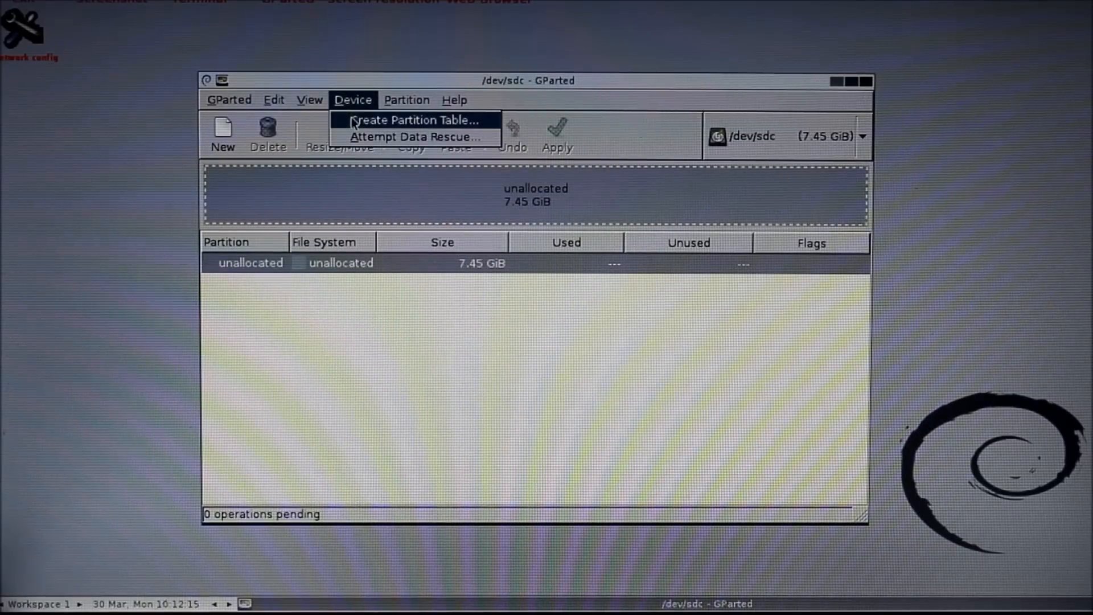
pyautogui.moveTo(415, 137)
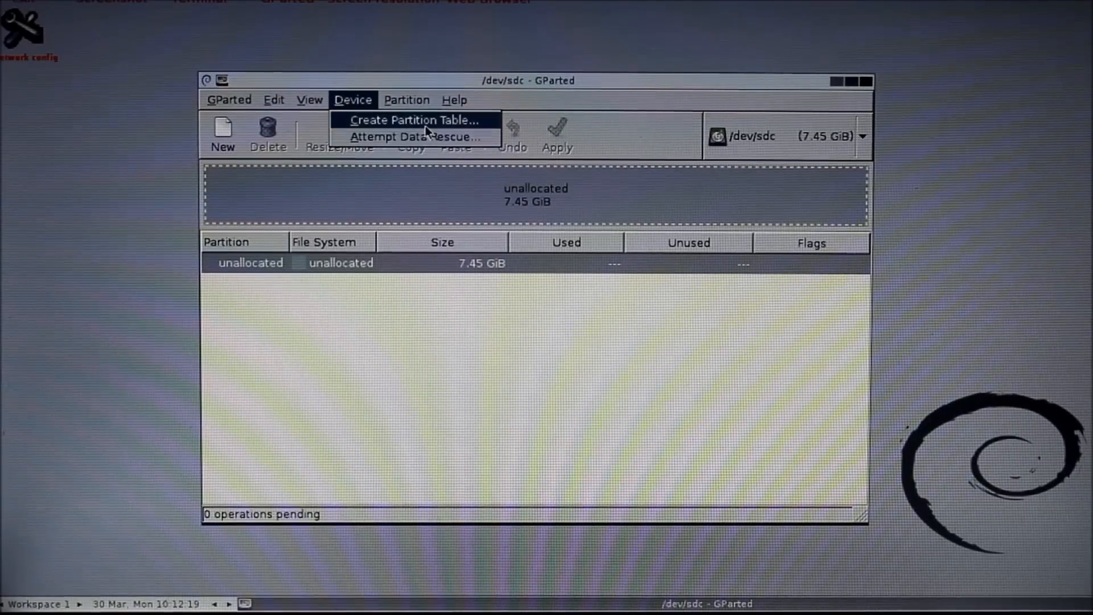
pyautogui.click(310, 100)
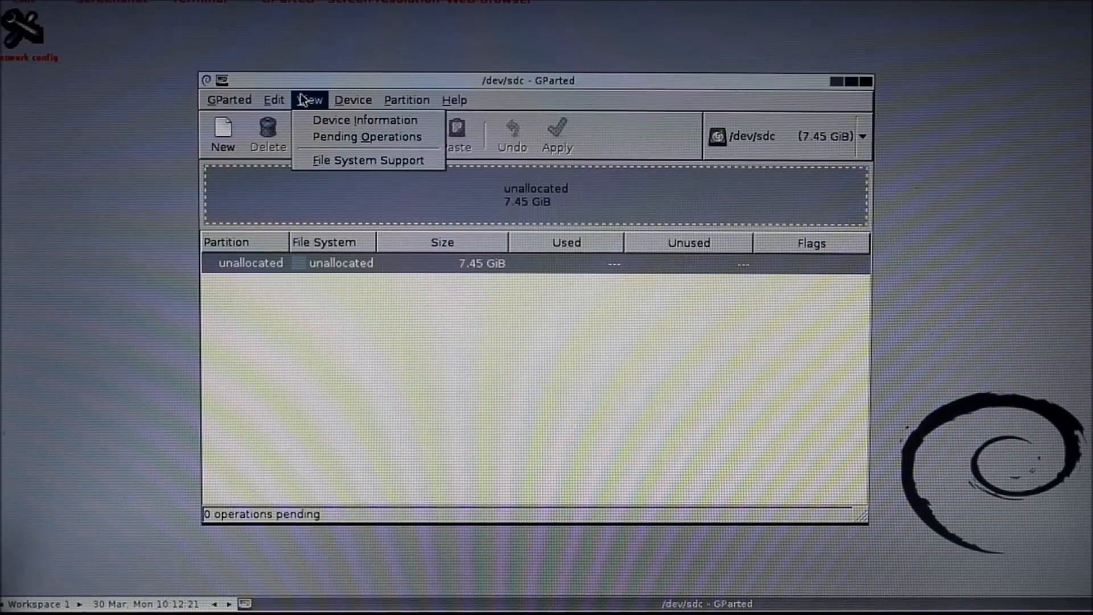
pyautogui.click(406, 100)
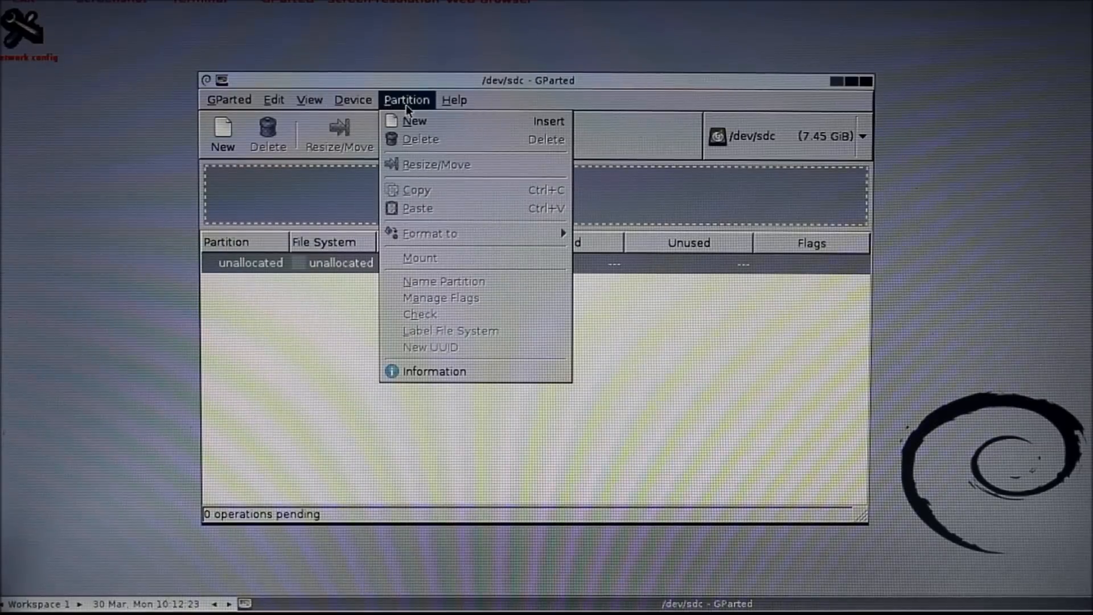
pyautogui.moveTo(414, 121)
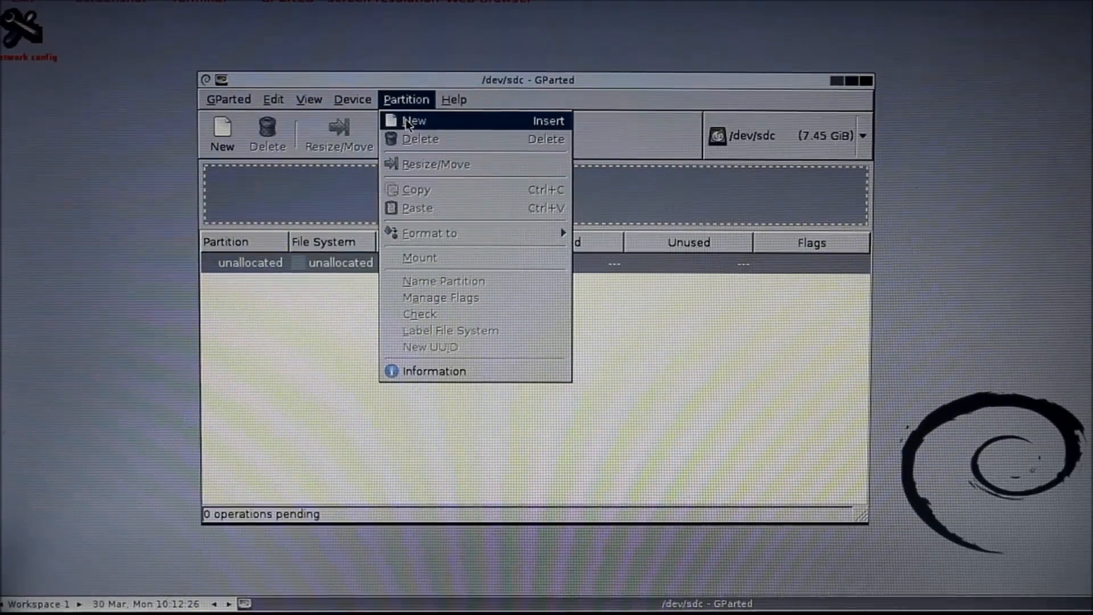
pyautogui.click(414, 119)
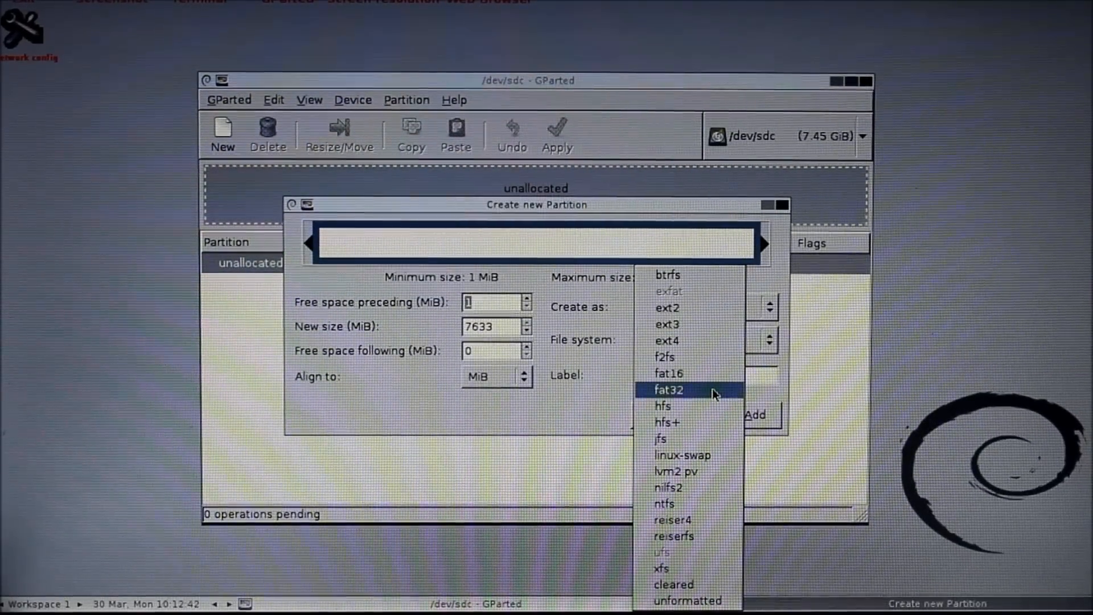
# Queue a primary fat32 partition labelled USB spanning the full 7.45 GiB
pyautogui.click(668, 389)
pyautogui.write('U')
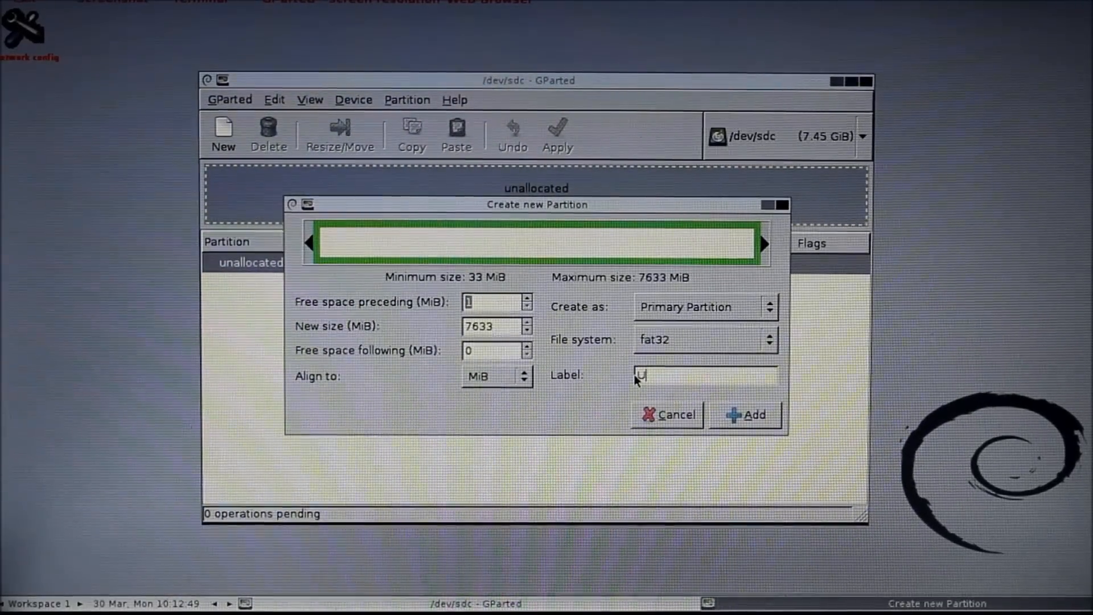
pyautogui.write('SB')
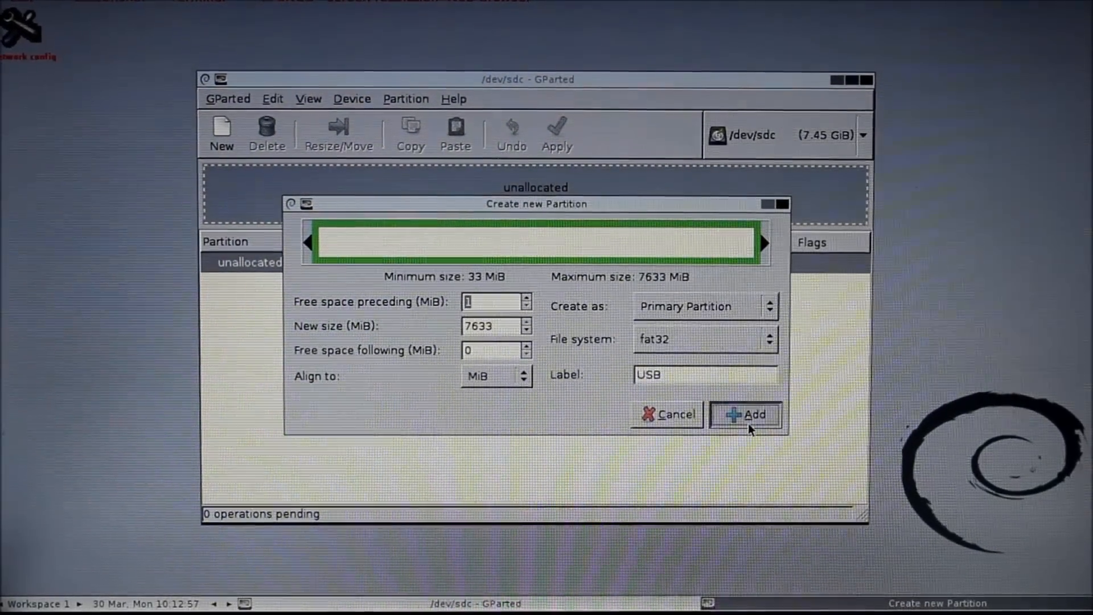
pyautogui.click(745, 414)
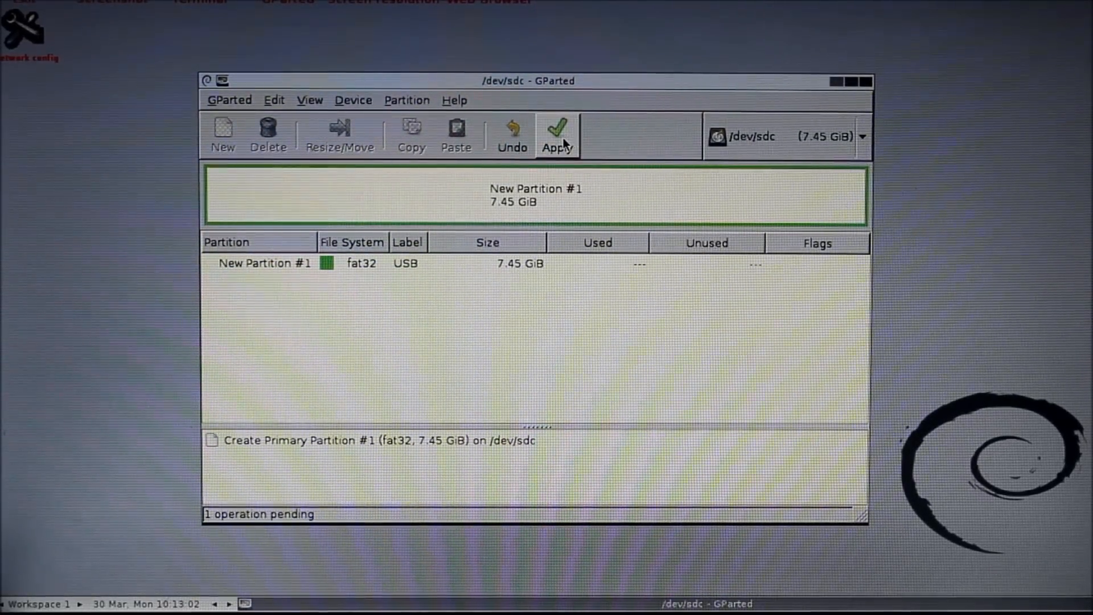
# Apply and confirm the partition creation, review the create steps, and dismiss the results
pyautogui.click(556, 132)
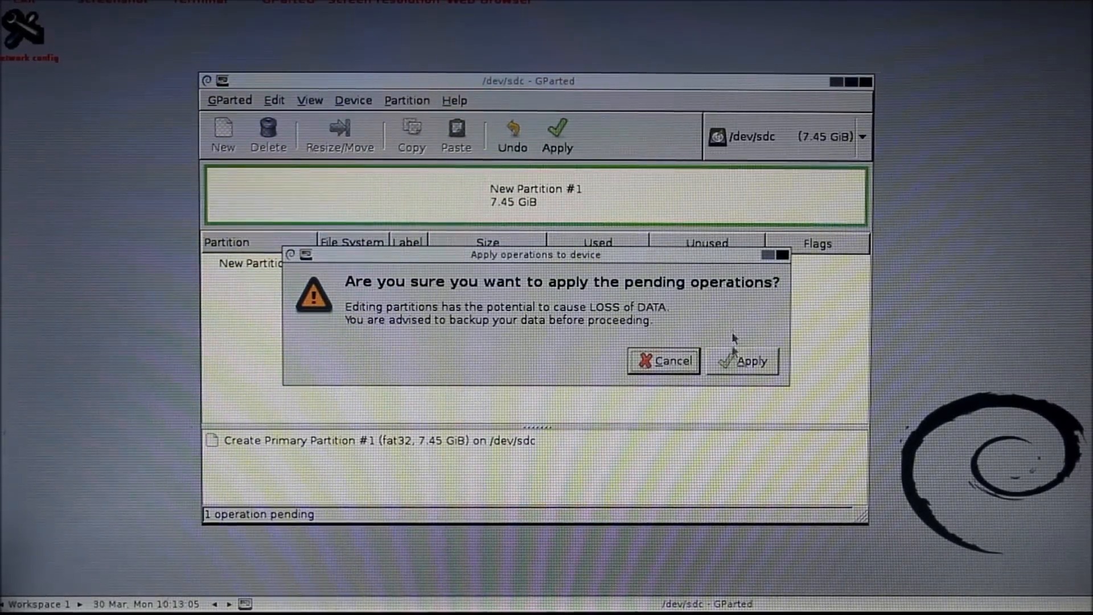
pyautogui.click(744, 360)
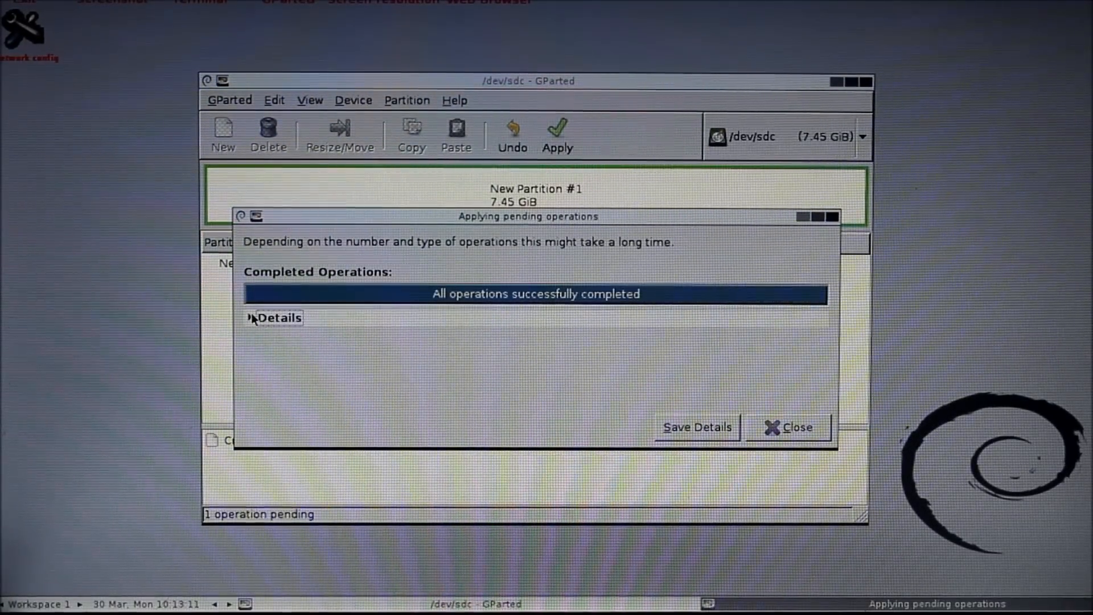
pyautogui.click(276, 318)
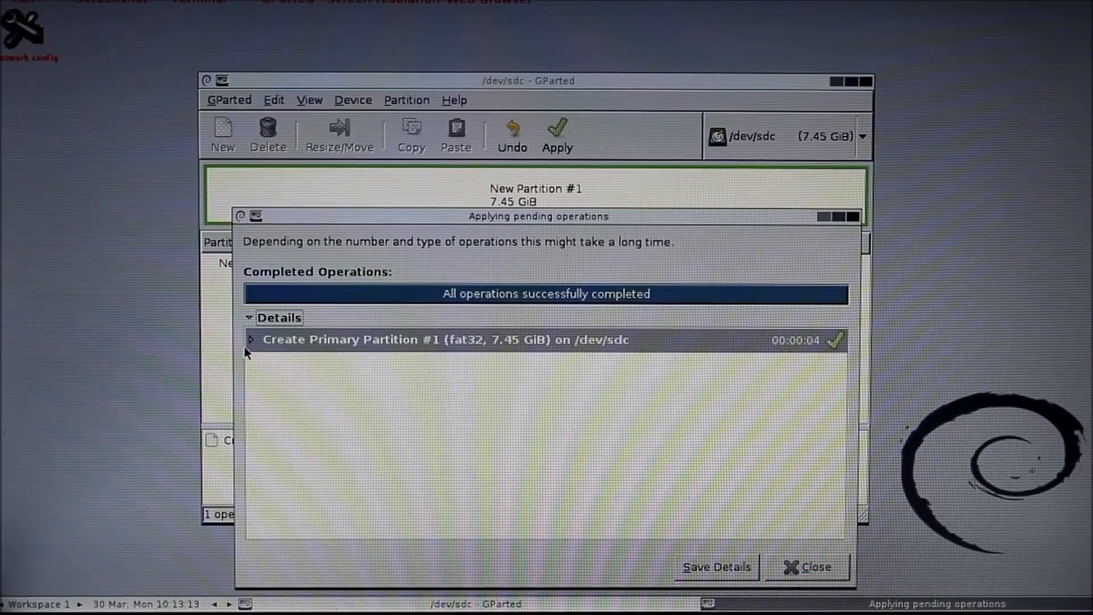
pyautogui.click(251, 339)
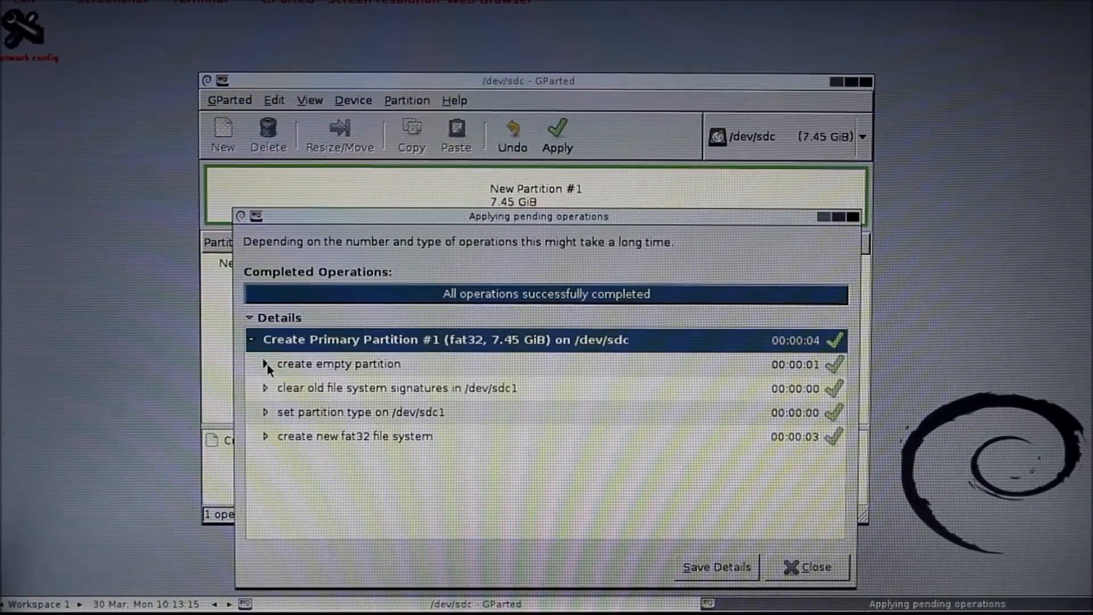
pyautogui.click(265, 363)
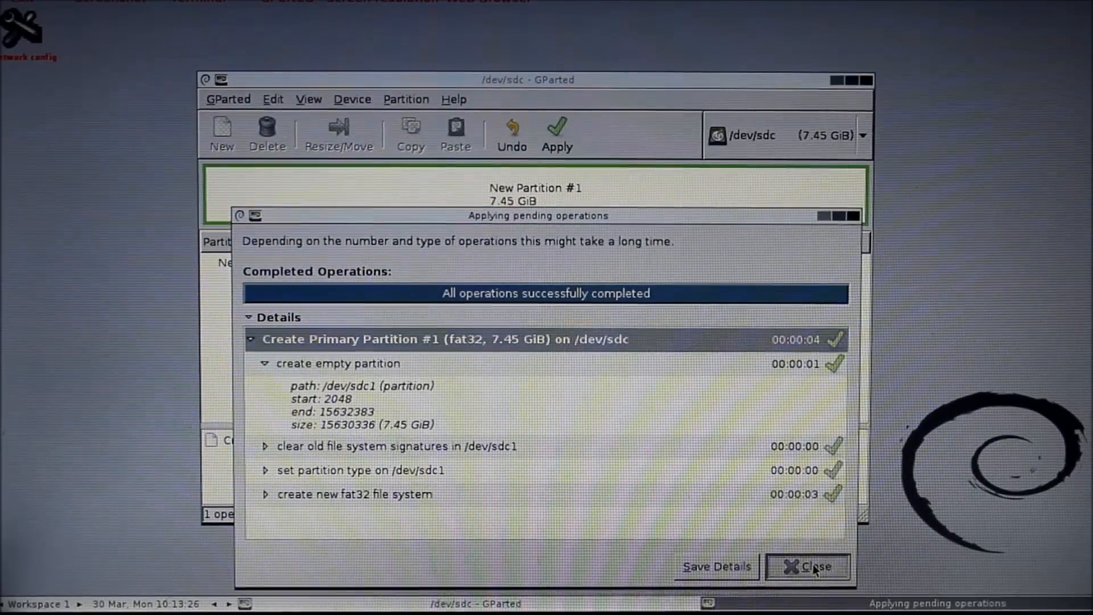
pyautogui.click(808, 566)
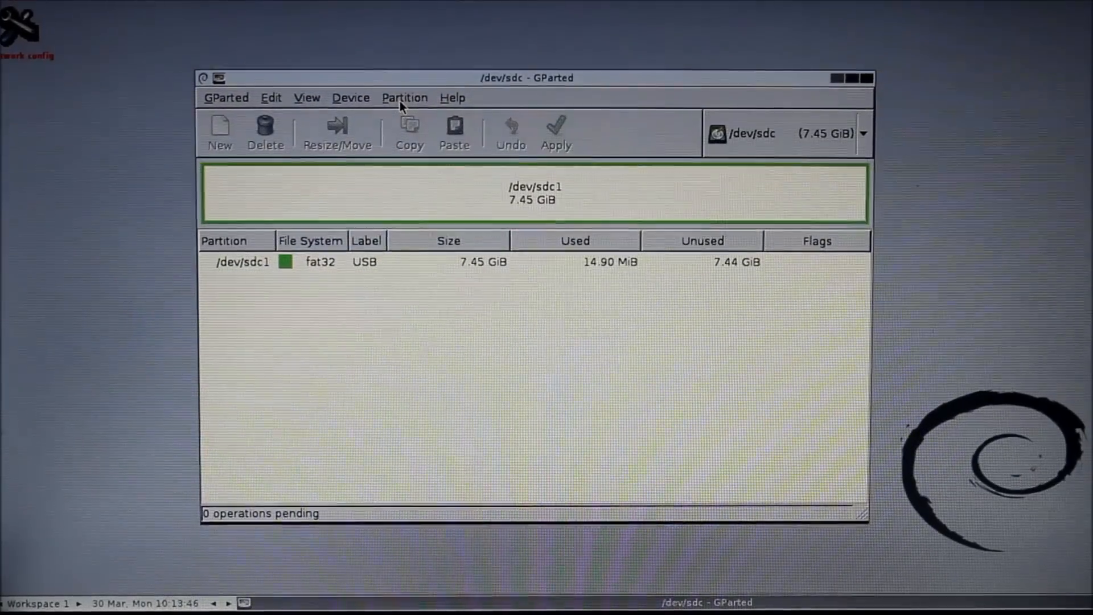
# Select /dev/sdc1 and bring up its Partition menu actions
pyautogui.click(405, 100)
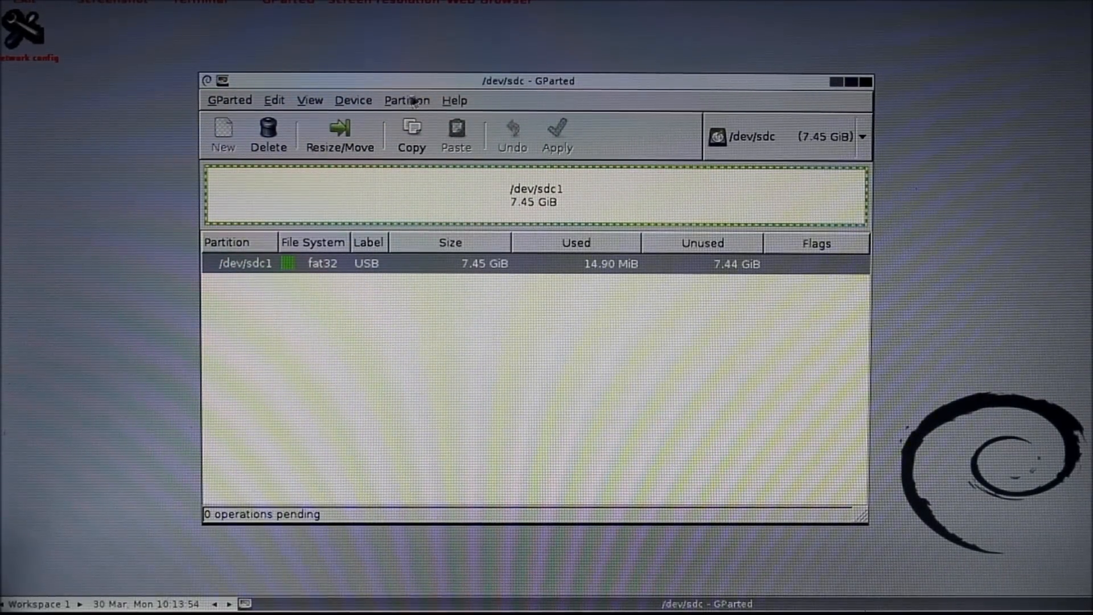
pyautogui.click(406, 100)
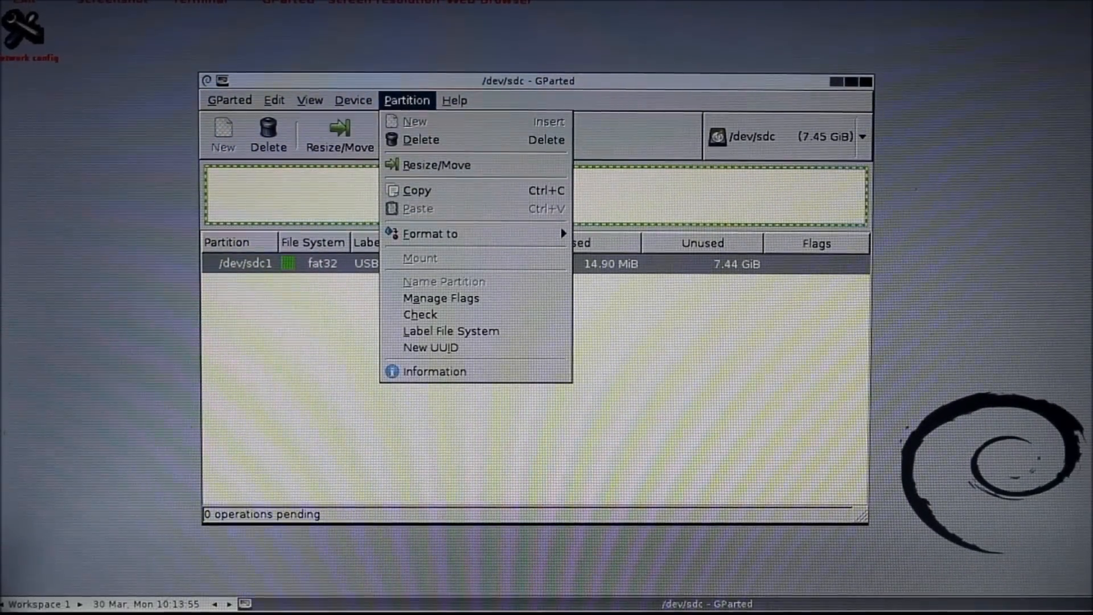
pyautogui.moveTo(421, 139)
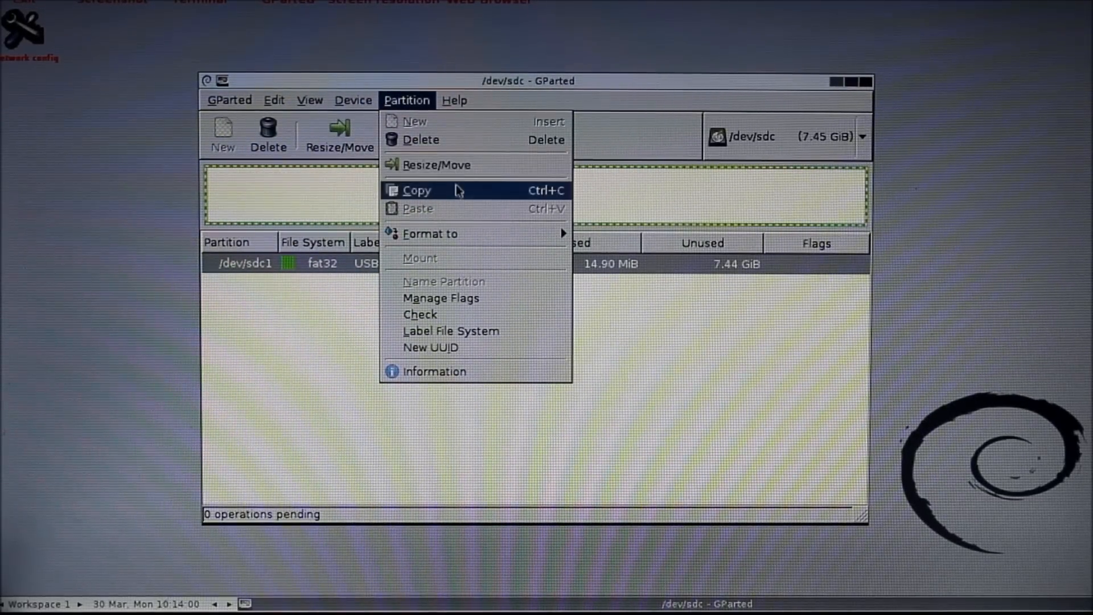
pyautogui.moveTo(431, 234)
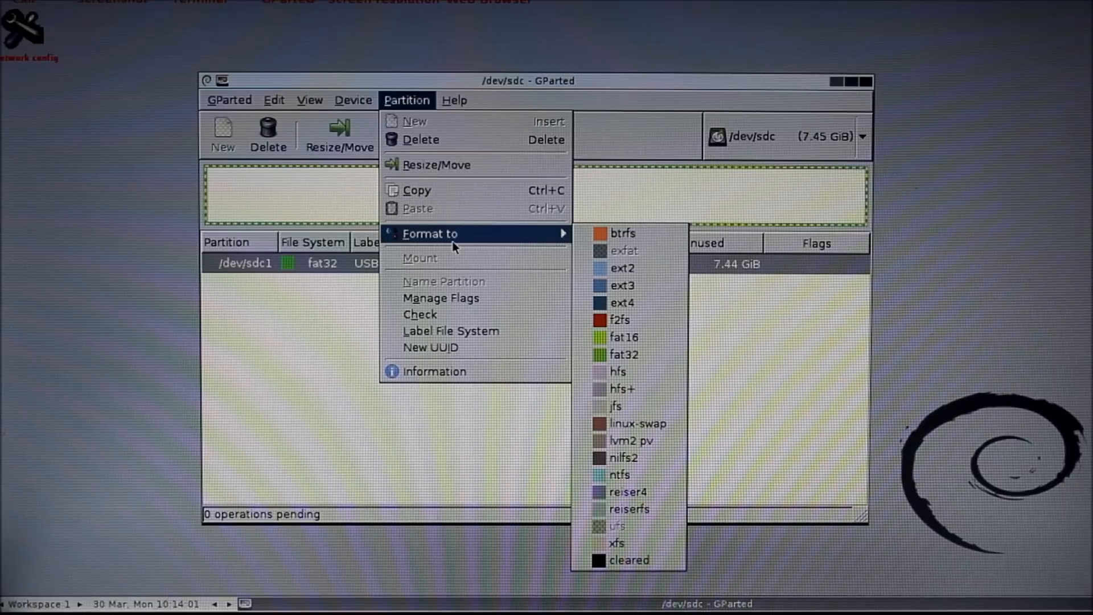
pyautogui.moveTo(623, 337)
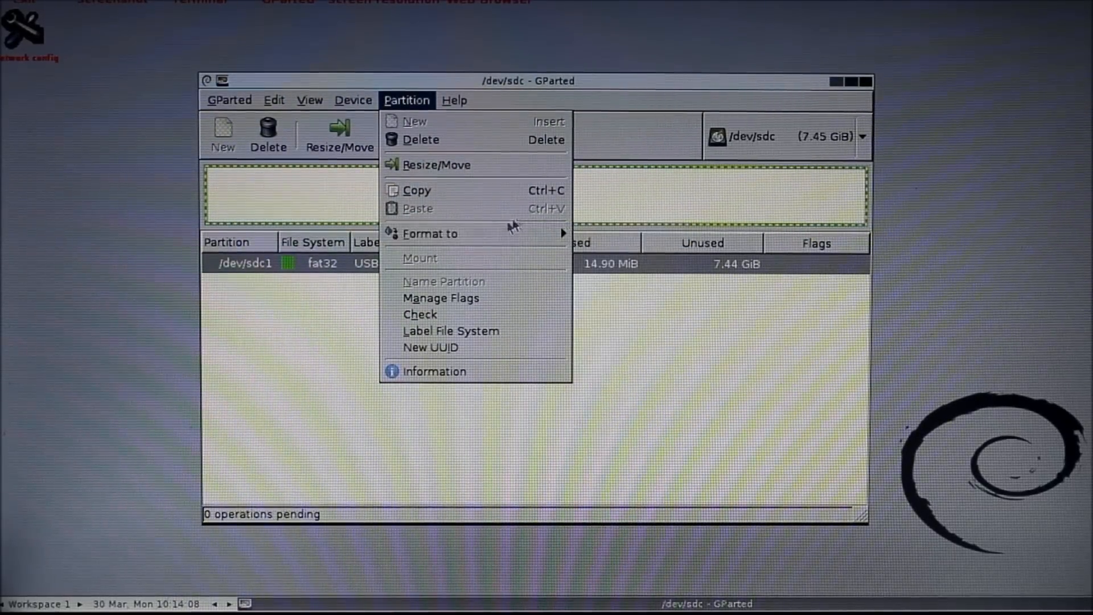
pyautogui.moveTo(437, 348)
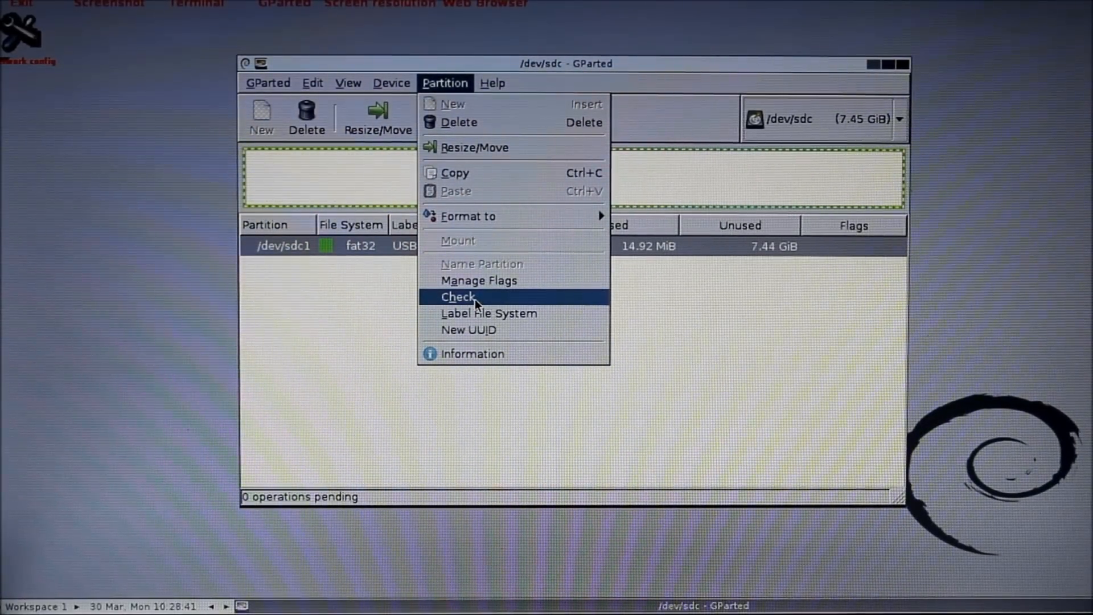
# Queue a check and repair of fat32 /dev/sdc1, then apply and confirm it
pyautogui.click(457, 296)
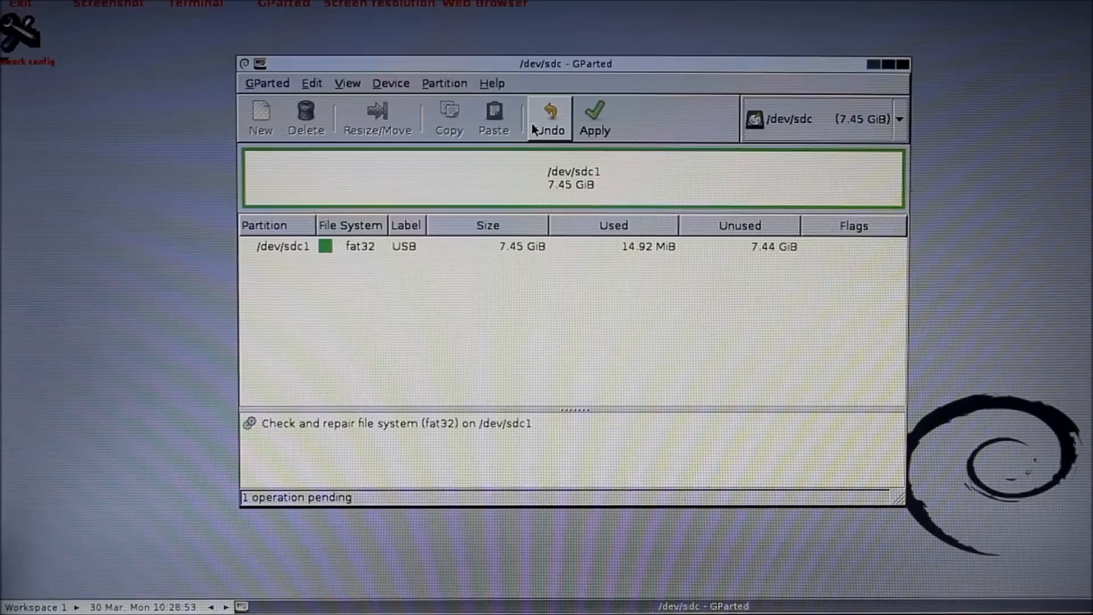
pyautogui.moveTo(594, 115)
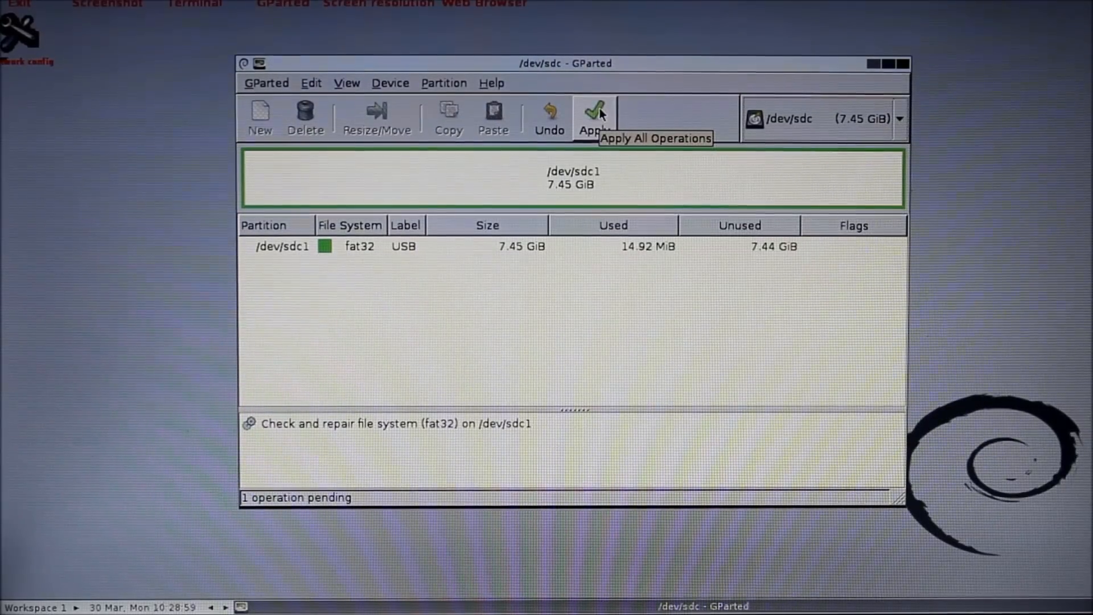
pyautogui.click(594, 117)
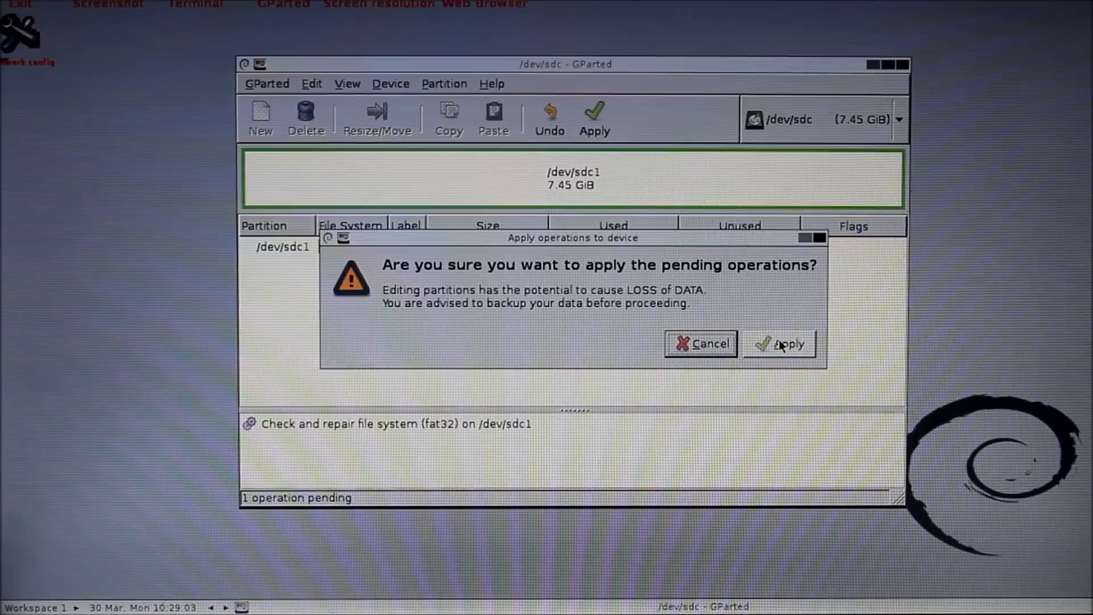
pyautogui.click(778, 343)
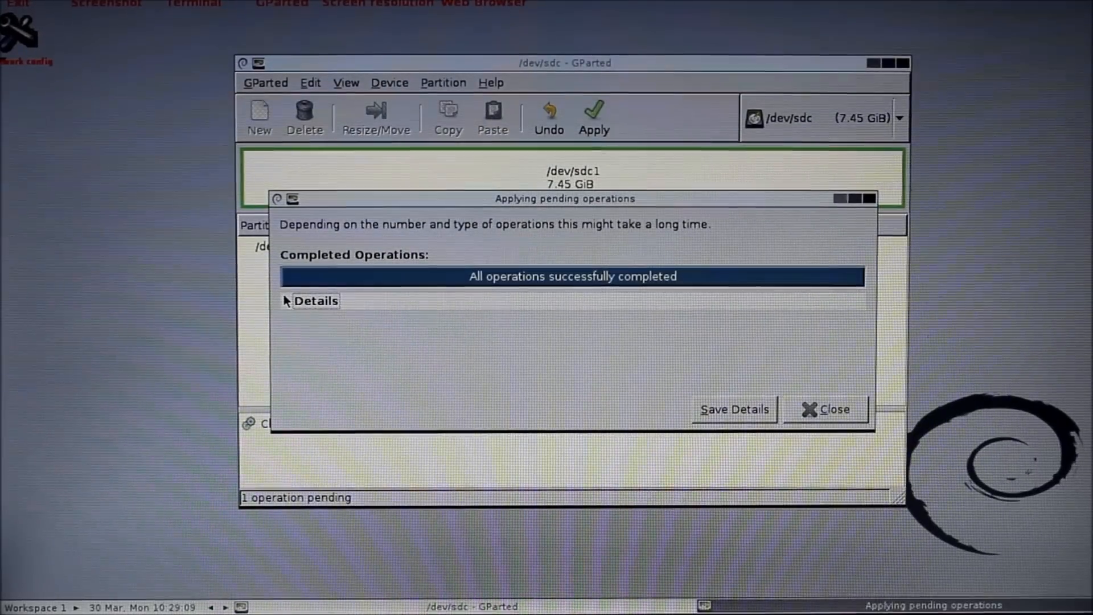
# Expand the completed check details down to the fsck.fat command output
pyautogui.click(285, 300)
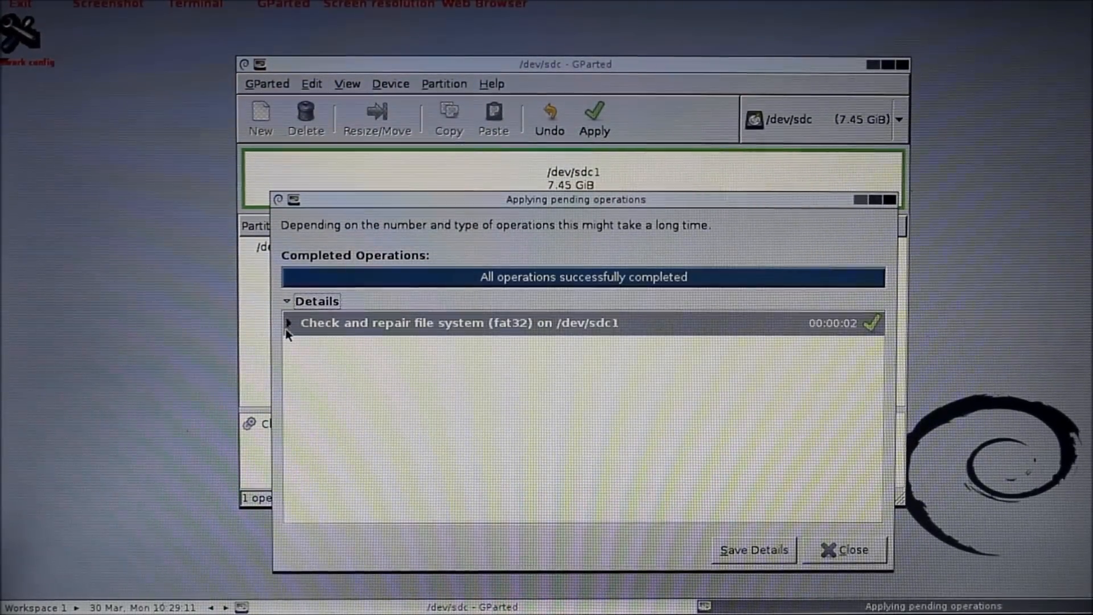
pyautogui.click(288, 322)
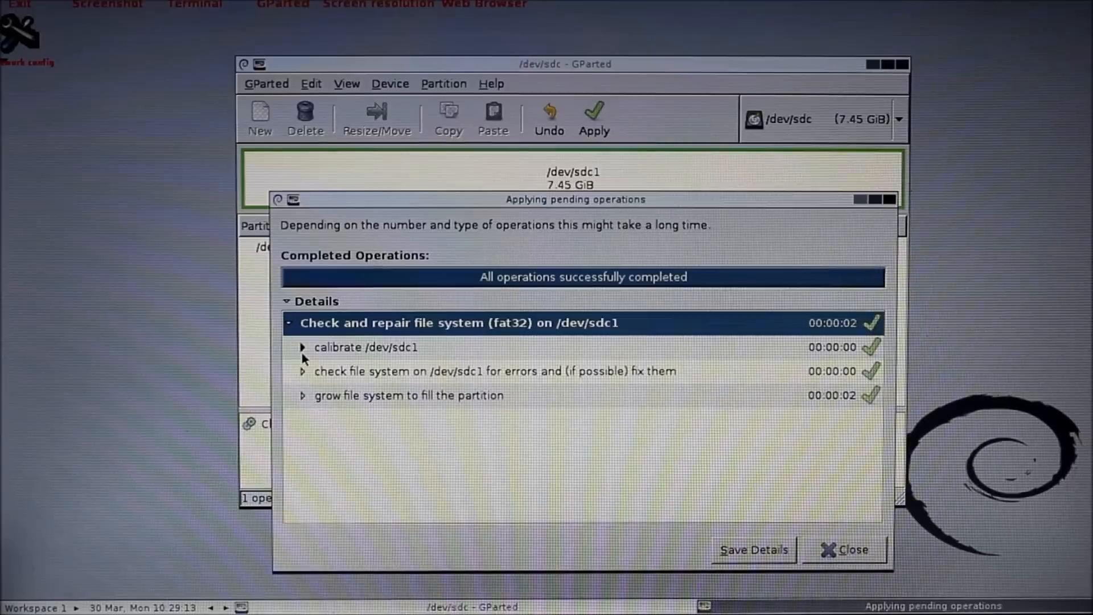
pyautogui.click(303, 346)
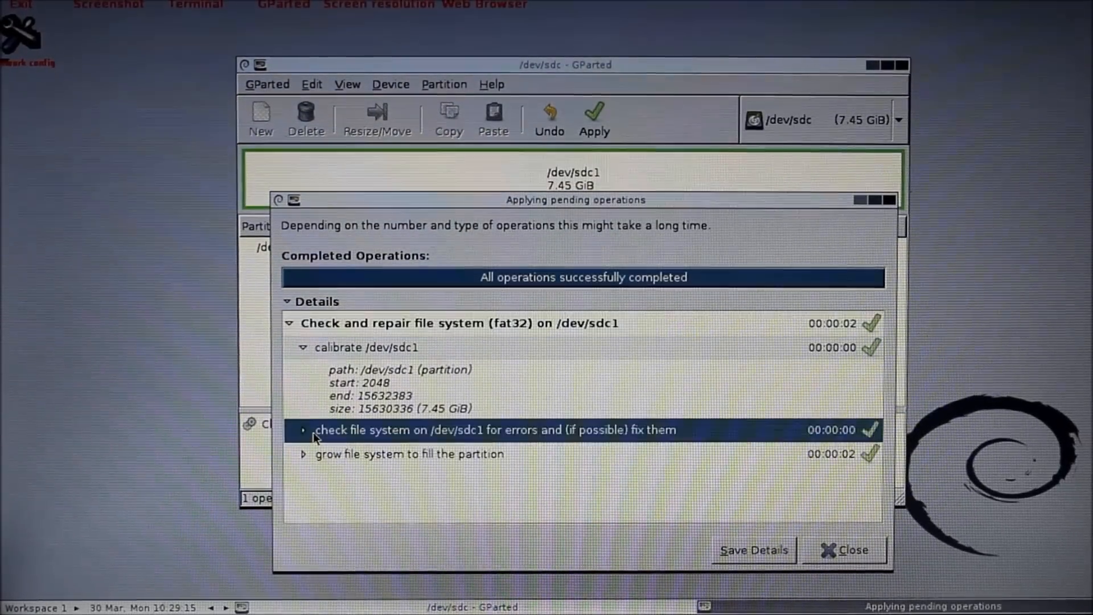
pyautogui.click(303, 429)
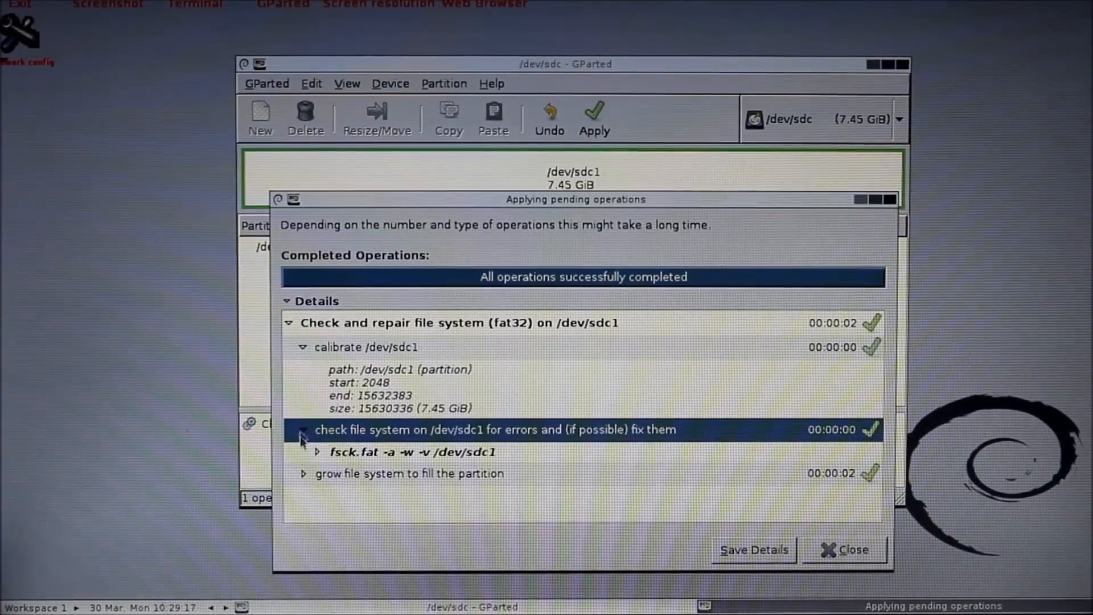
pyautogui.click(315, 452)
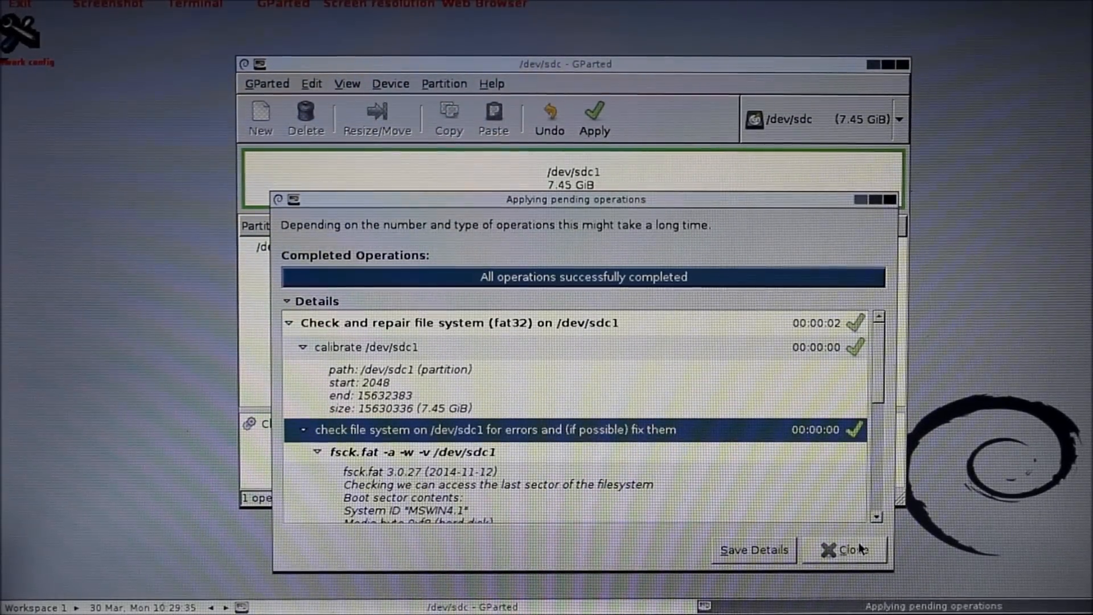
# Dismiss the check results and bring up the reboot/shutdown/logout prompt
pyautogui.click(846, 549)
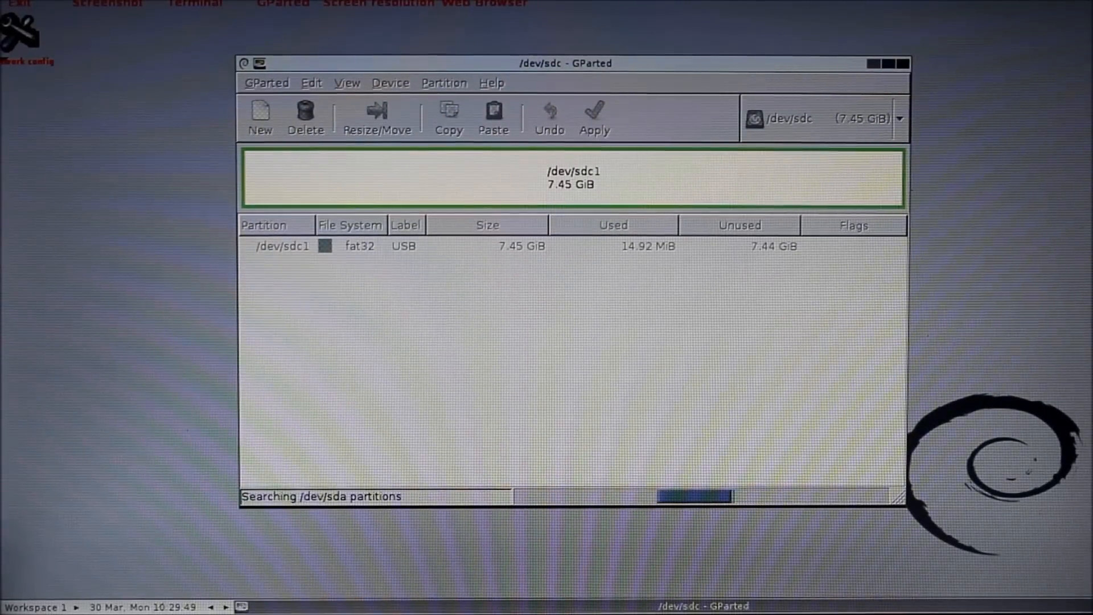
pyautogui.click(20, 3)
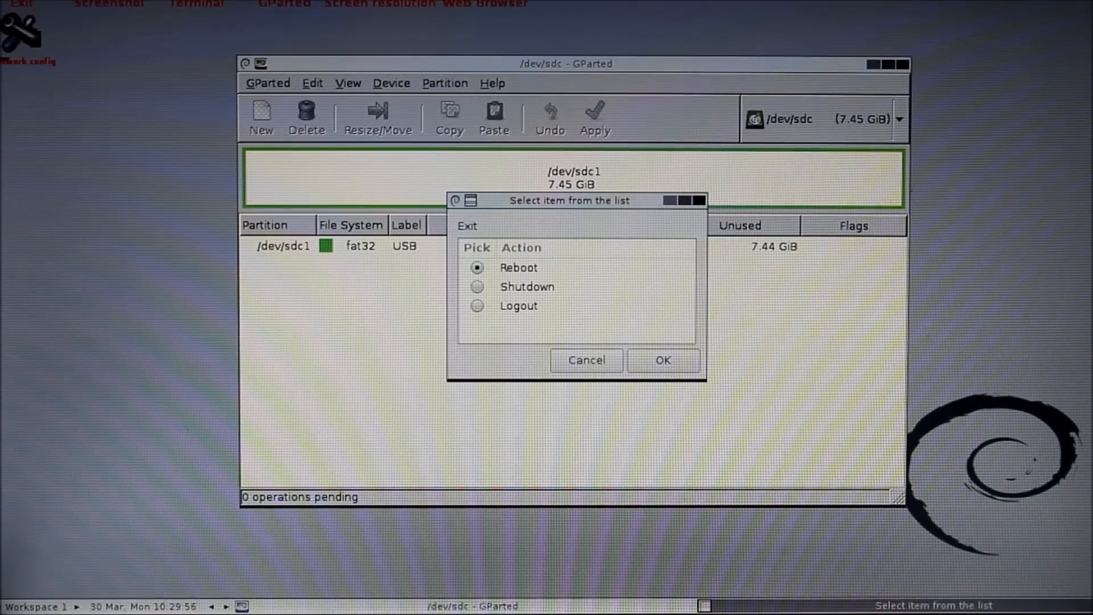